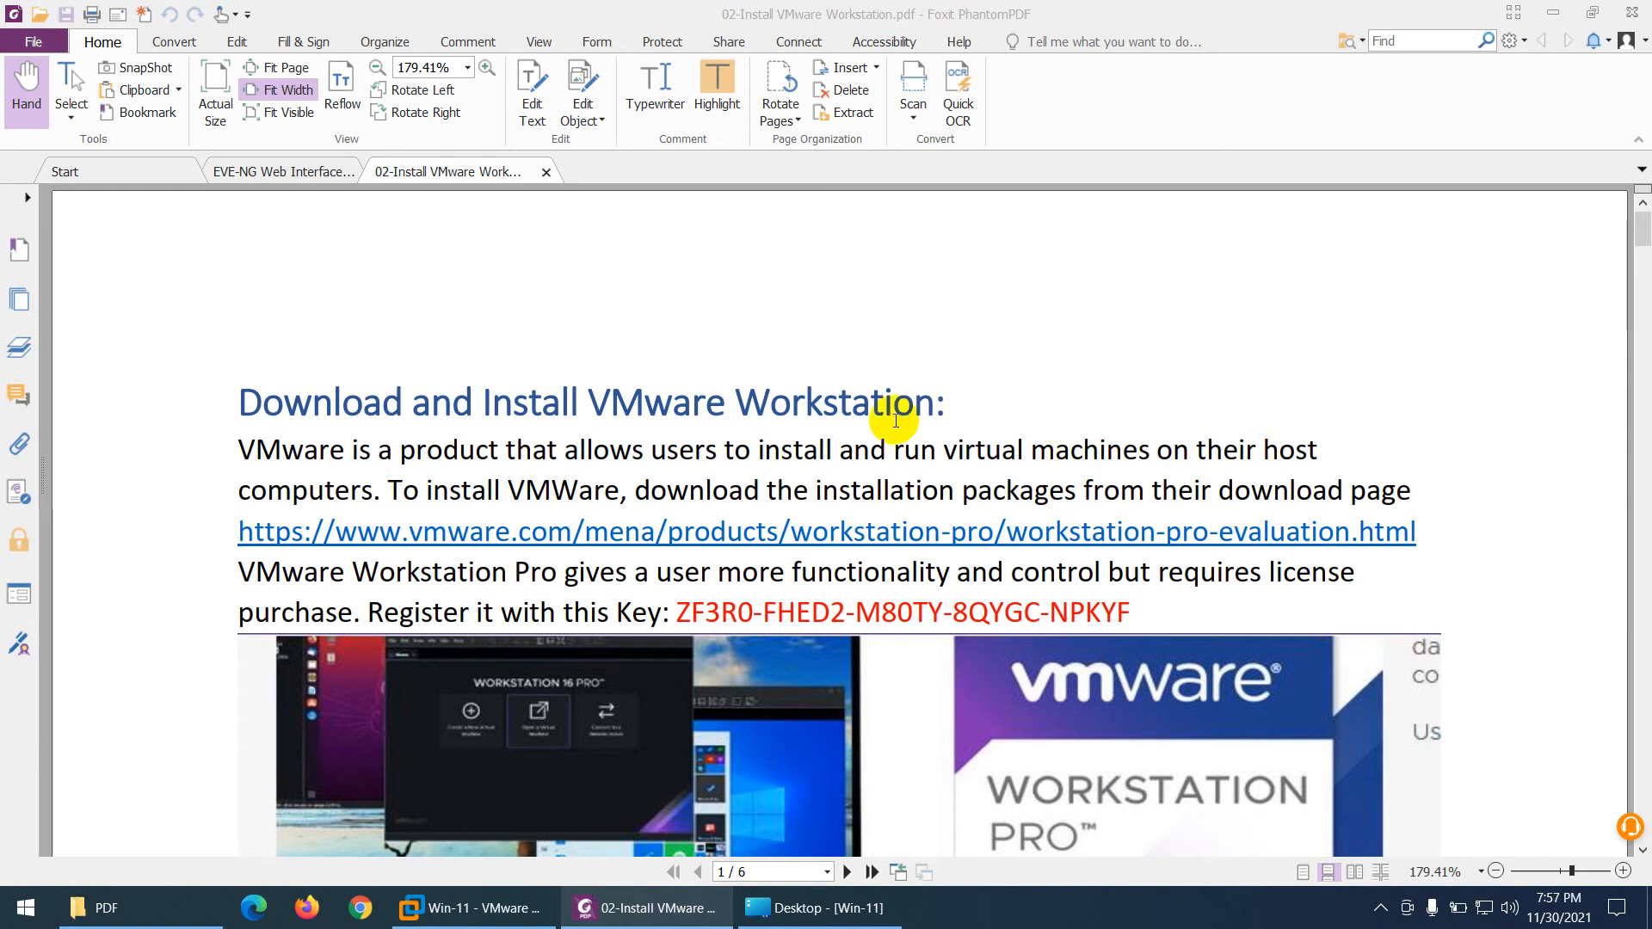
Step: Run VMware-workstation-full-16.2.1-18811642 from the Desktop and approve the User Account Control prompt
{"action": "scroll", "scroll_direction": "down", "scroll_amount": 3}
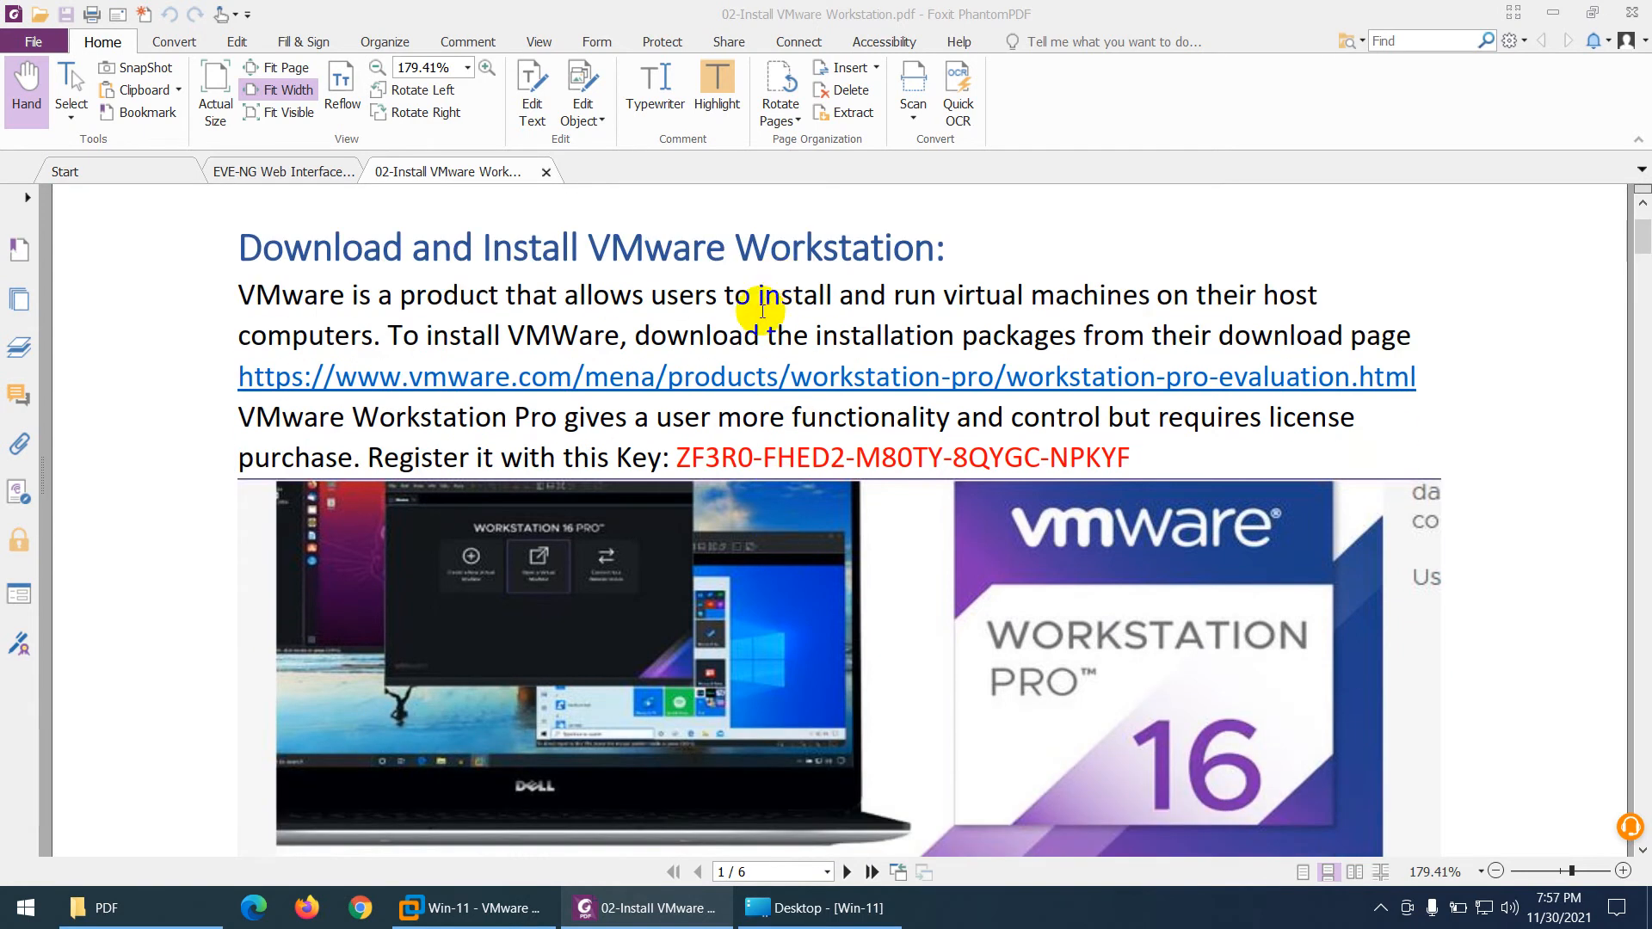
{"action": "mouse_move", "coordinate": [748, 347]}
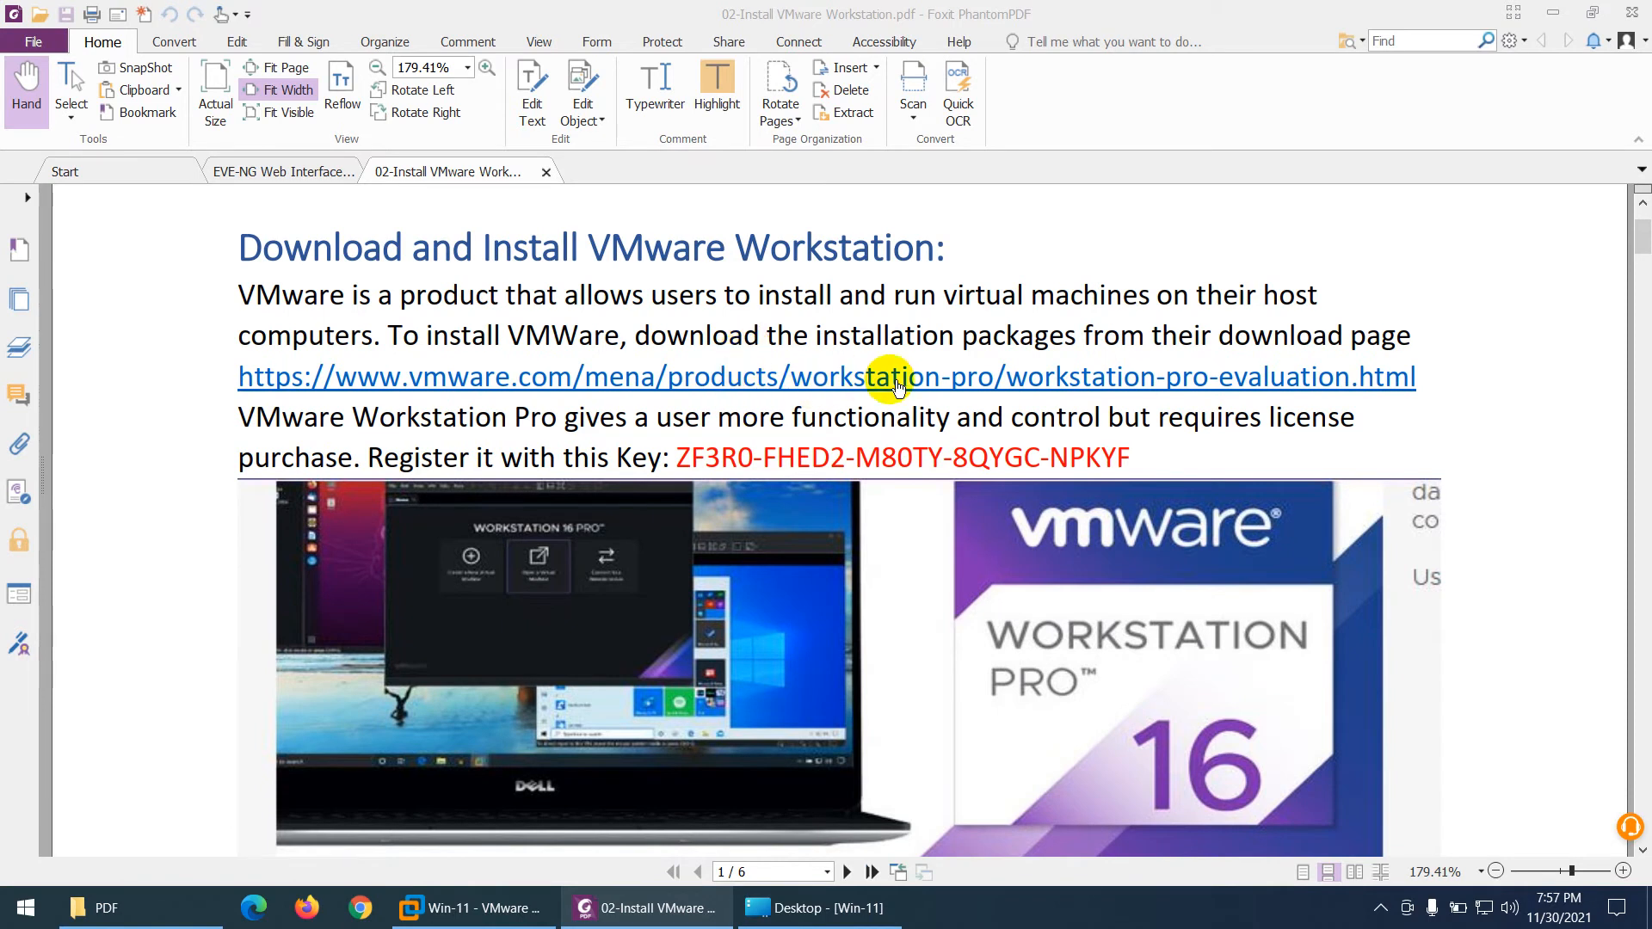
{"action": "scroll", "scroll_direction": "down", "scroll_amount": 3}
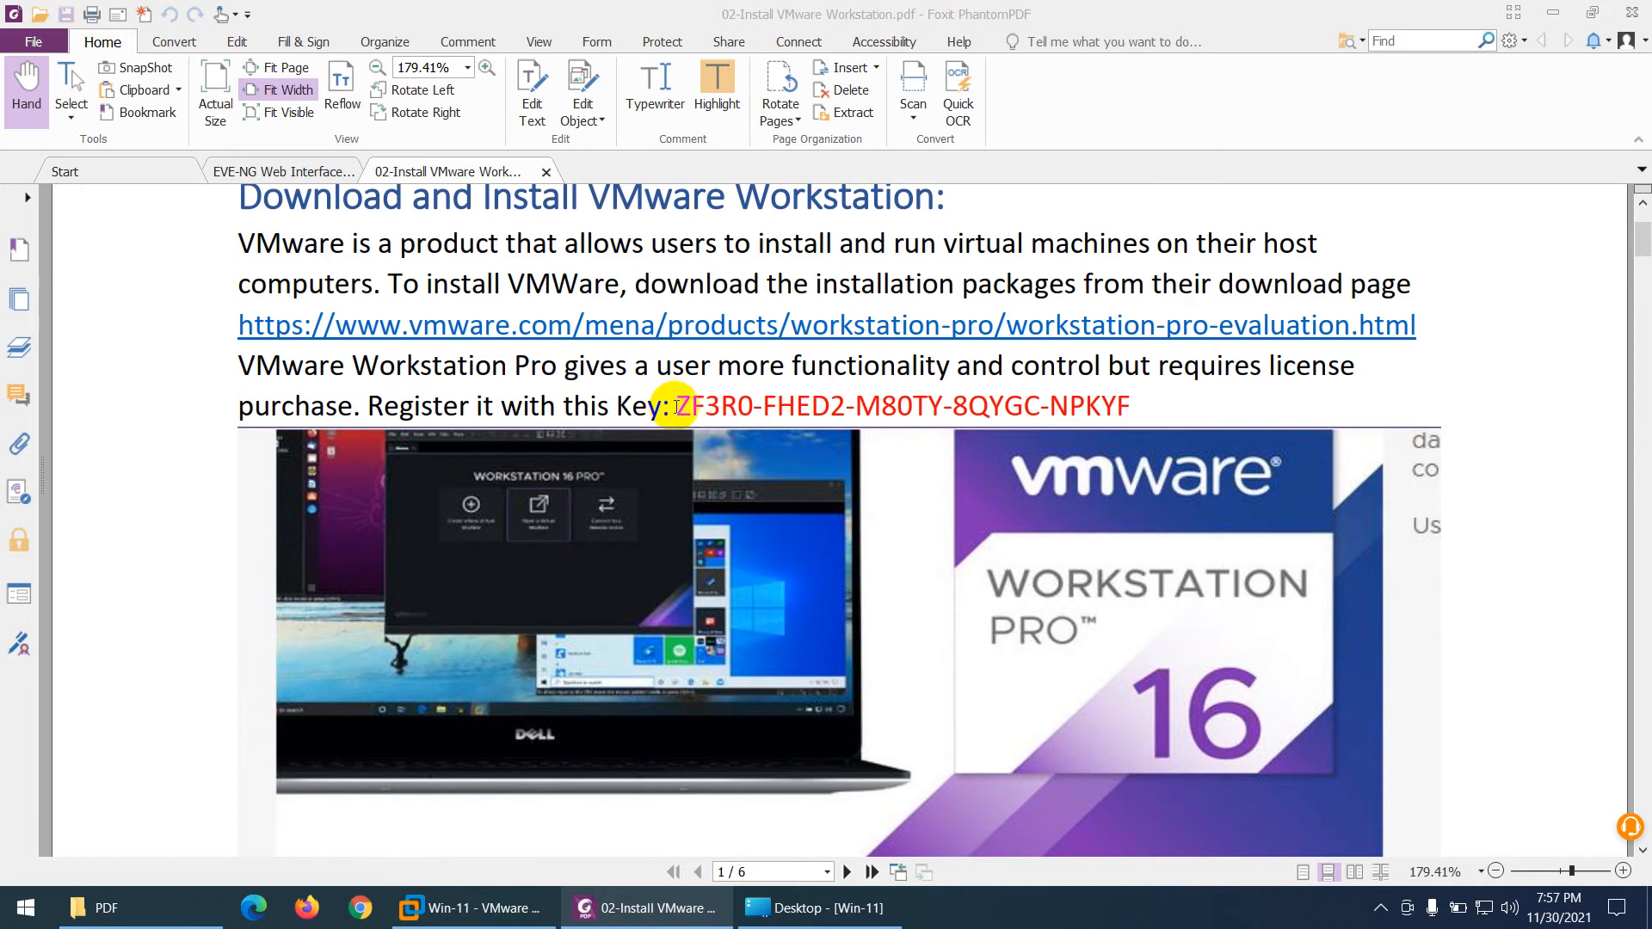
{"action": "scroll", "scroll_direction": "down", "scroll_amount": 3}
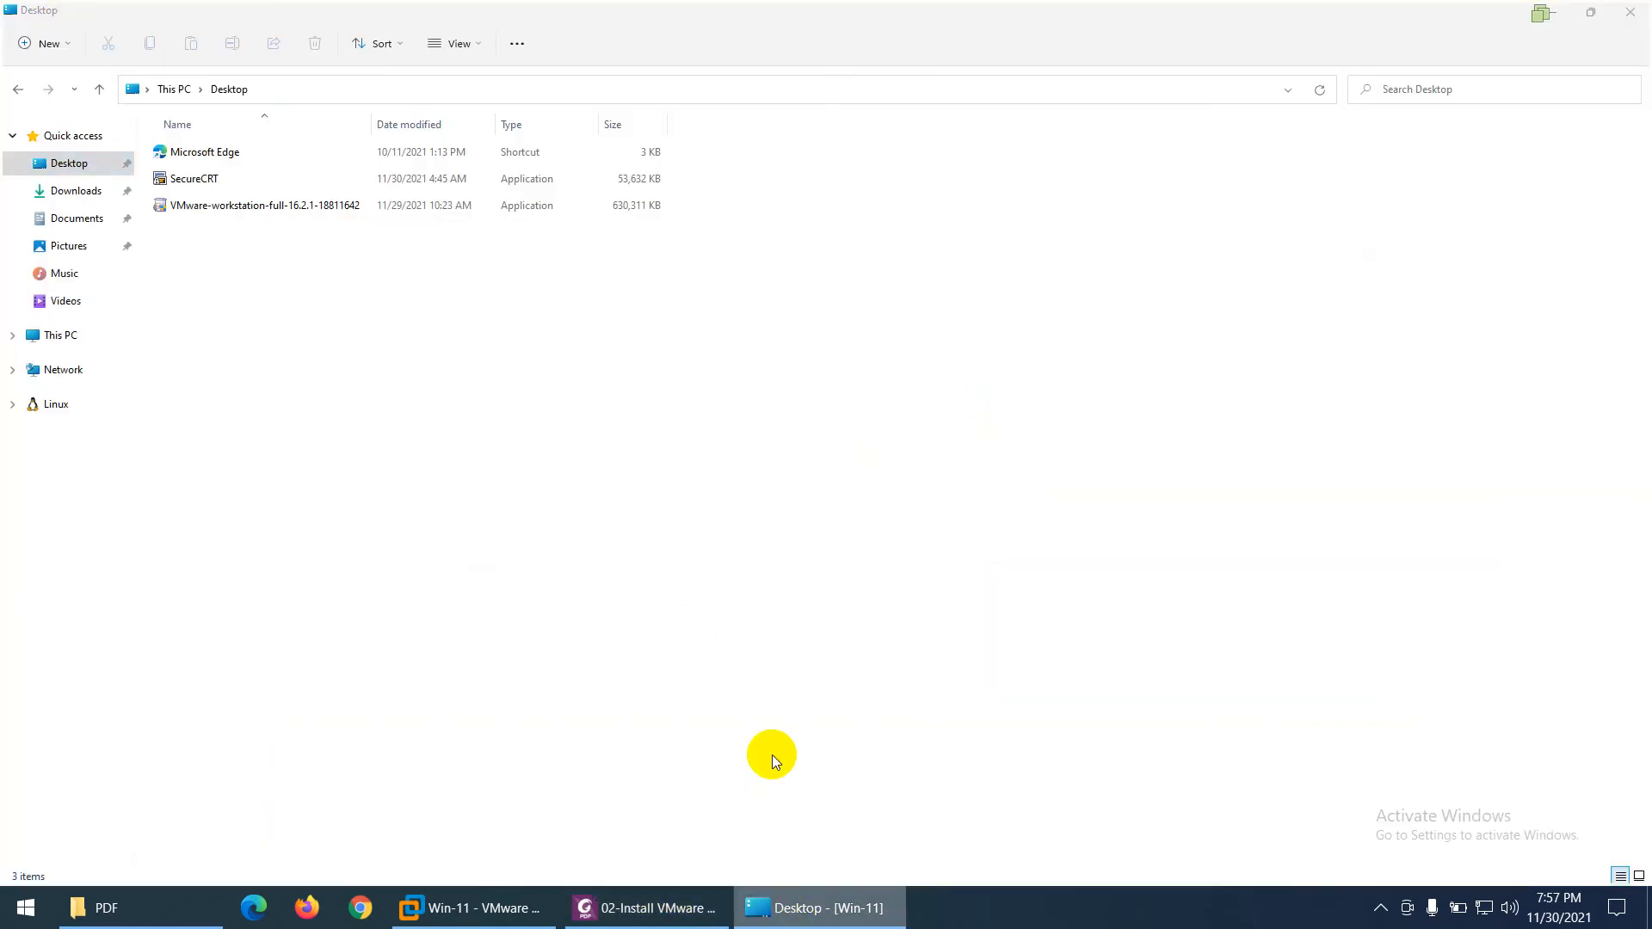
{"action": "left_click", "coordinate": [263, 205]}
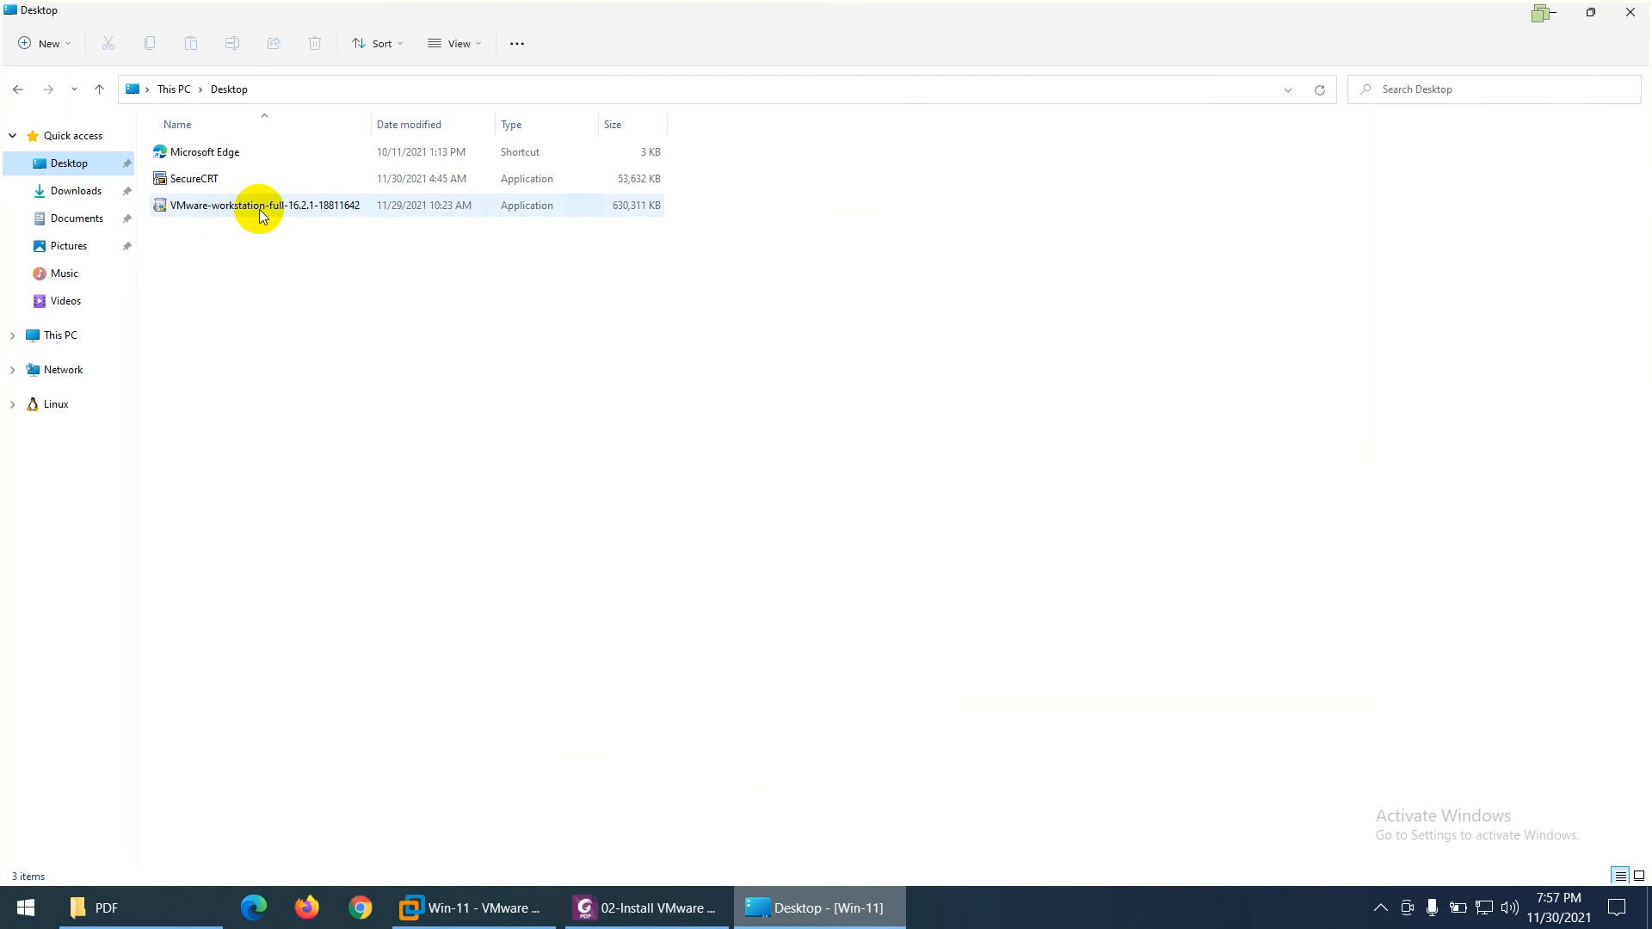
{"action": "mouse_move", "coordinate": [277, 218]}
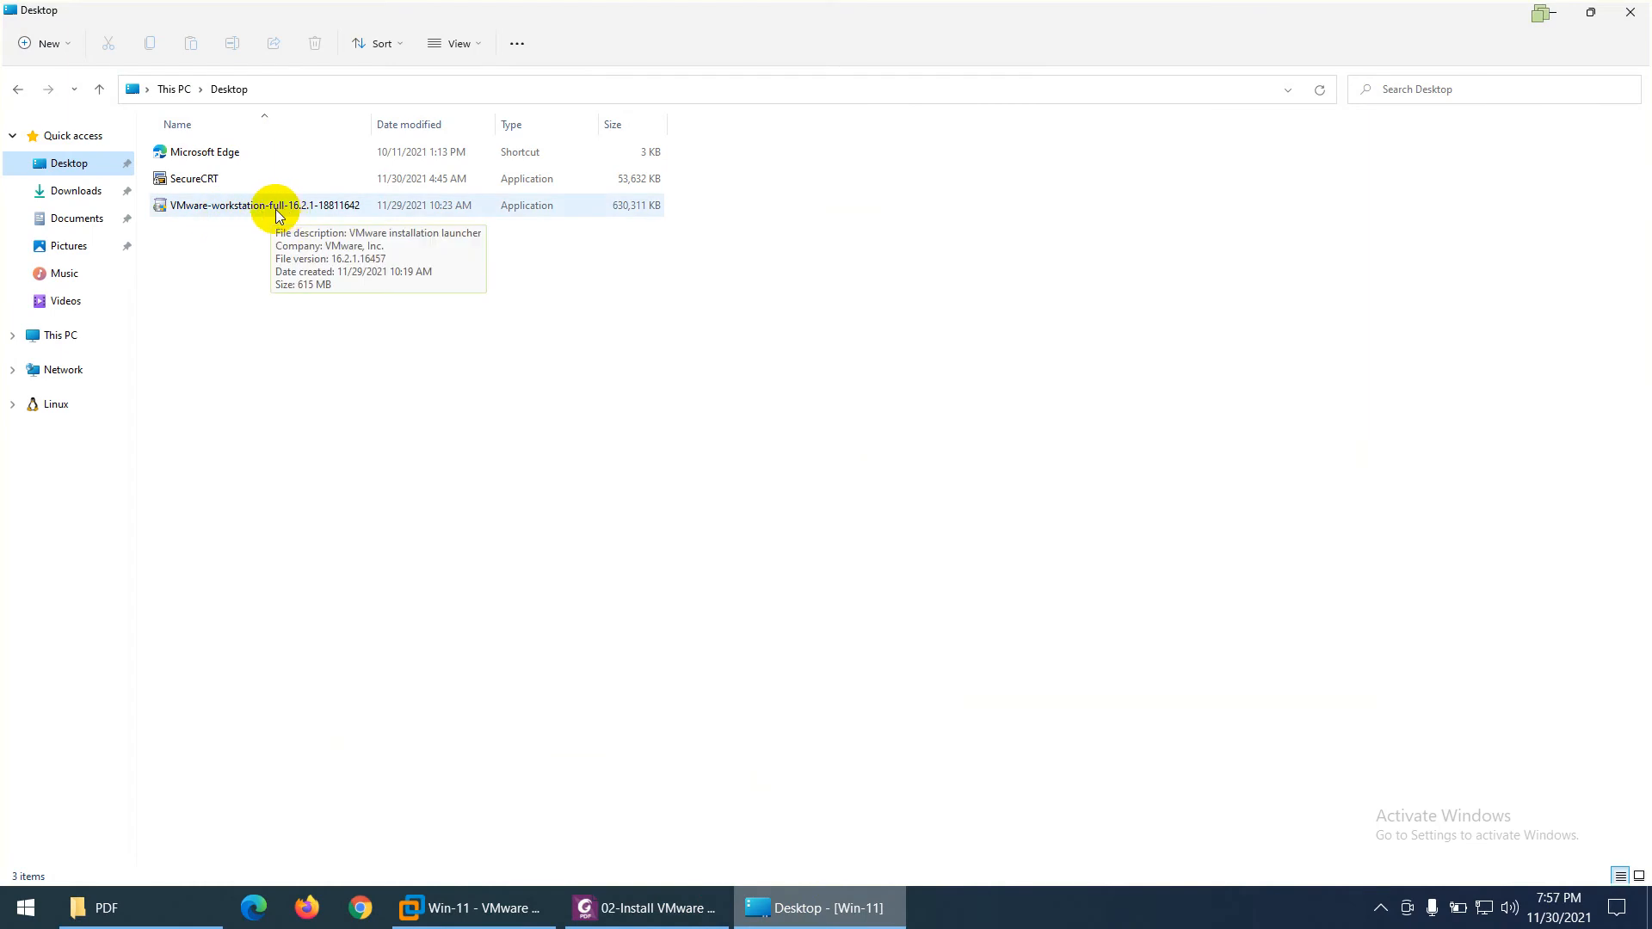
{"action": "left_click", "coordinate": [266, 204]}
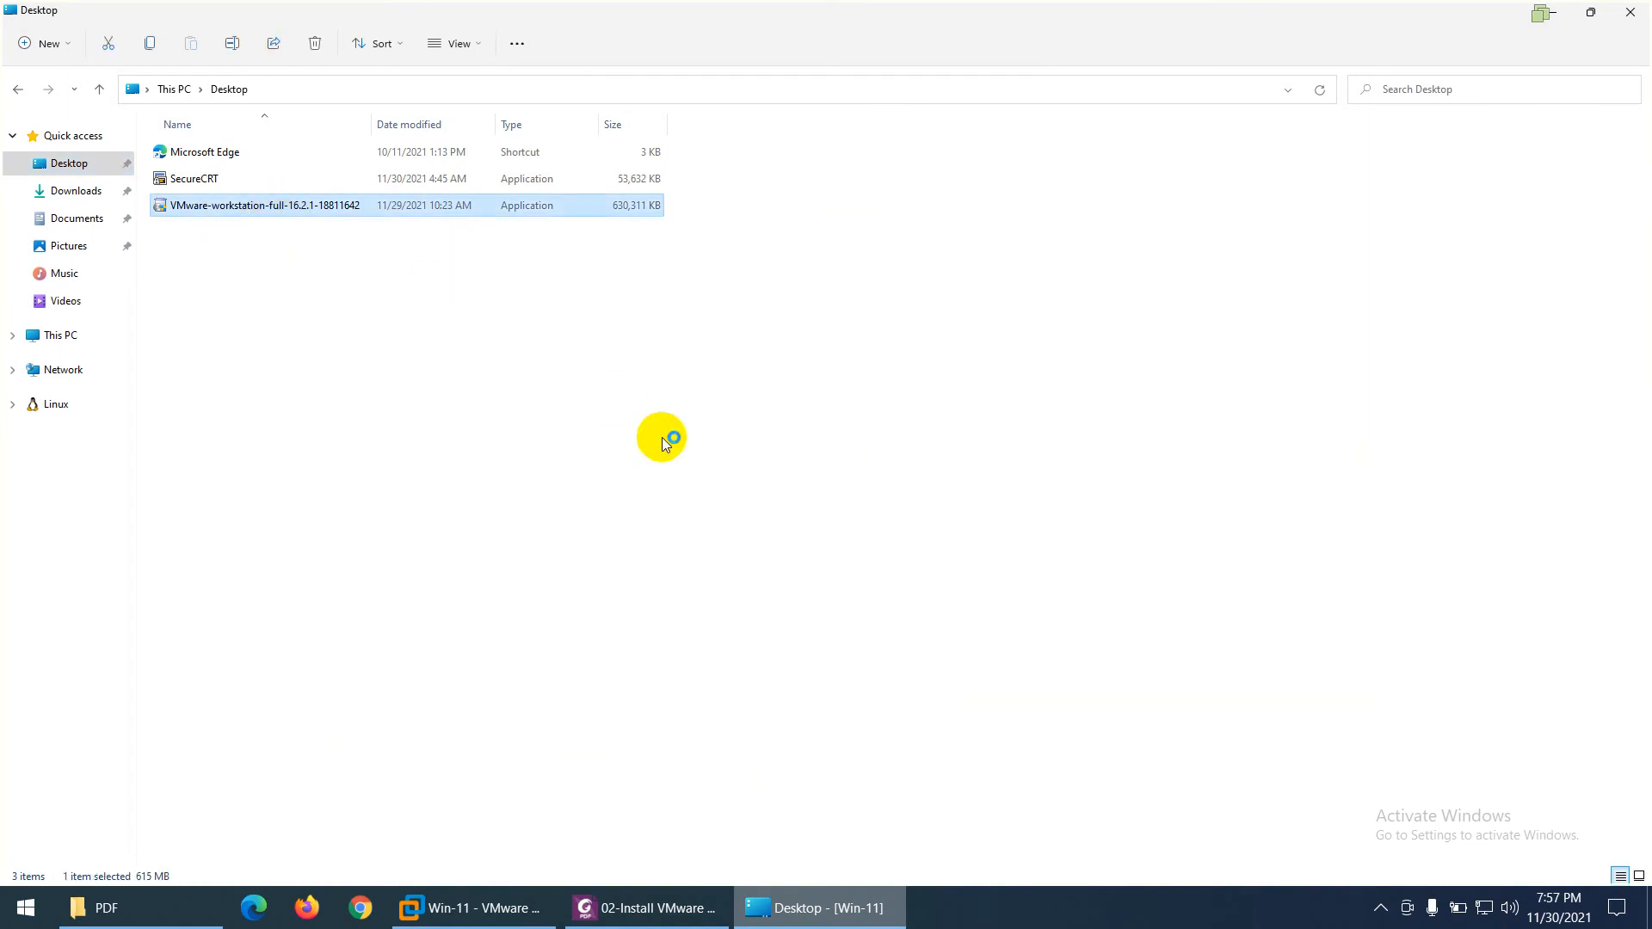
{"action": "double_click", "coordinate": [264, 205]}
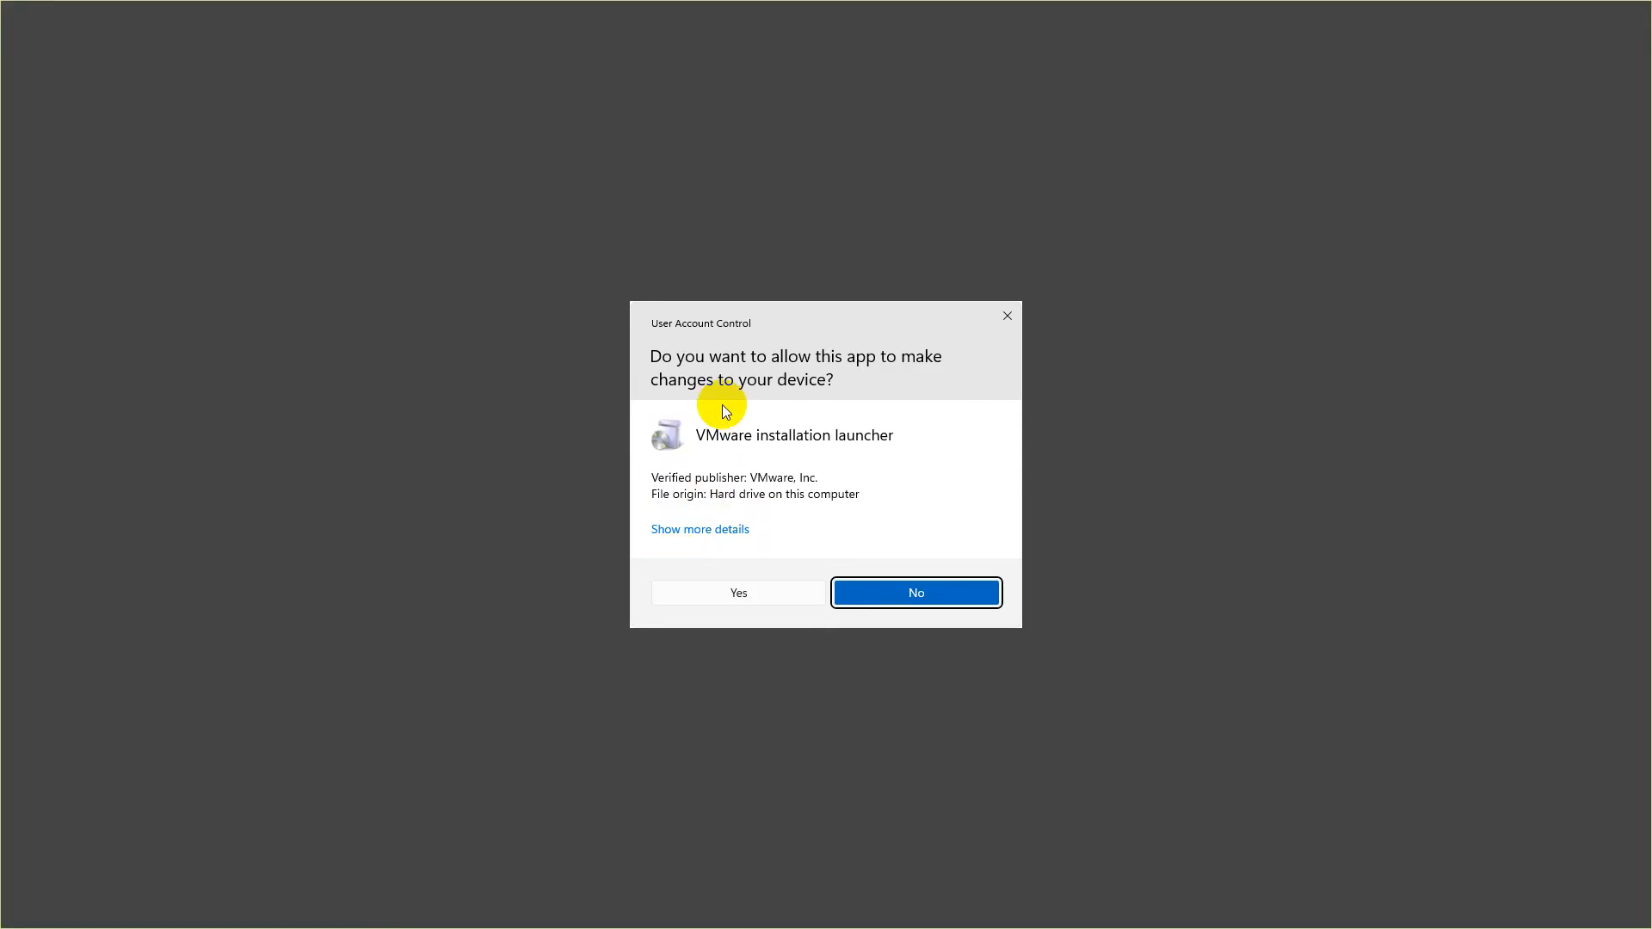
{"action": "left_click", "coordinate": [737, 592]}
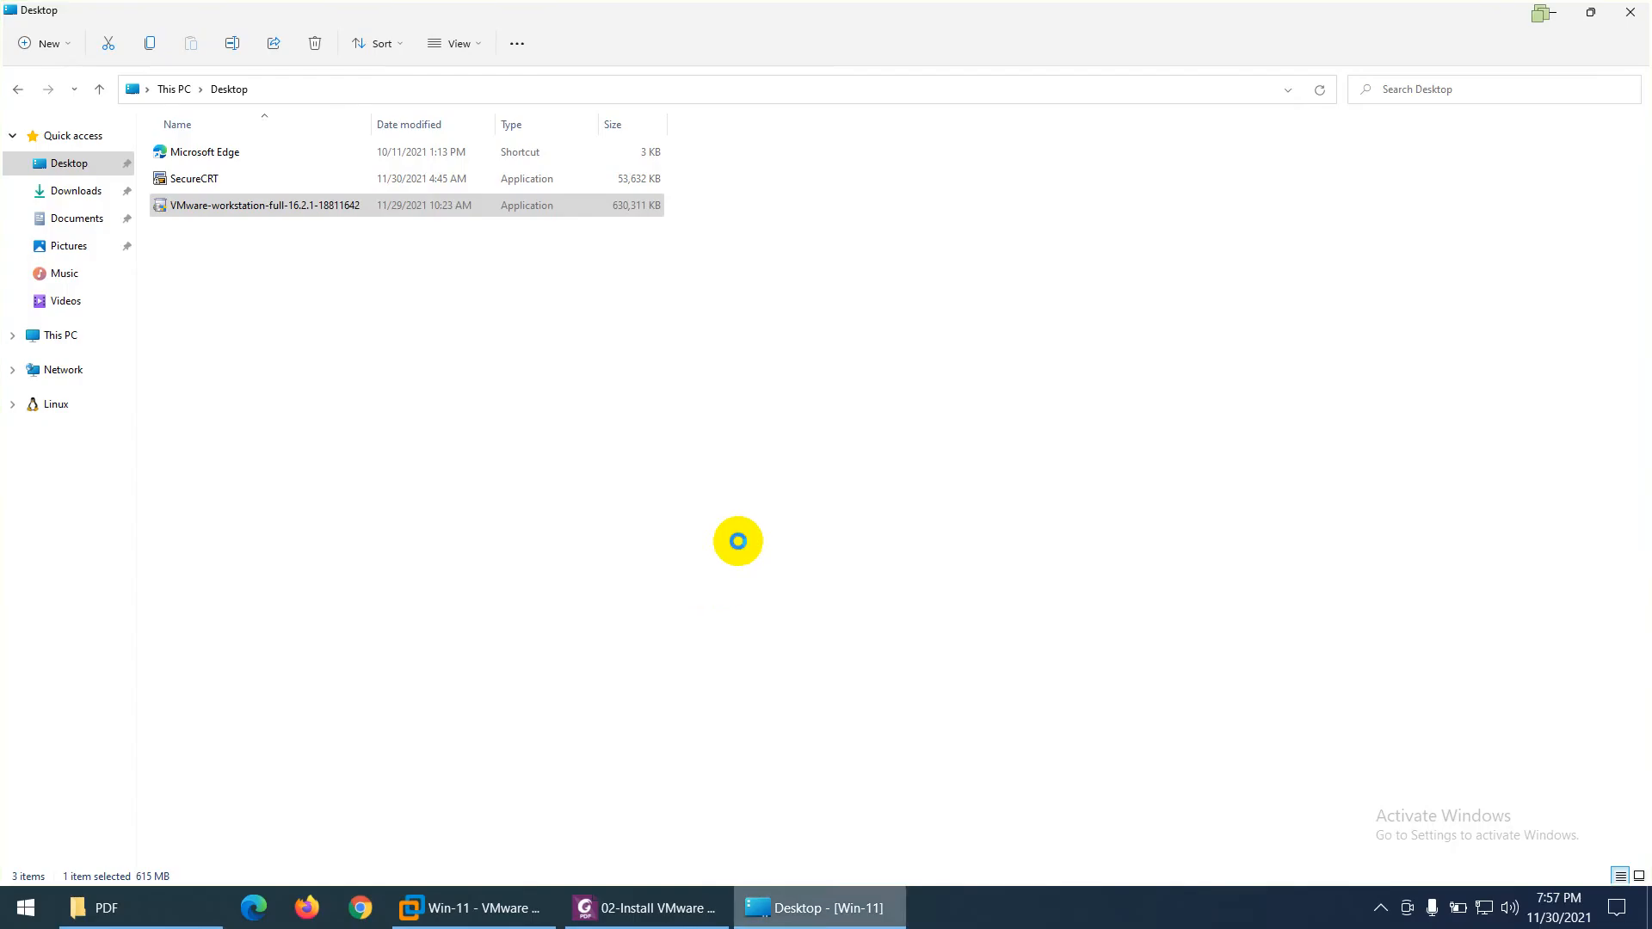
{"action": "double_click", "coordinate": [264, 205]}
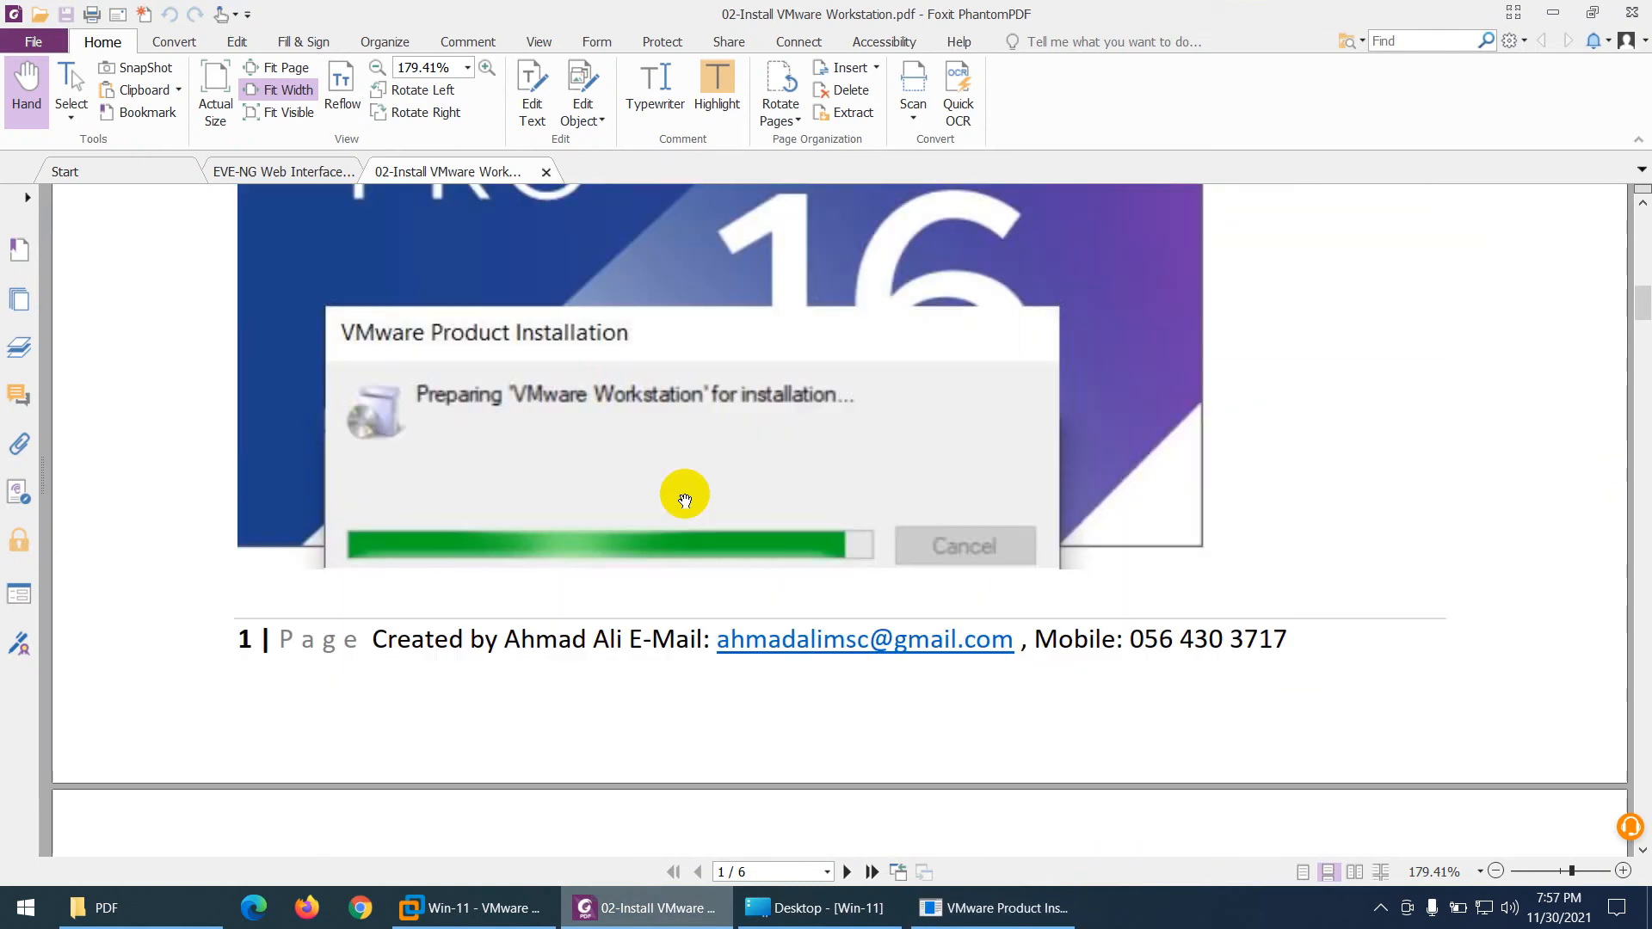
{"action": "scroll", "scroll_direction": "down", "scroll_amount": 3}
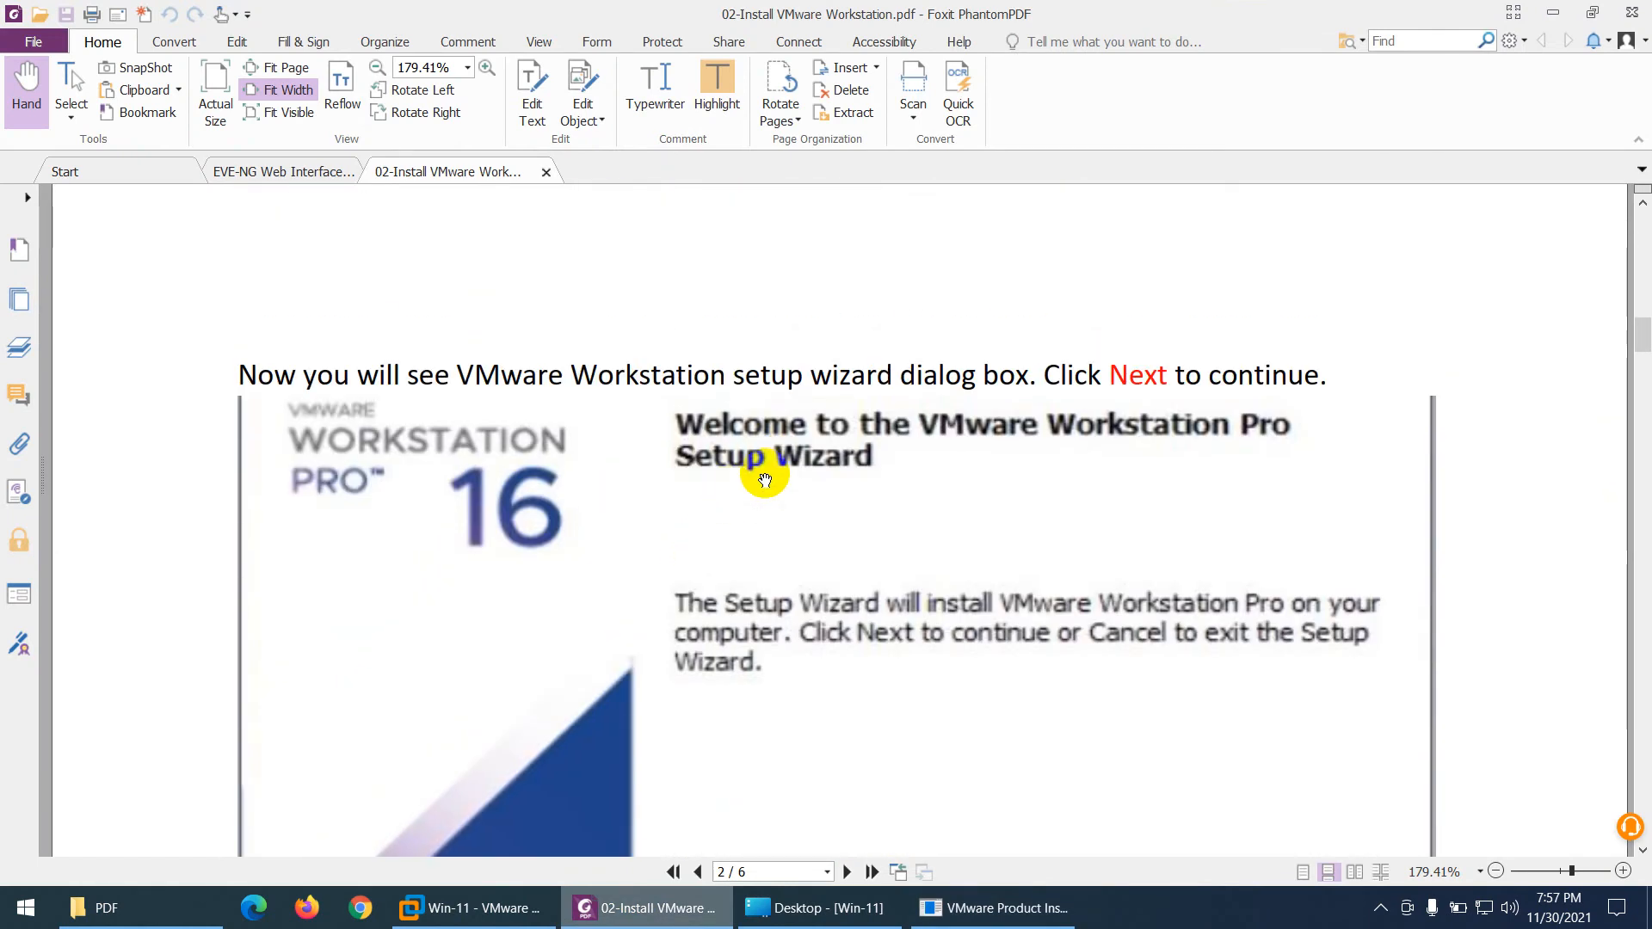
{"action": "scroll", "scroll_direction": "down", "scroll_amount": 3}
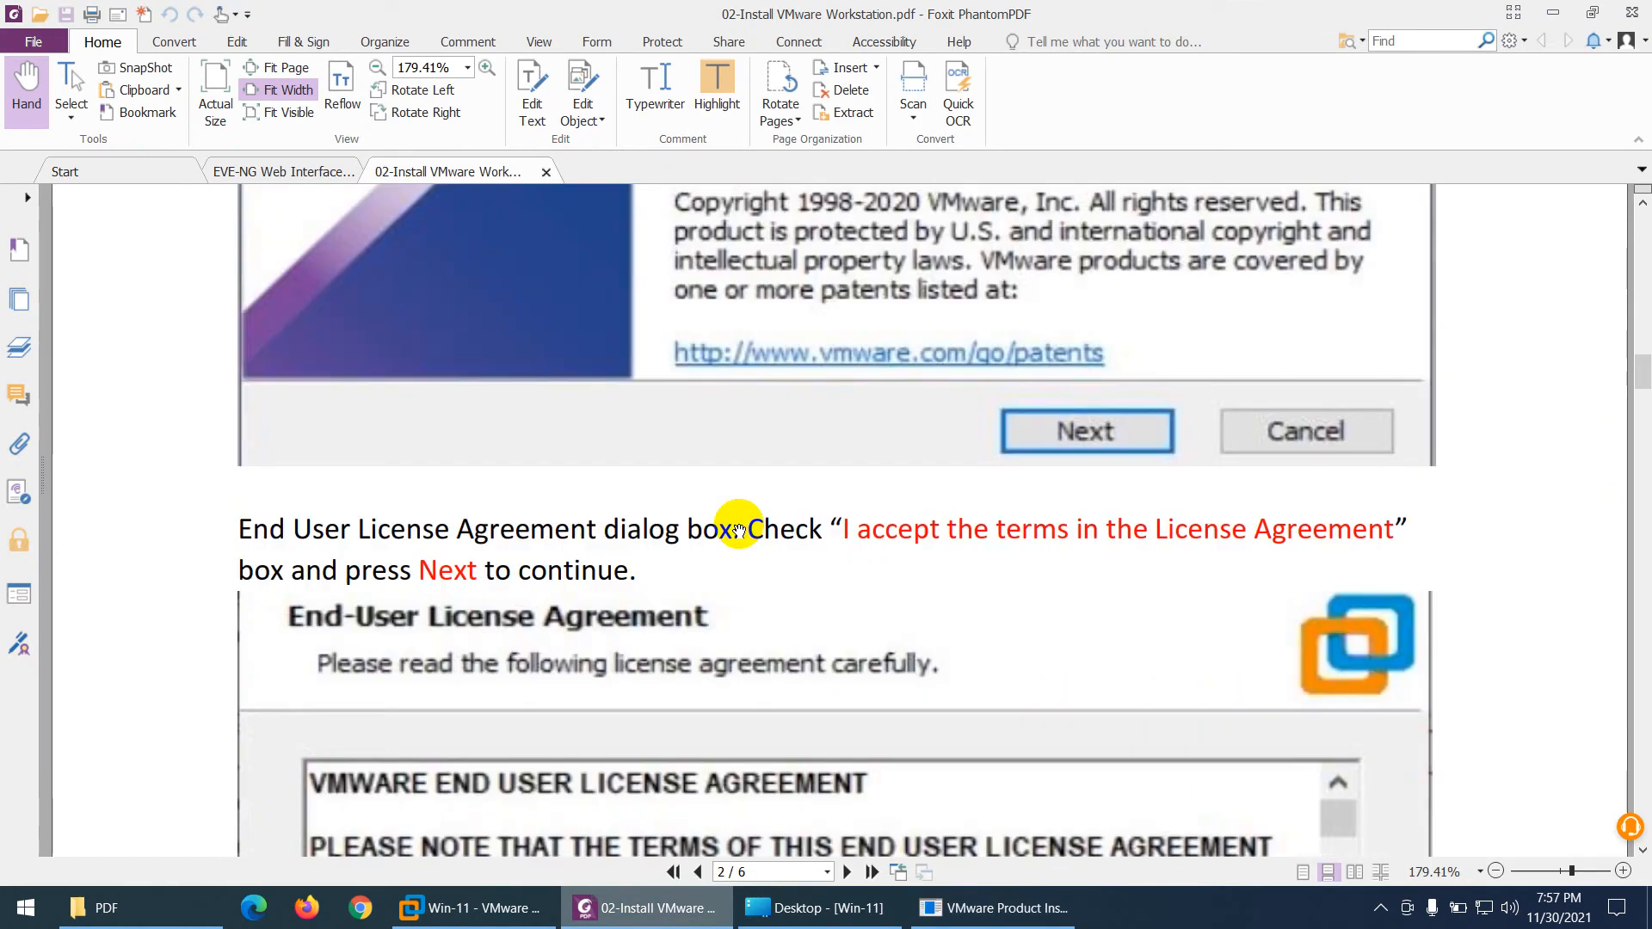
{"action": "scroll", "scroll_direction": "down", "scroll_amount": 3}
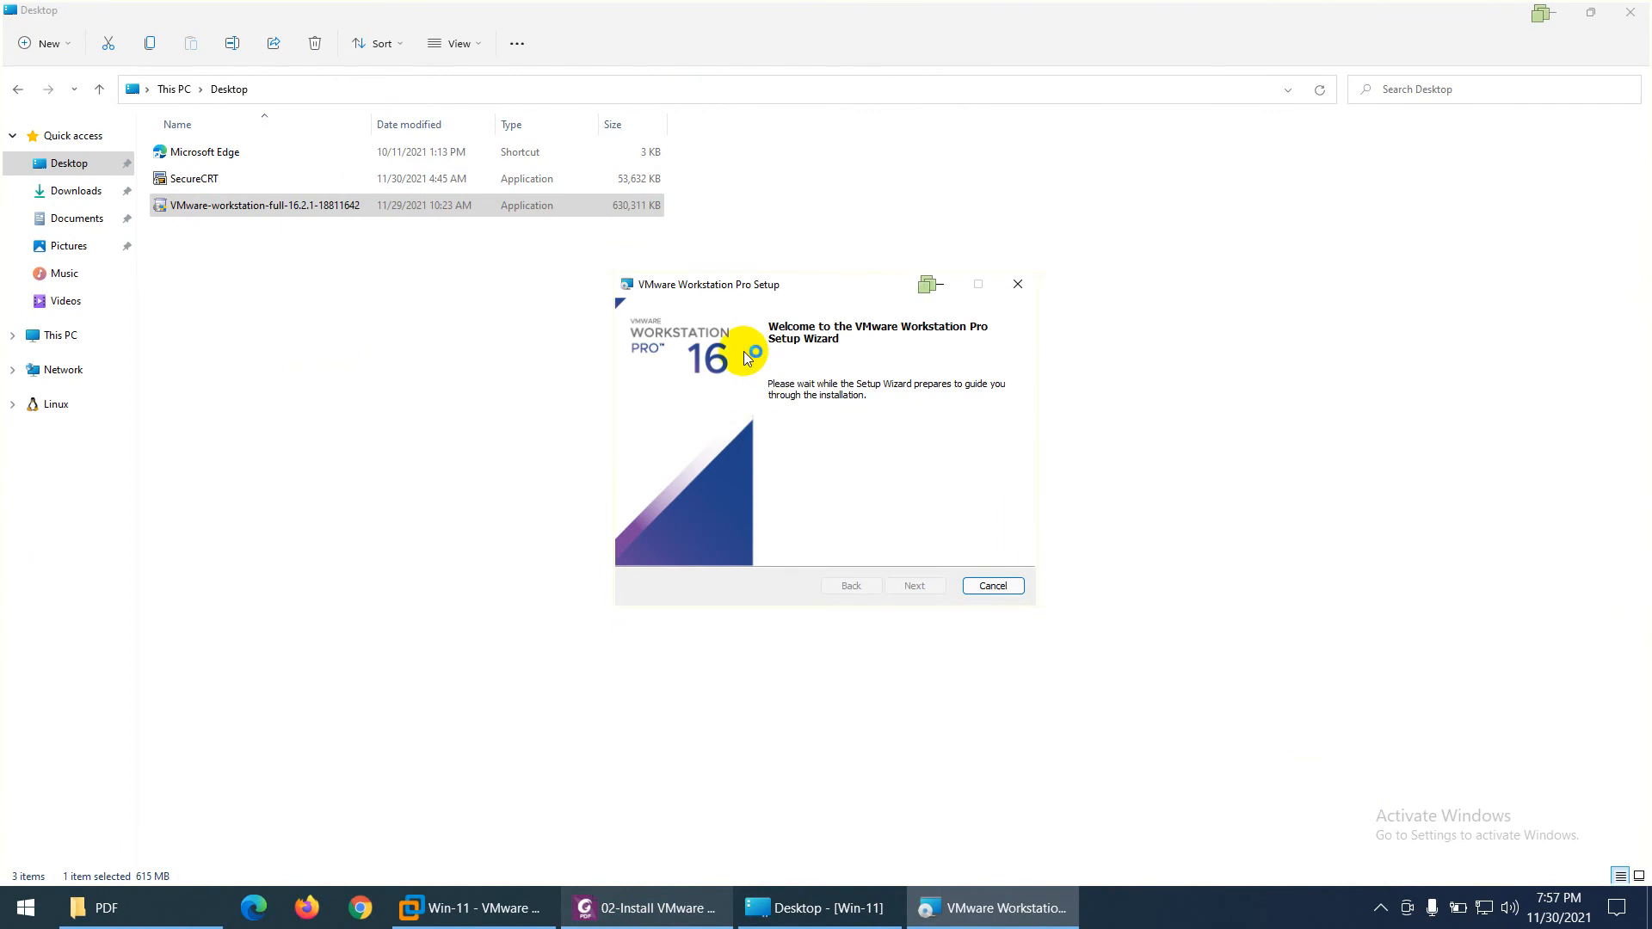
Step: Accept the license terms, keep default location, experience settings and shortcuts, then start installing
{"action": "left_click", "coordinate": [915, 586]}
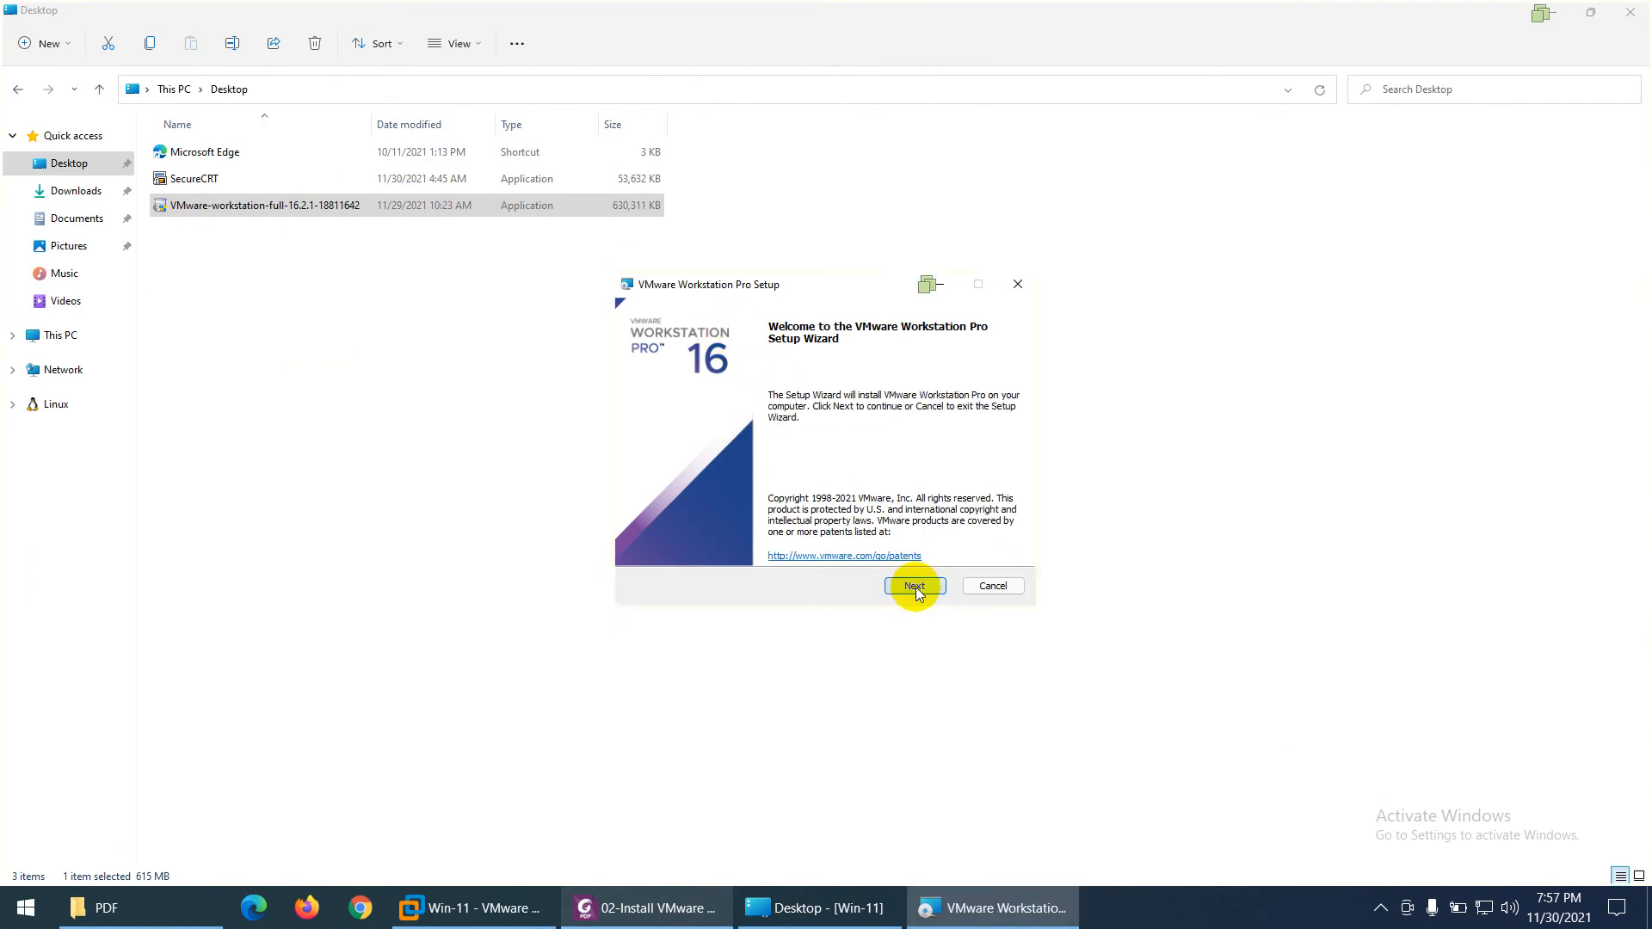
{"action": "left_click", "coordinate": [914, 586]}
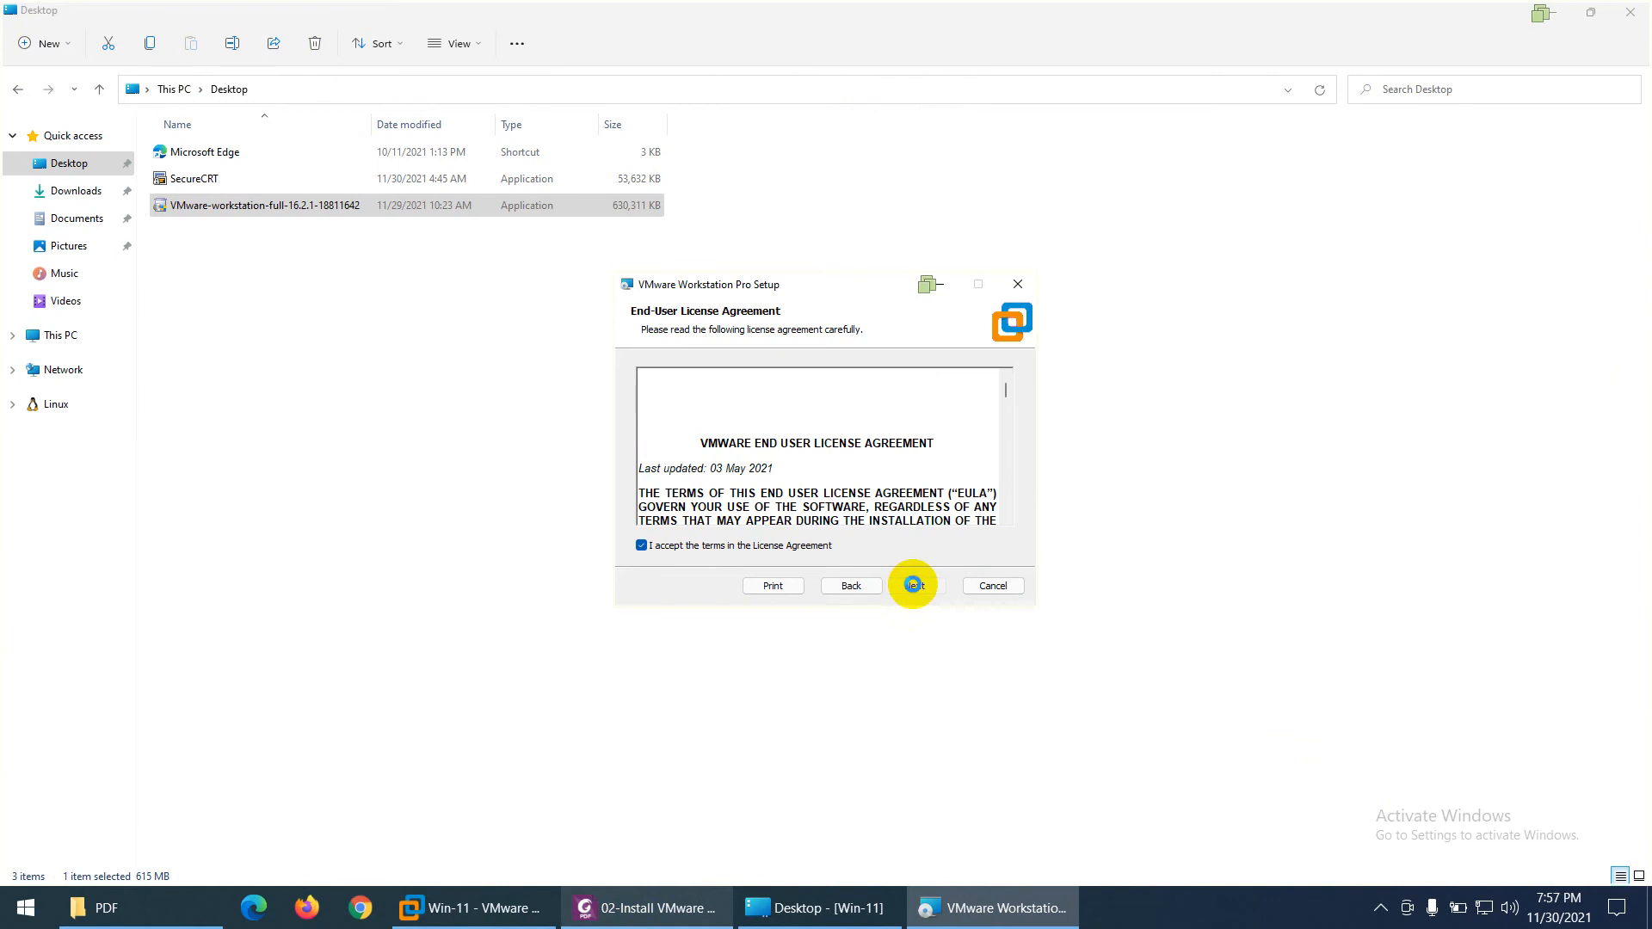
{"action": "left_click", "coordinate": [912, 585]}
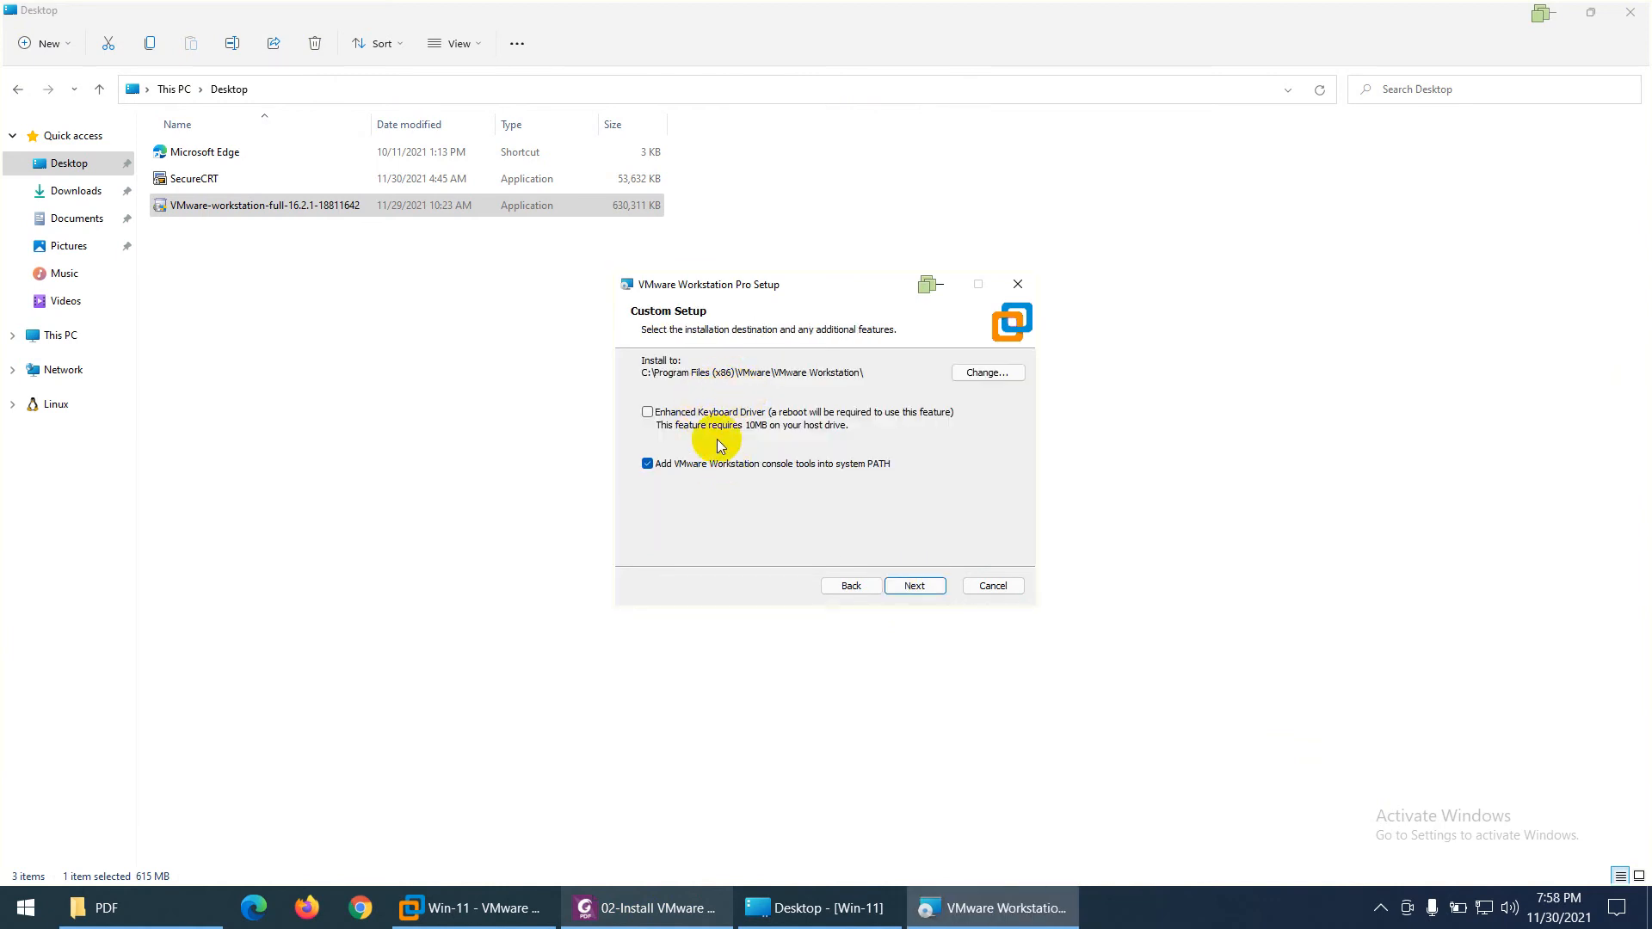
{"action": "left_click", "coordinate": [915, 585]}
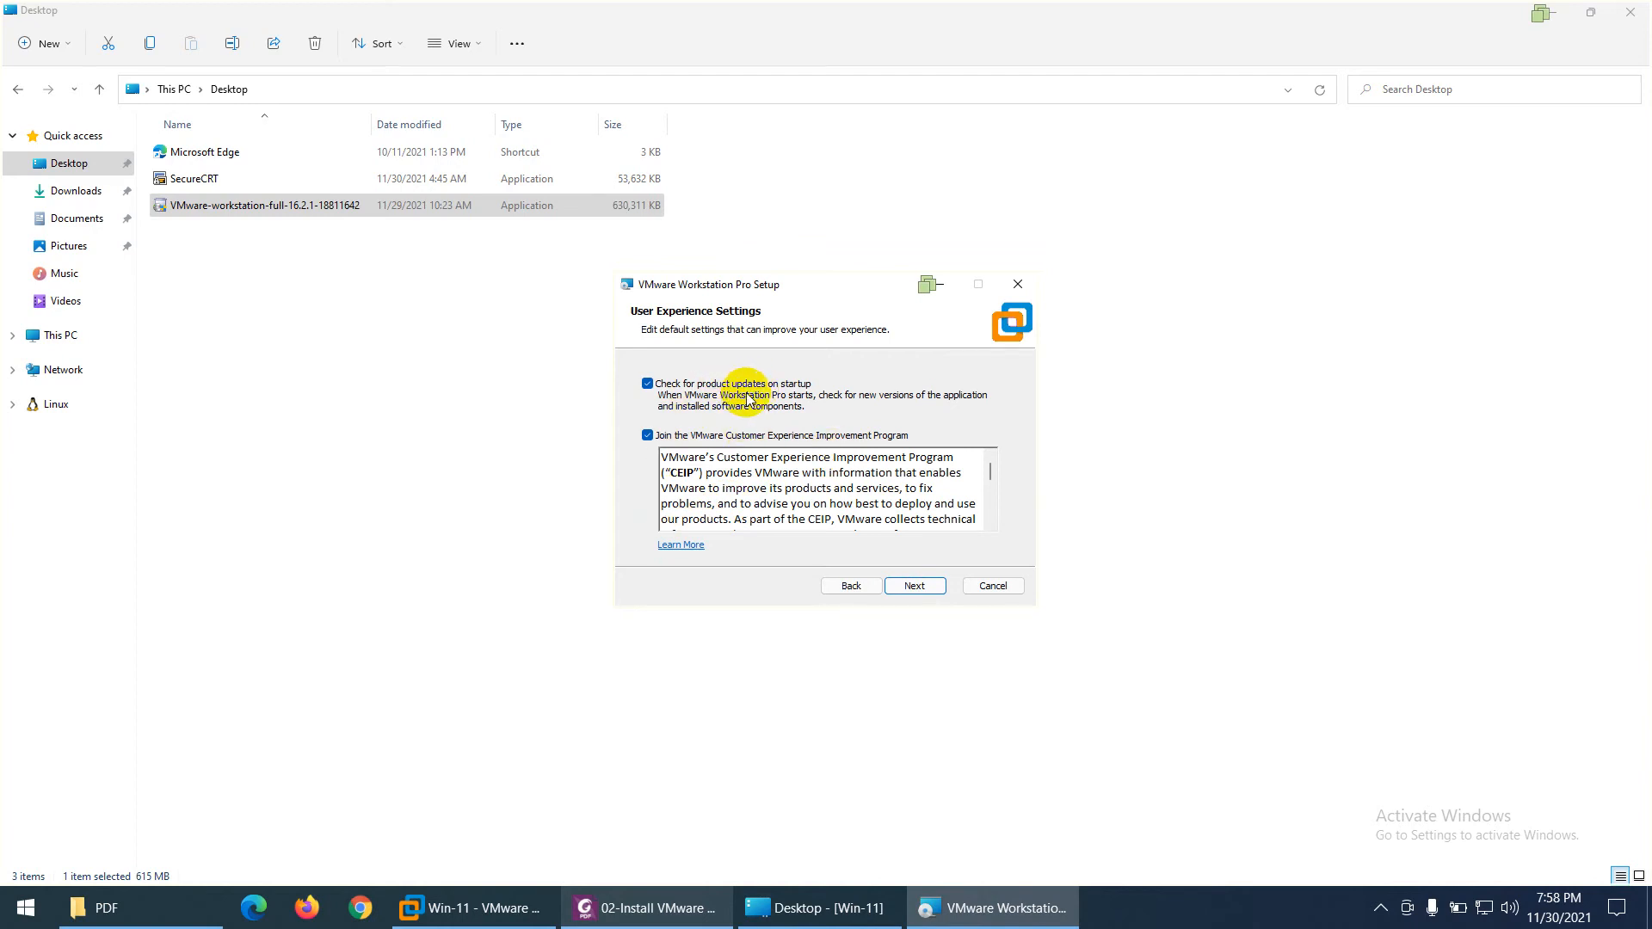
{"action": "mouse_move", "coordinate": [860, 453]}
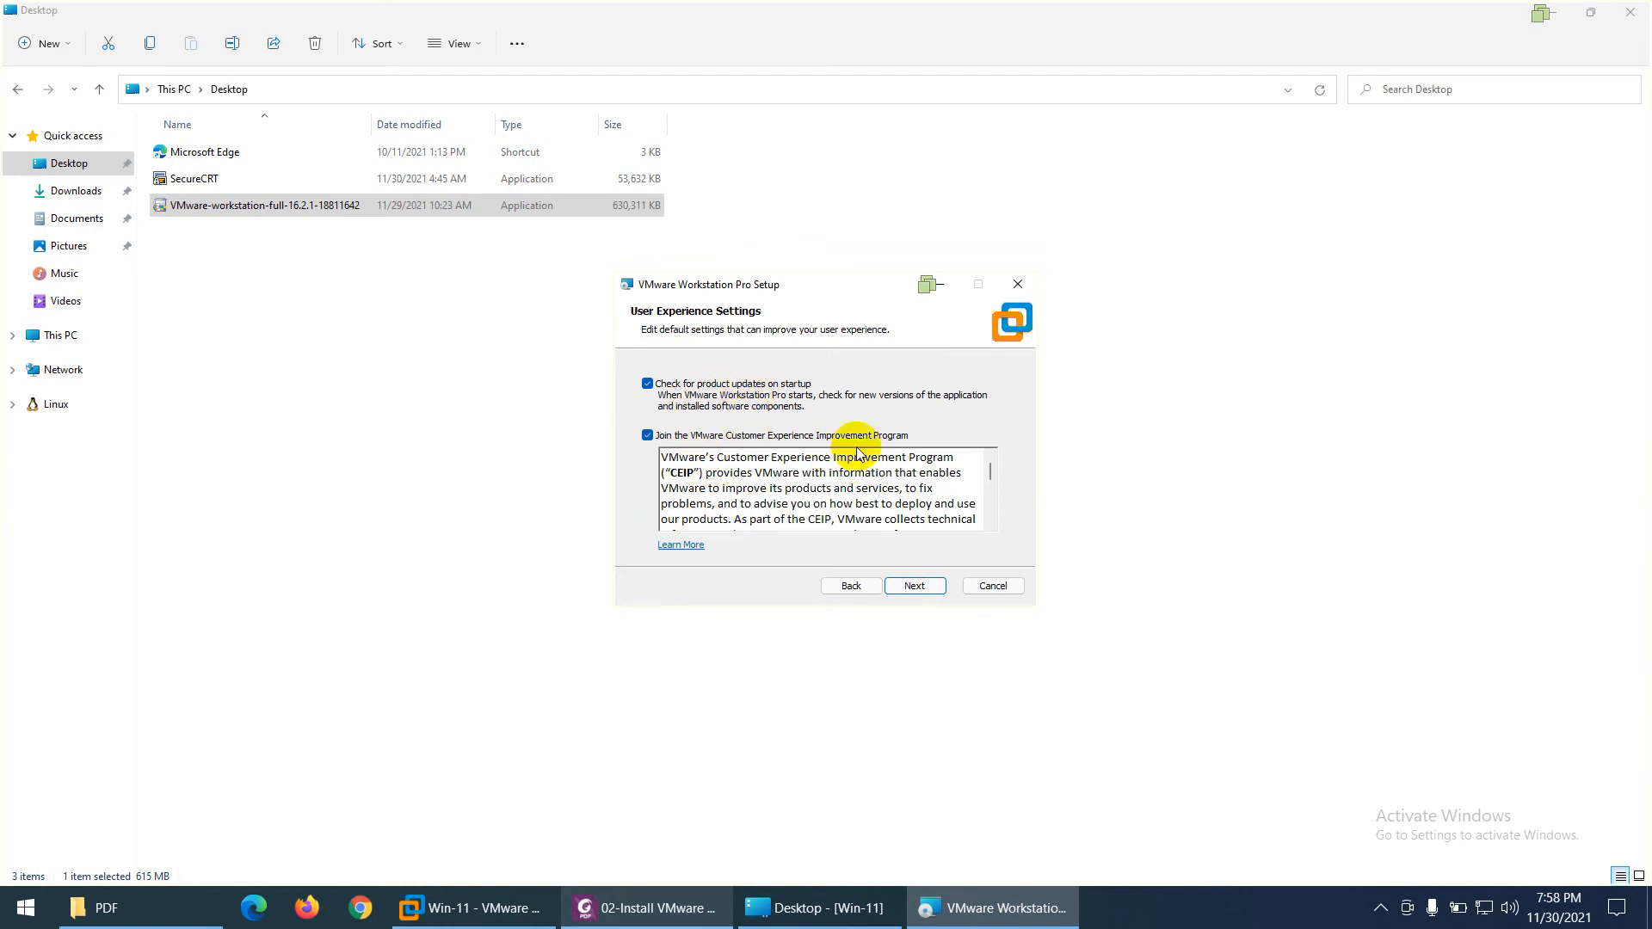
{"action": "left_click", "coordinate": [912, 585]}
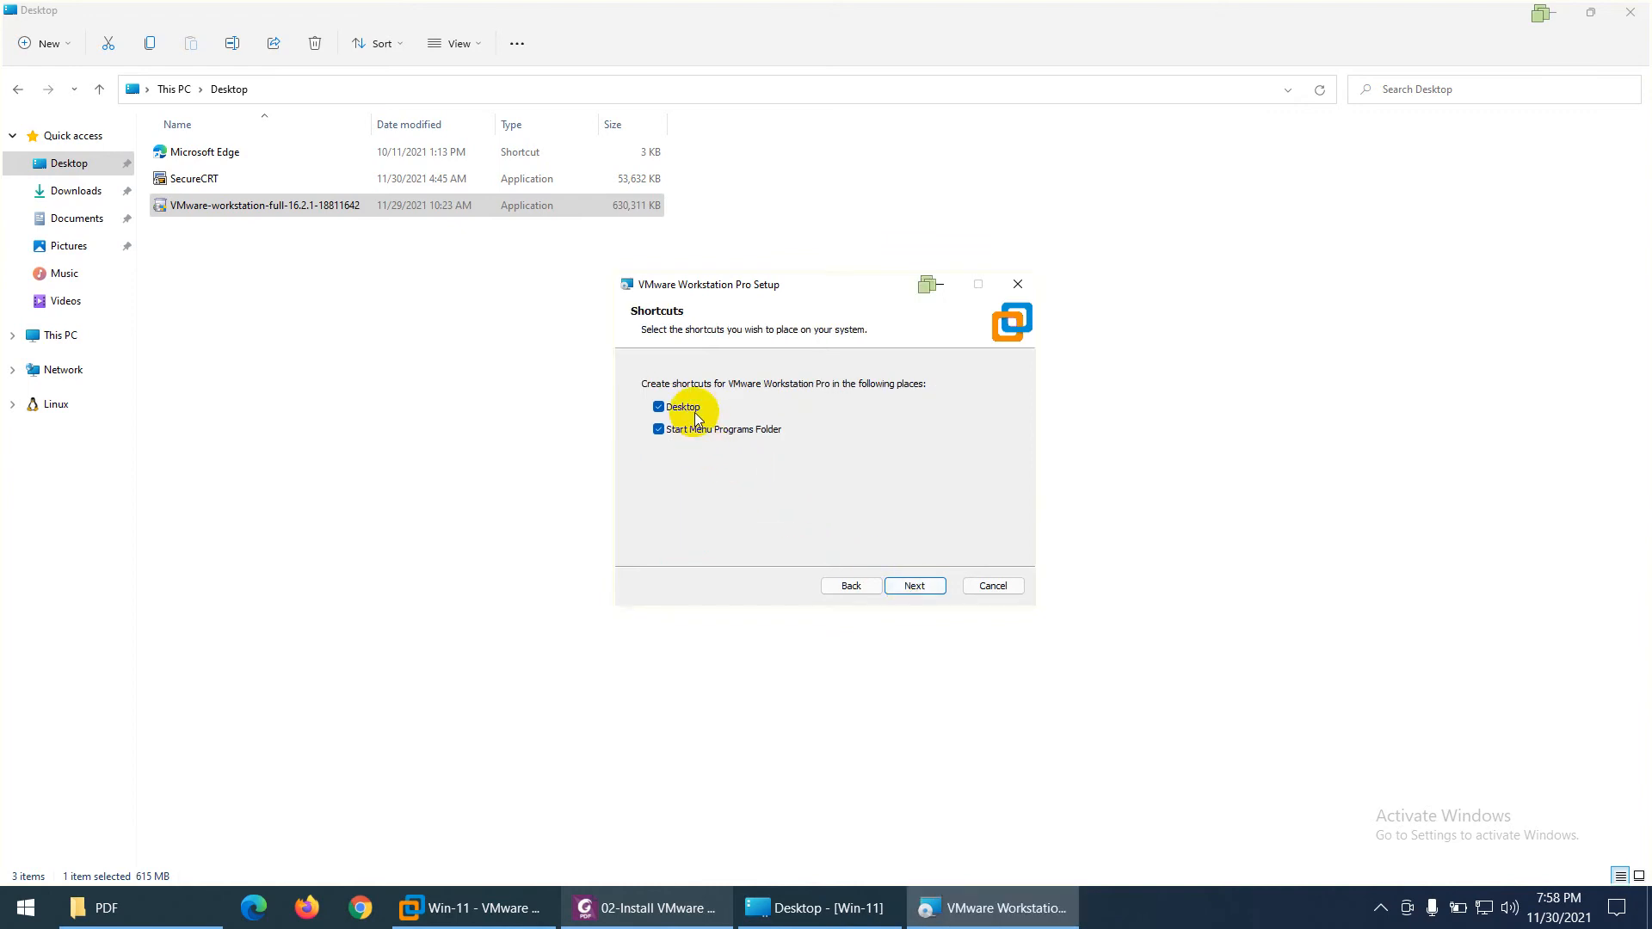
{"action": "mouse_move", "coordinate": [837, 611]}
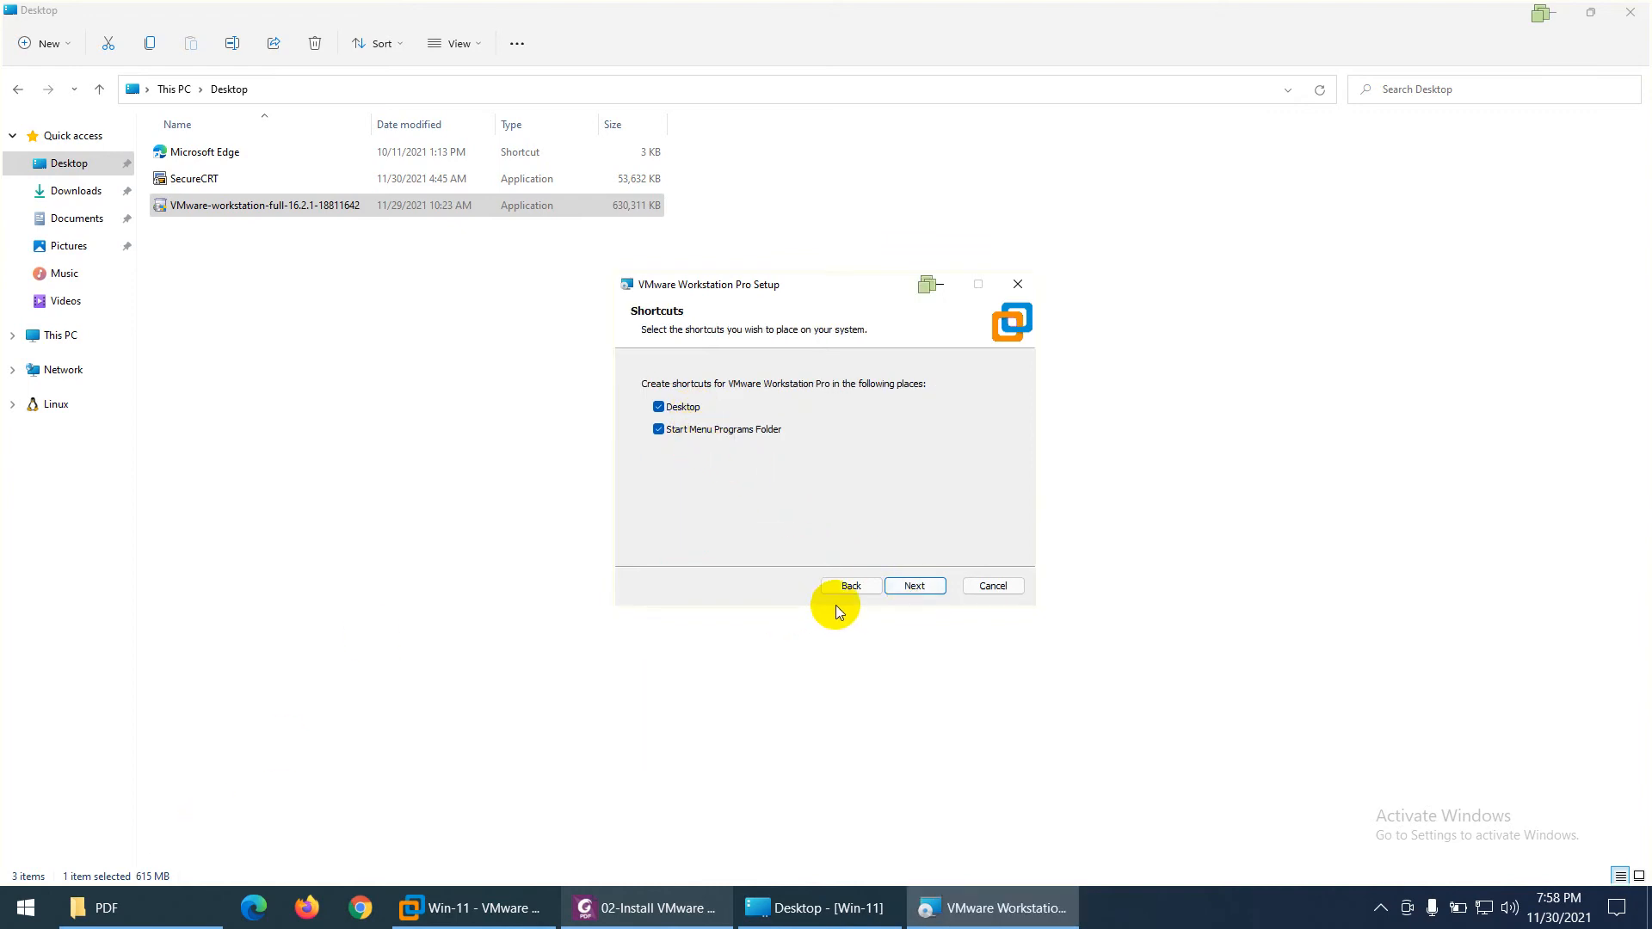
{"action": "left_click", "coordinate": [914, 586]}
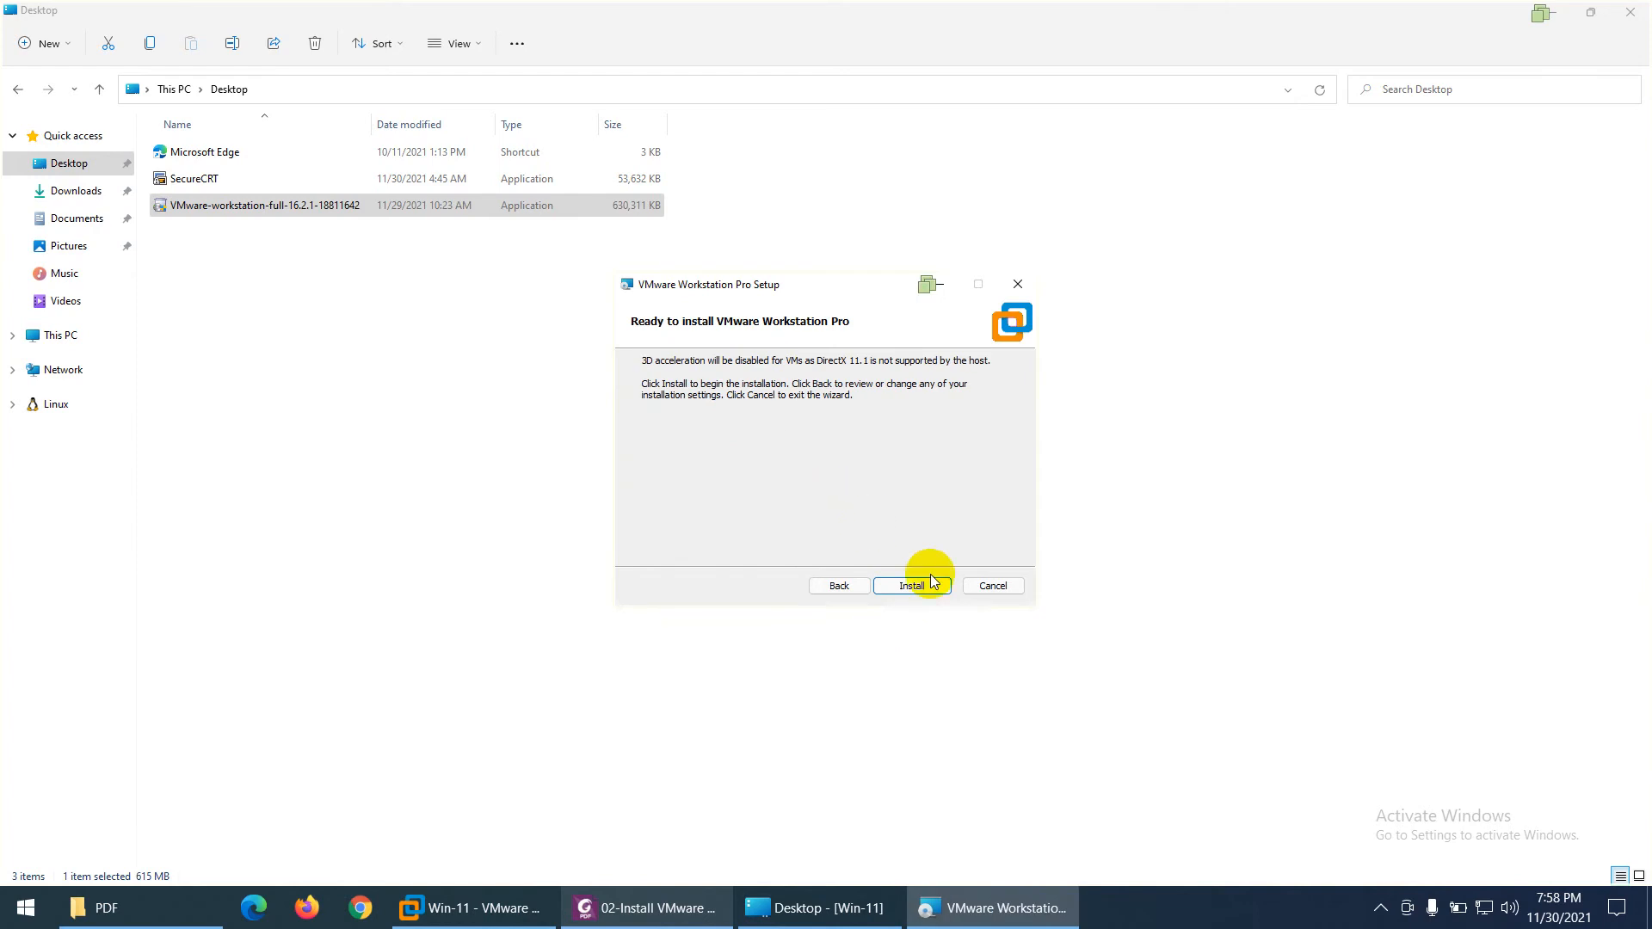
{"action": "left_click", "coordinate": [910, 586]}
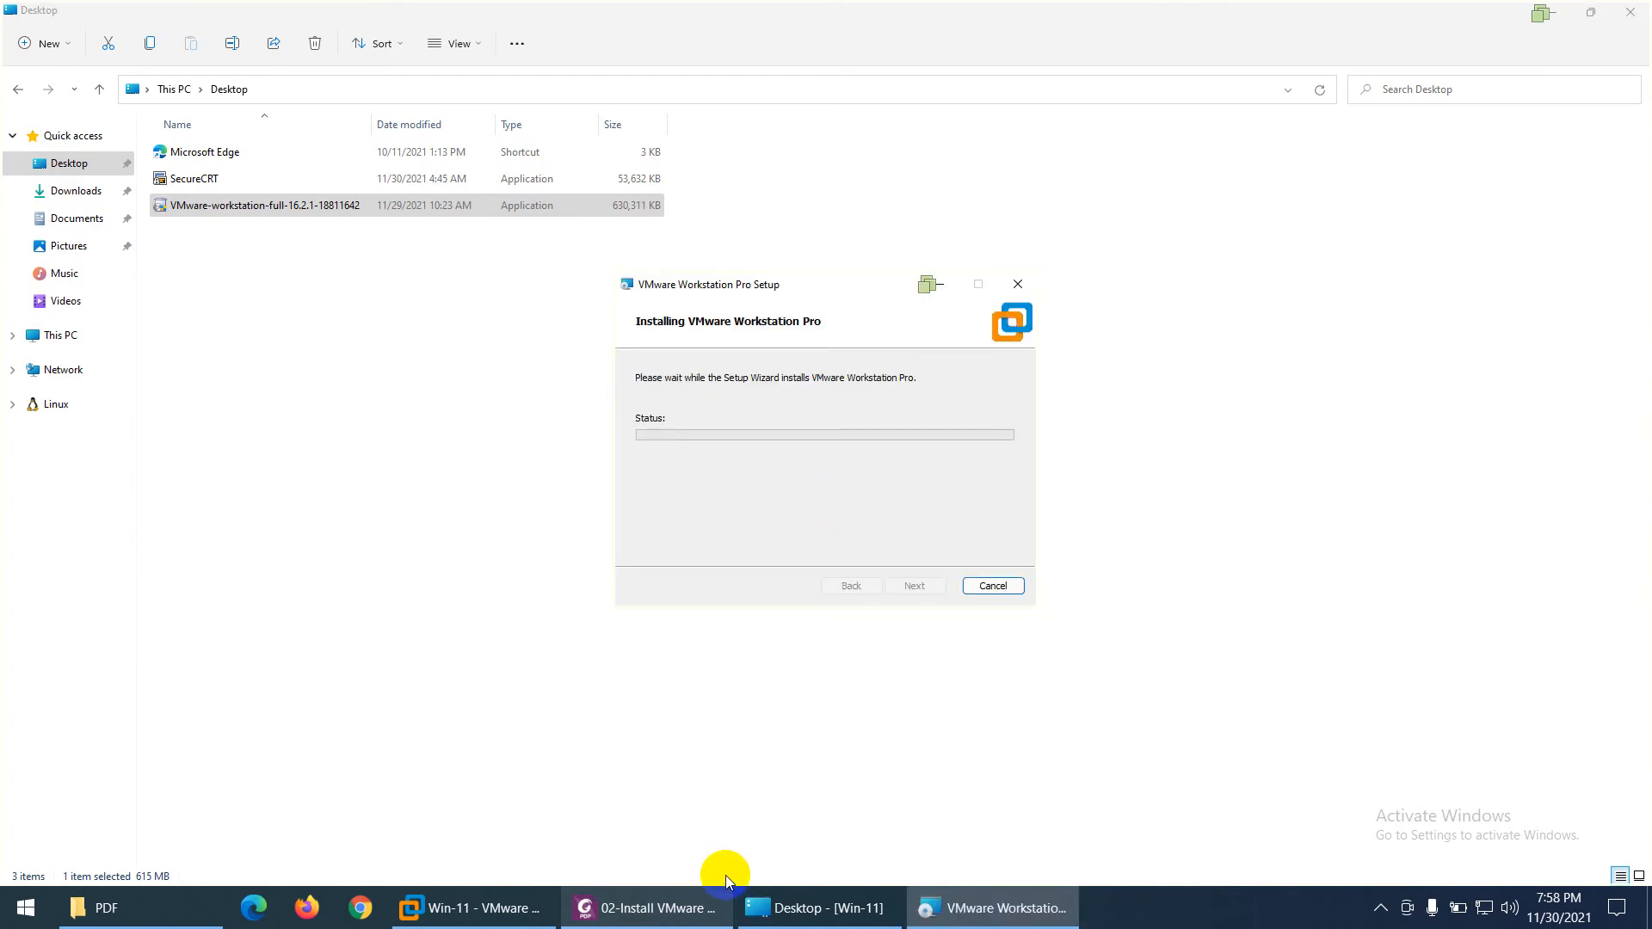
{"action": "mouse_move", "coordinate": [704, 689]}
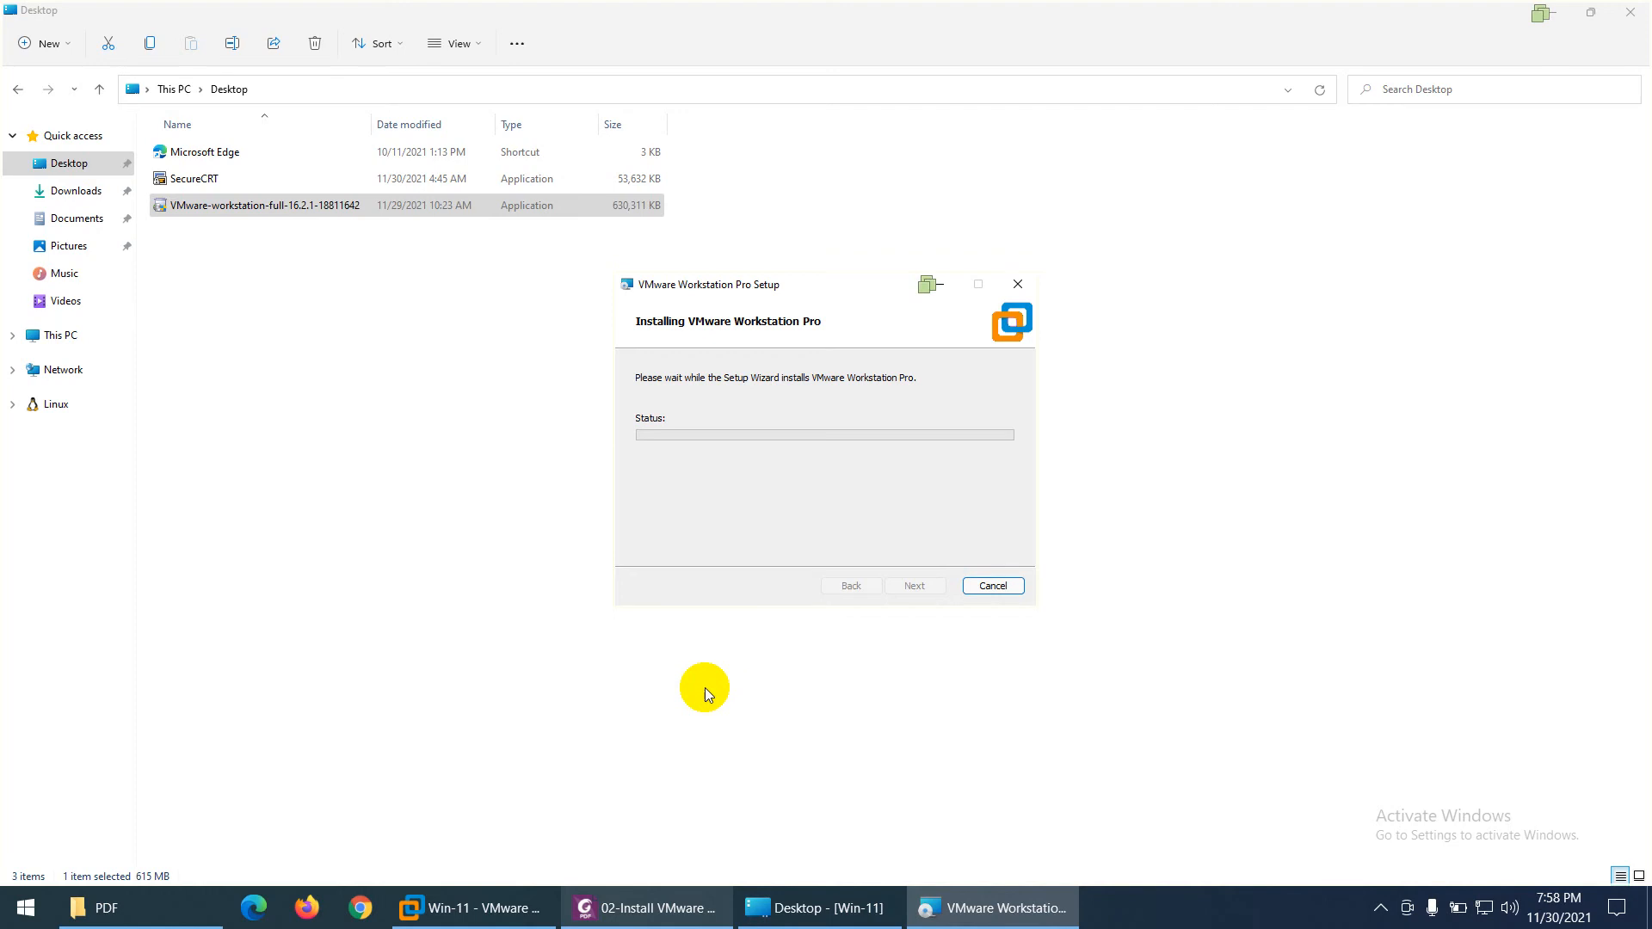
{"action": "left_click", "coordinate": [645, 907]}
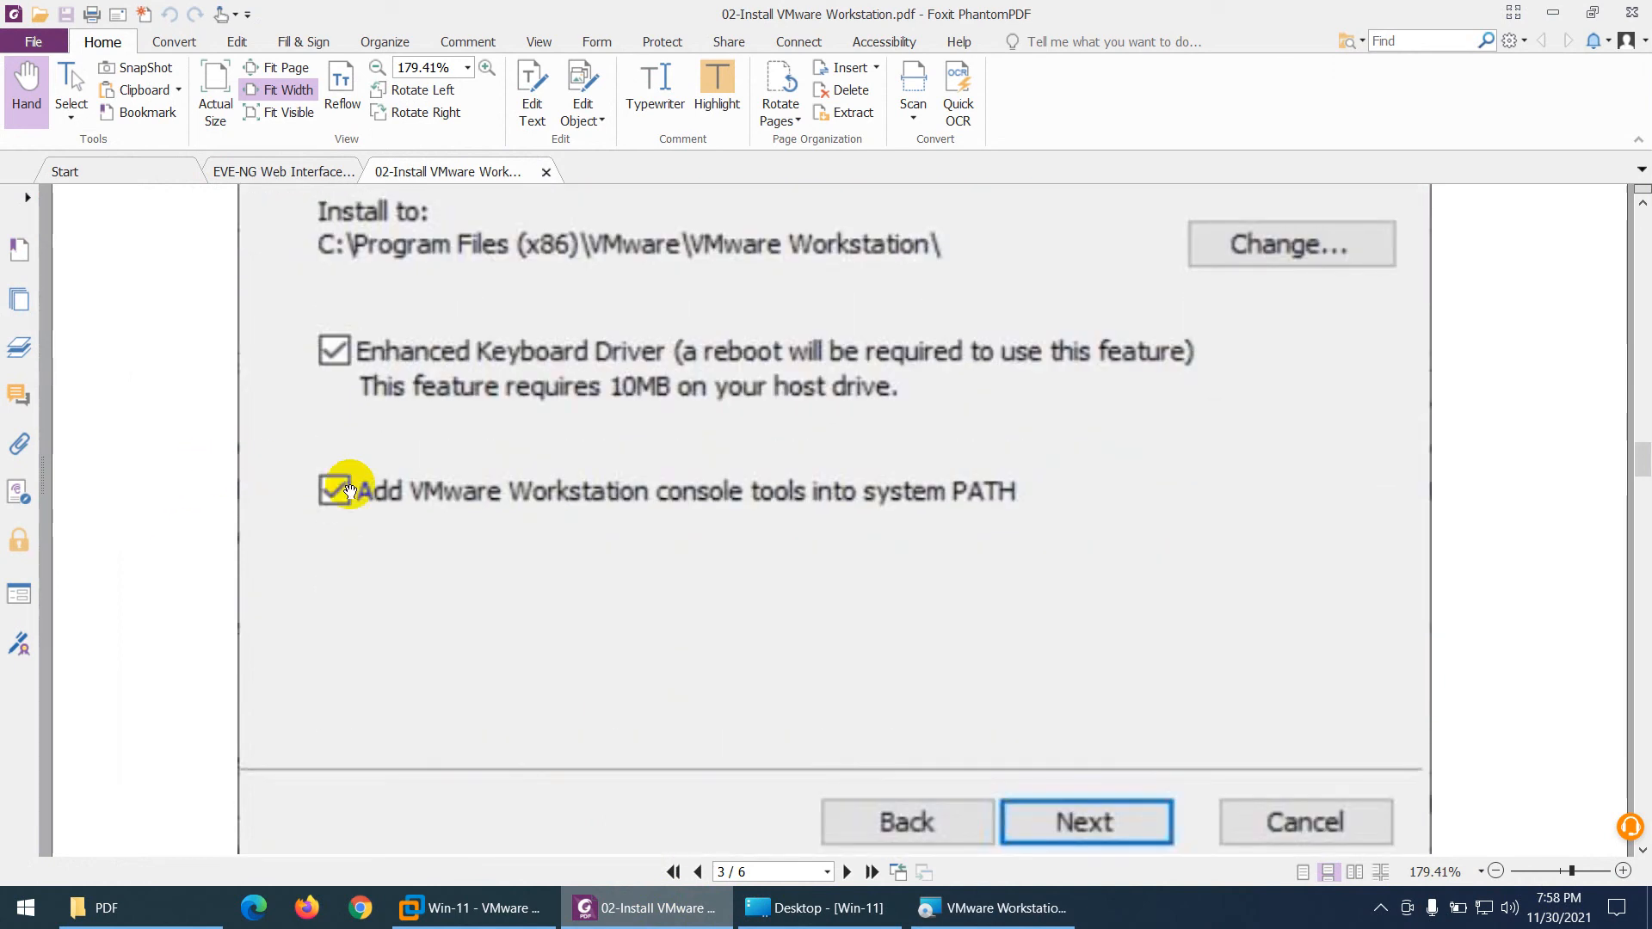
{"action": "mouse_move", "coordinate": [212, 418]}
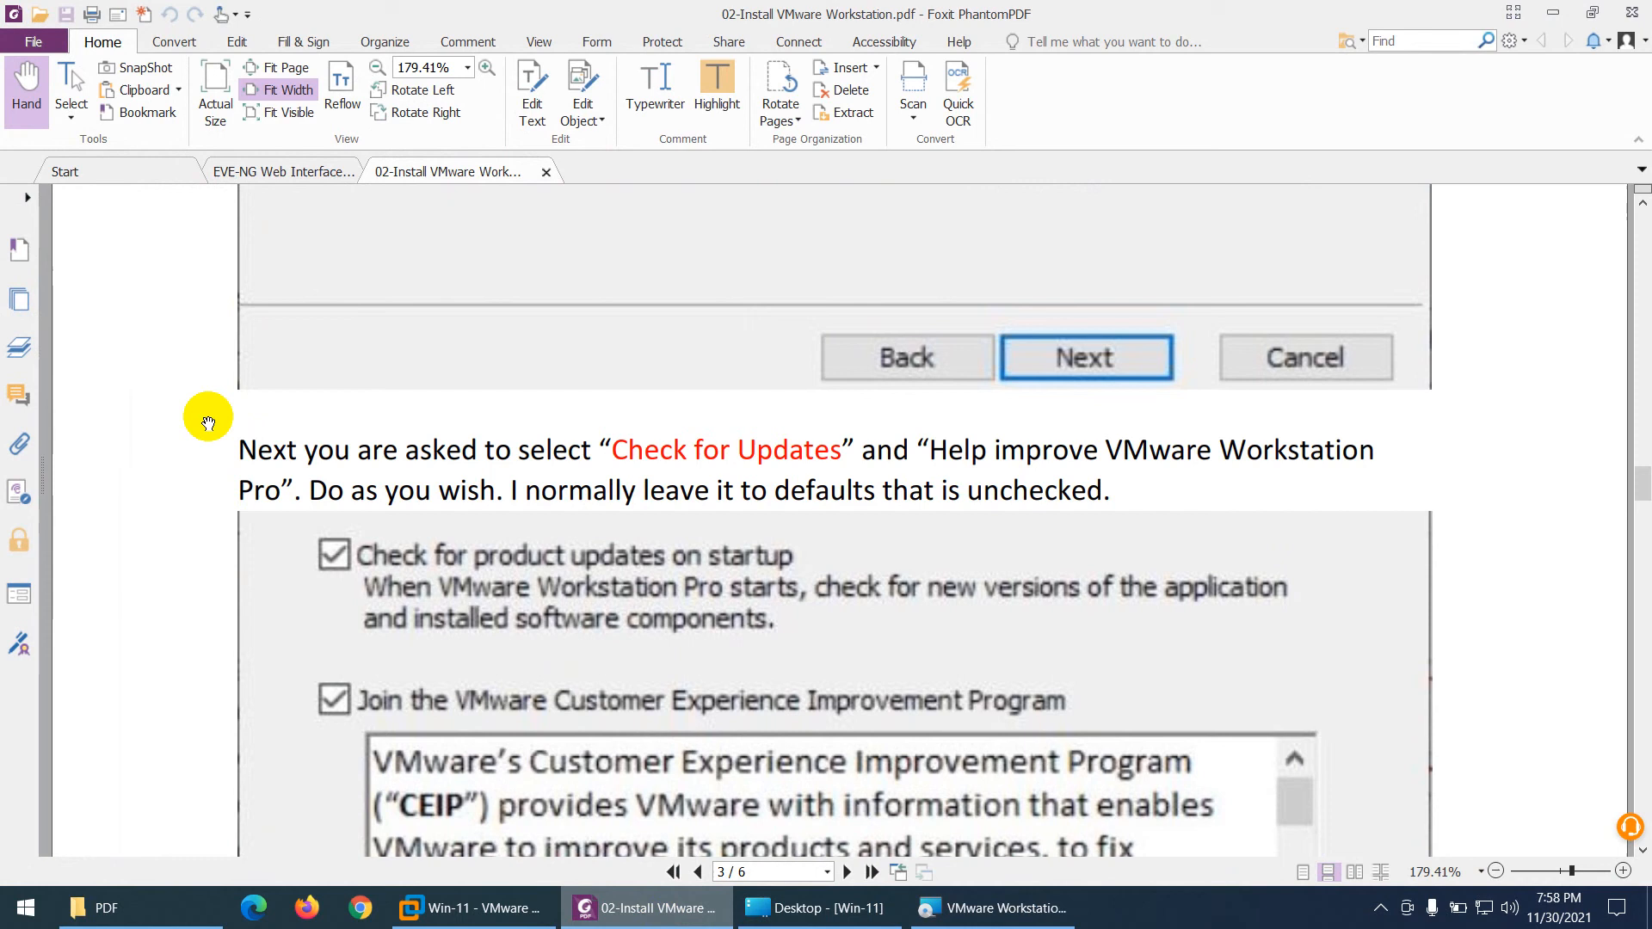
Step: Scroll the PDF guide through pages 3–6 covering install, finish and license steps
{"action": "scroll", "scroll_direction": "down", "scroll_amount": 3}
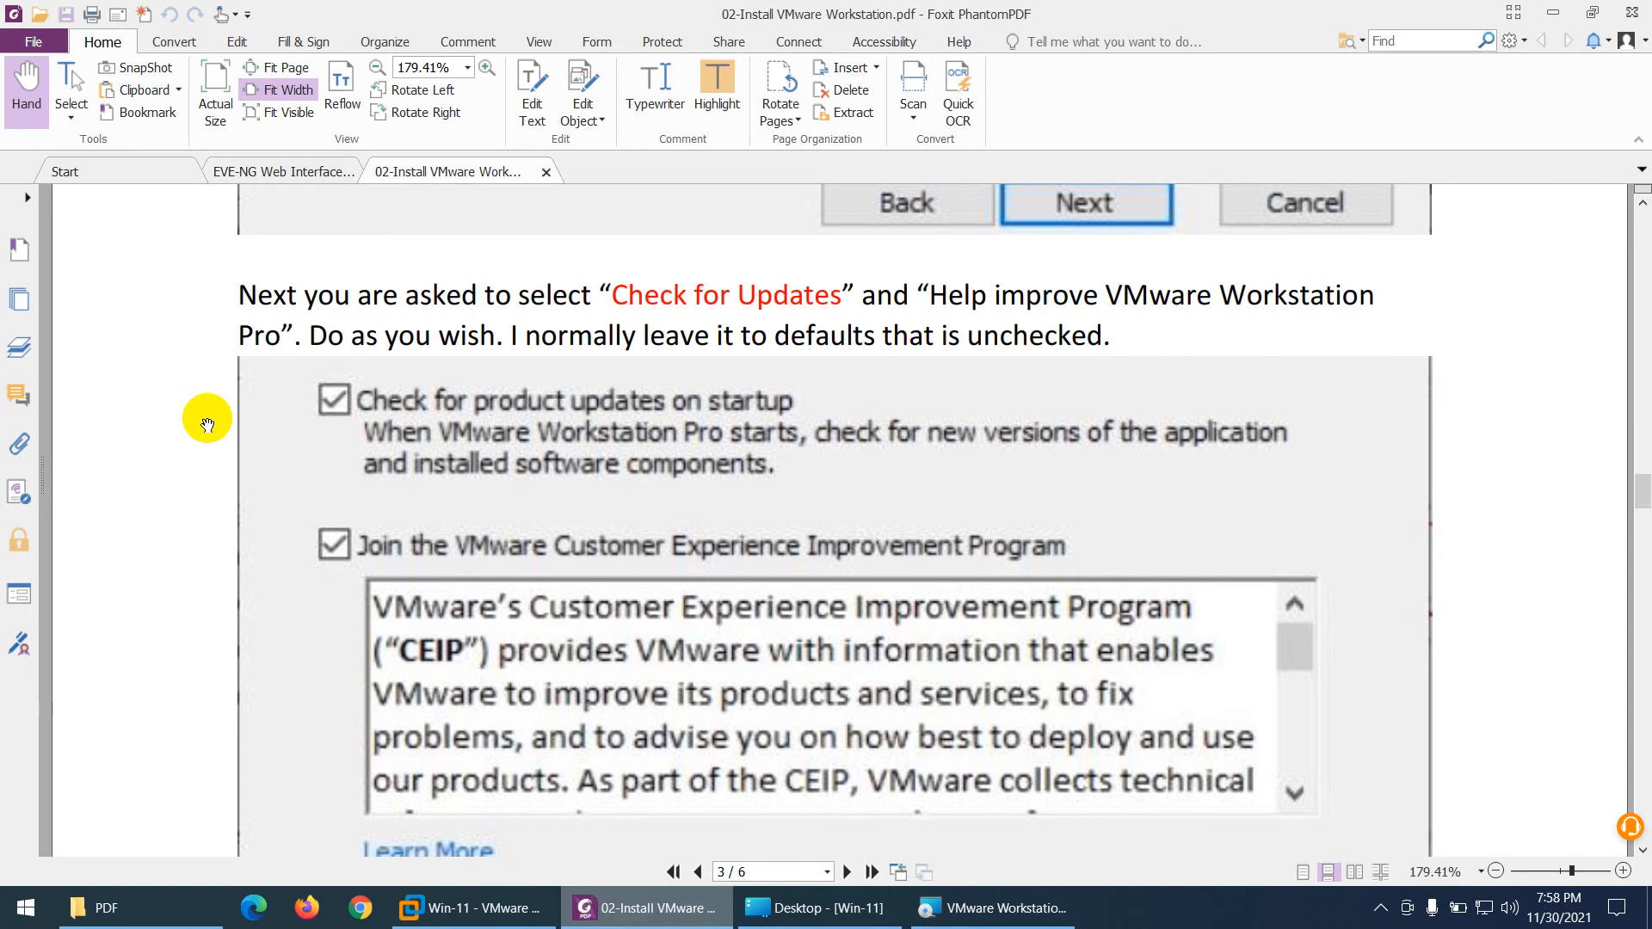
{"action": "scroll", "scroll_direction": "down", "scroll_amount": 3}
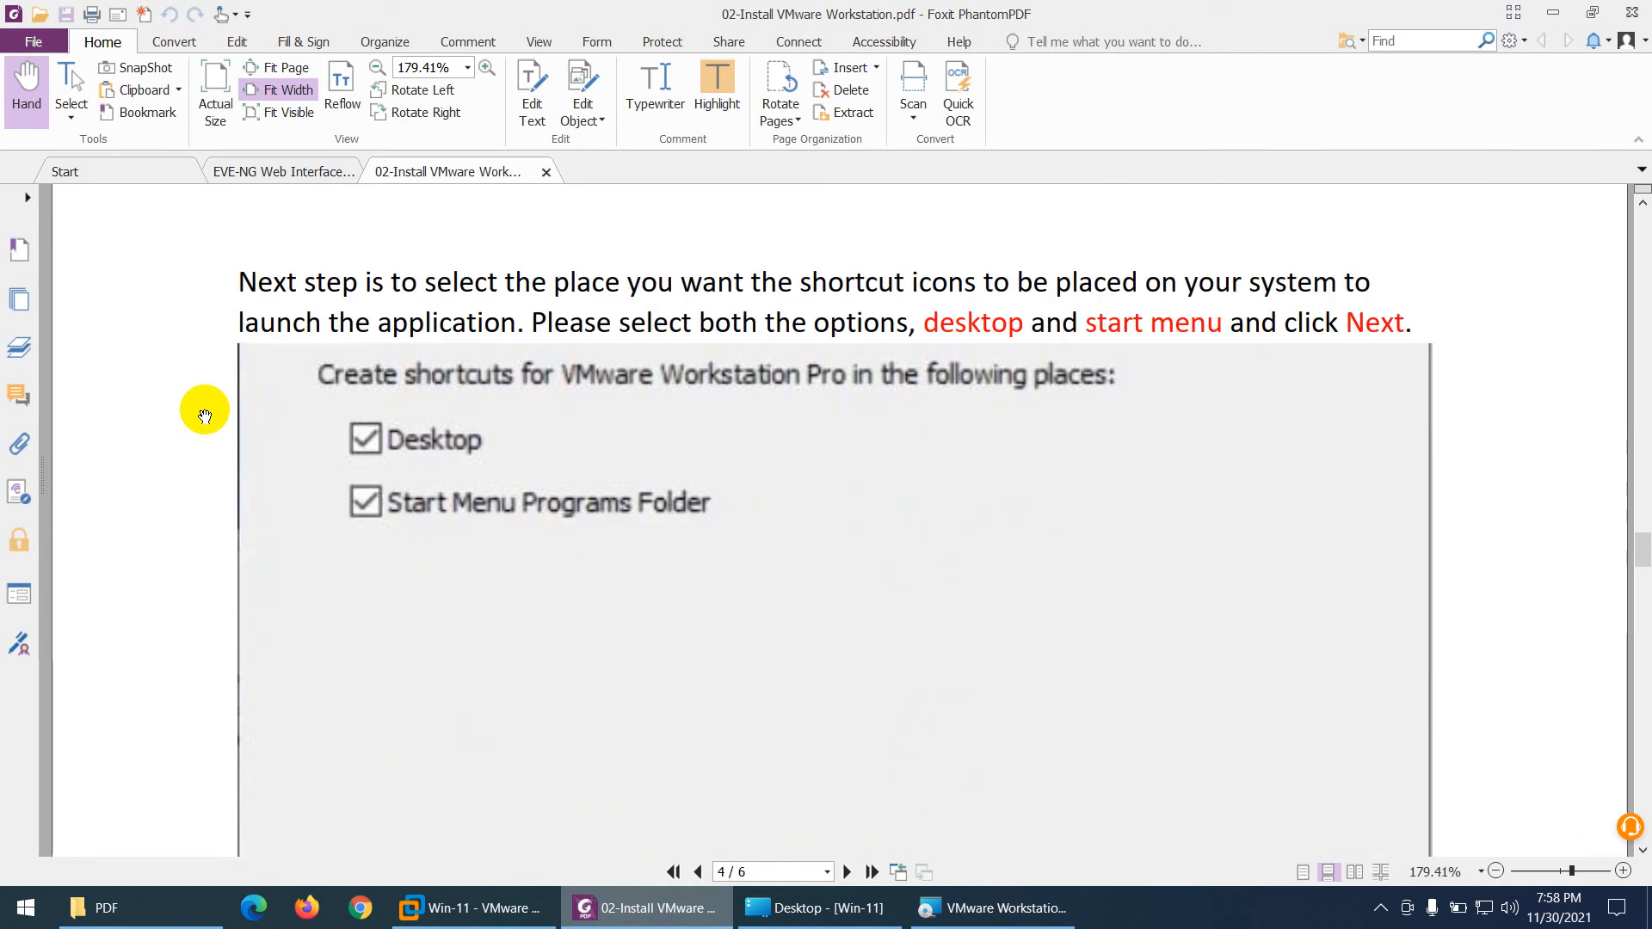
{"action": "scroll", "scroll_direction": "down", "scroll_amount": 3}
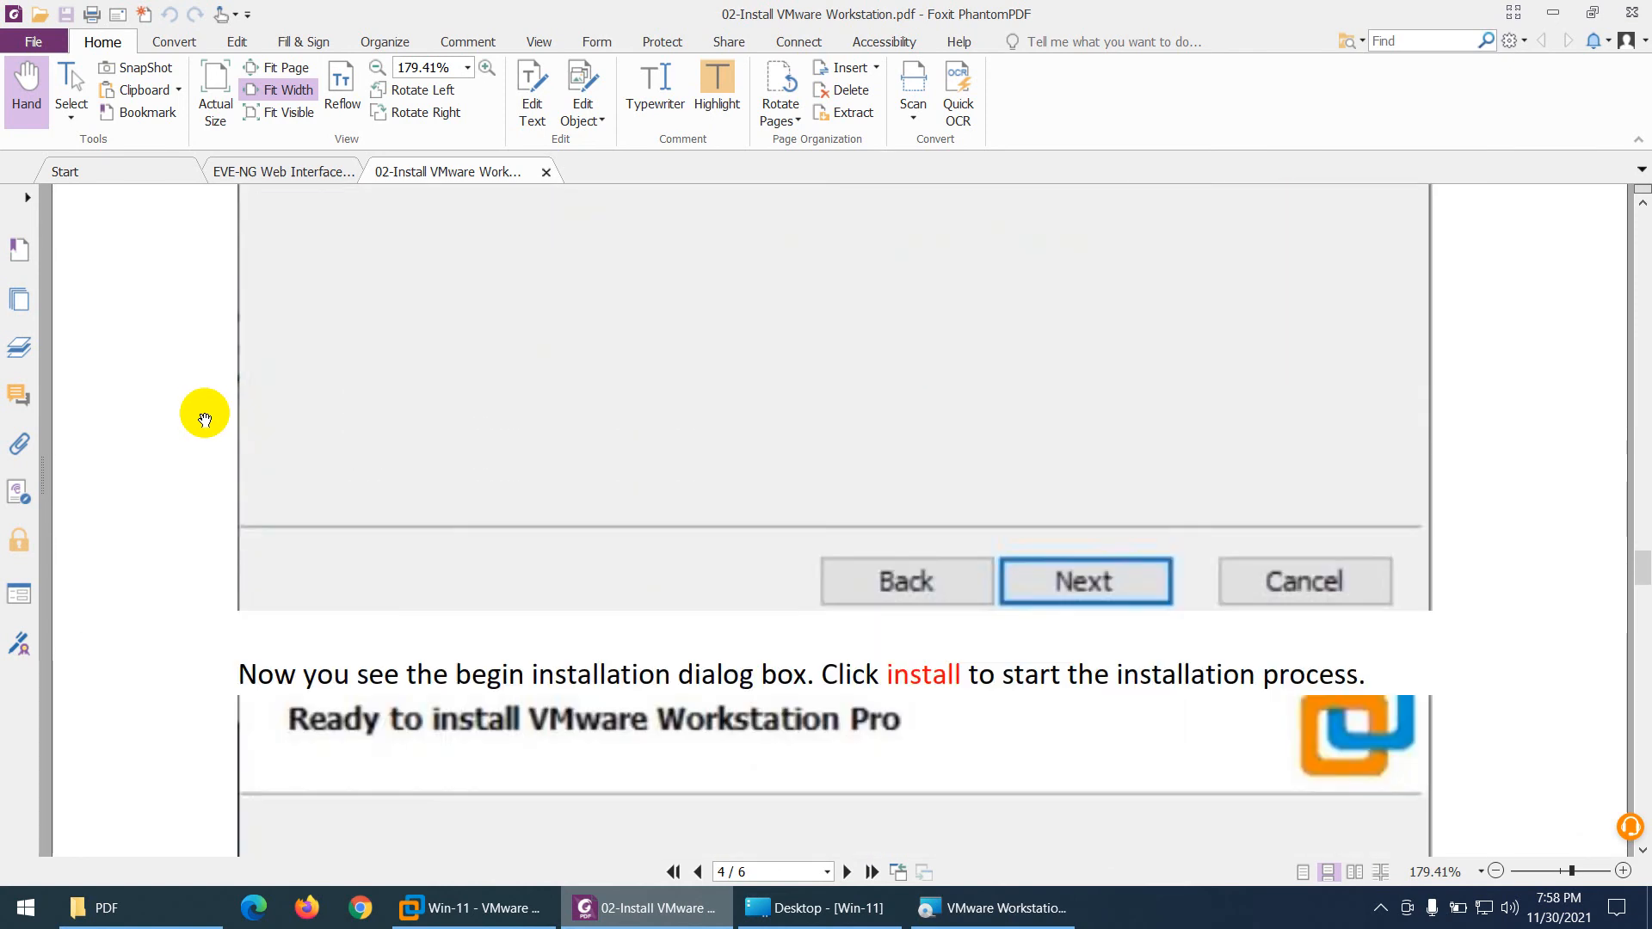
{"action": "scroll", "scroll_direction": "down", "scroll_amount": 3}
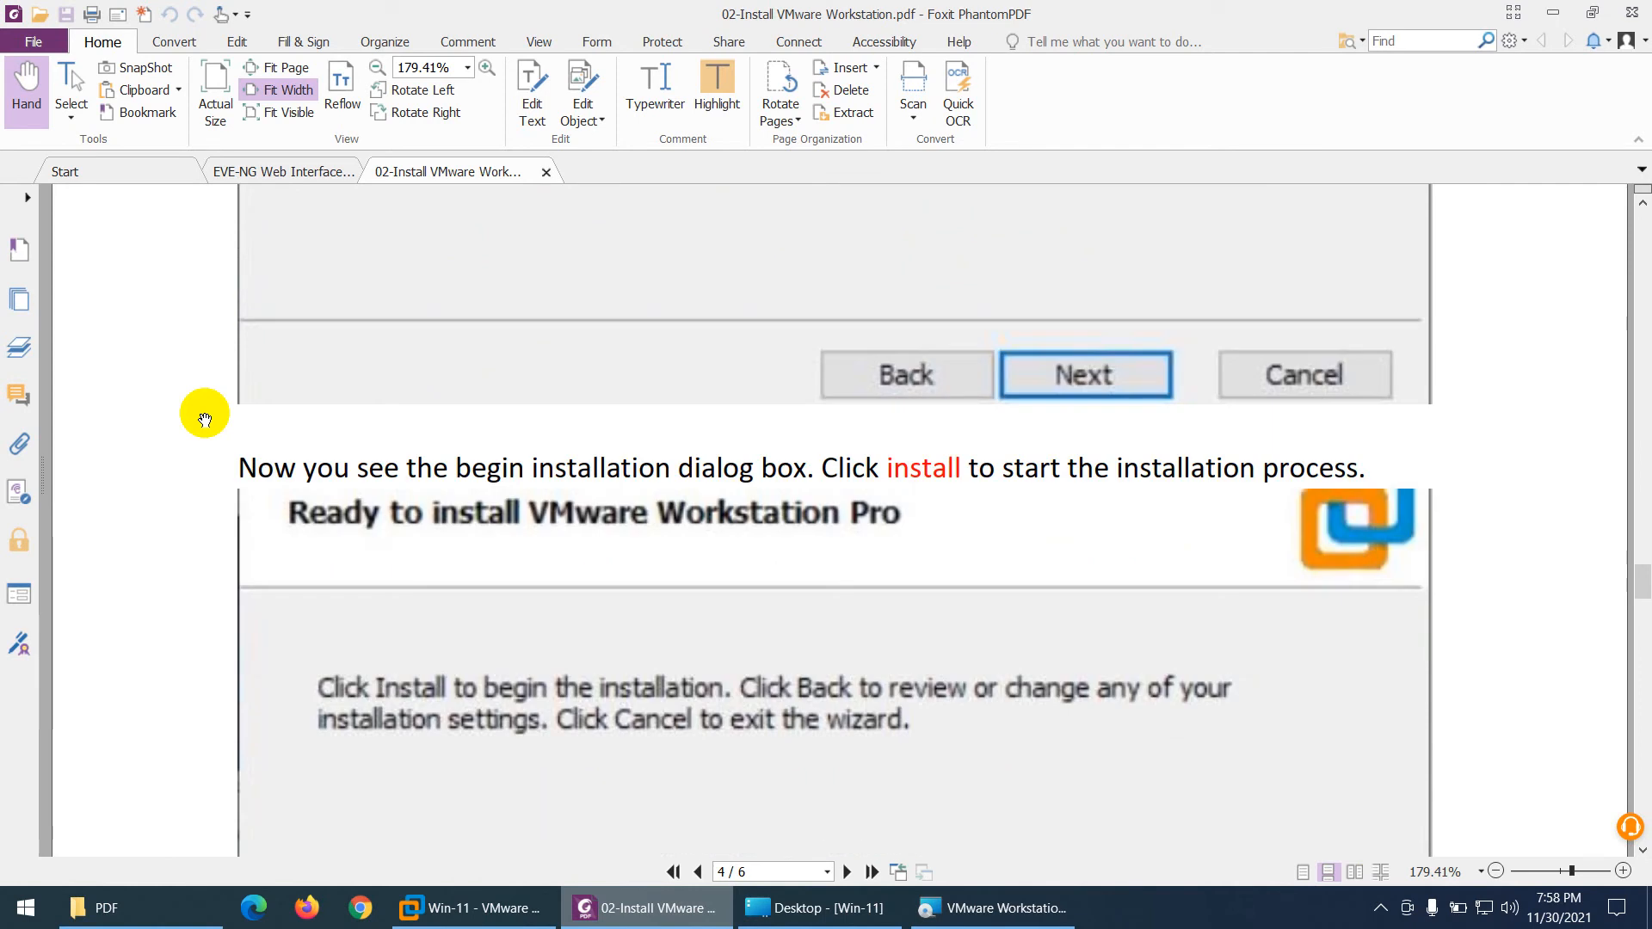
{"action": "scroll", "scroll_direction": "down", "scroll_amount": 3}
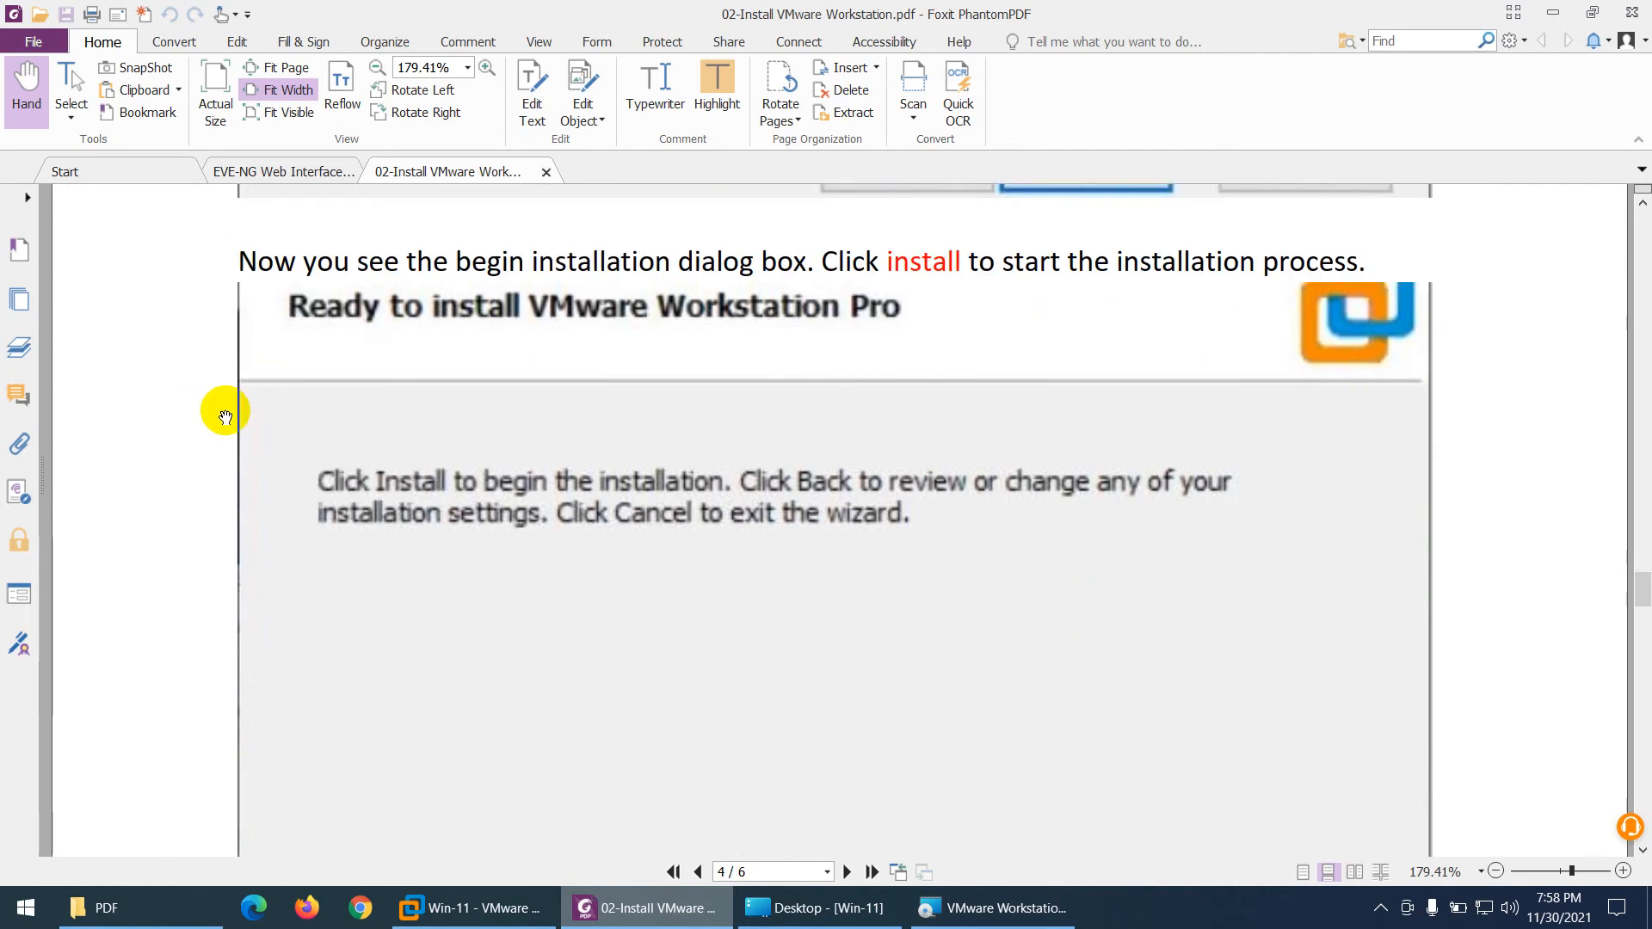
{"action": "scroll", "scroll_direction": "down", "scroll_amount": 3}
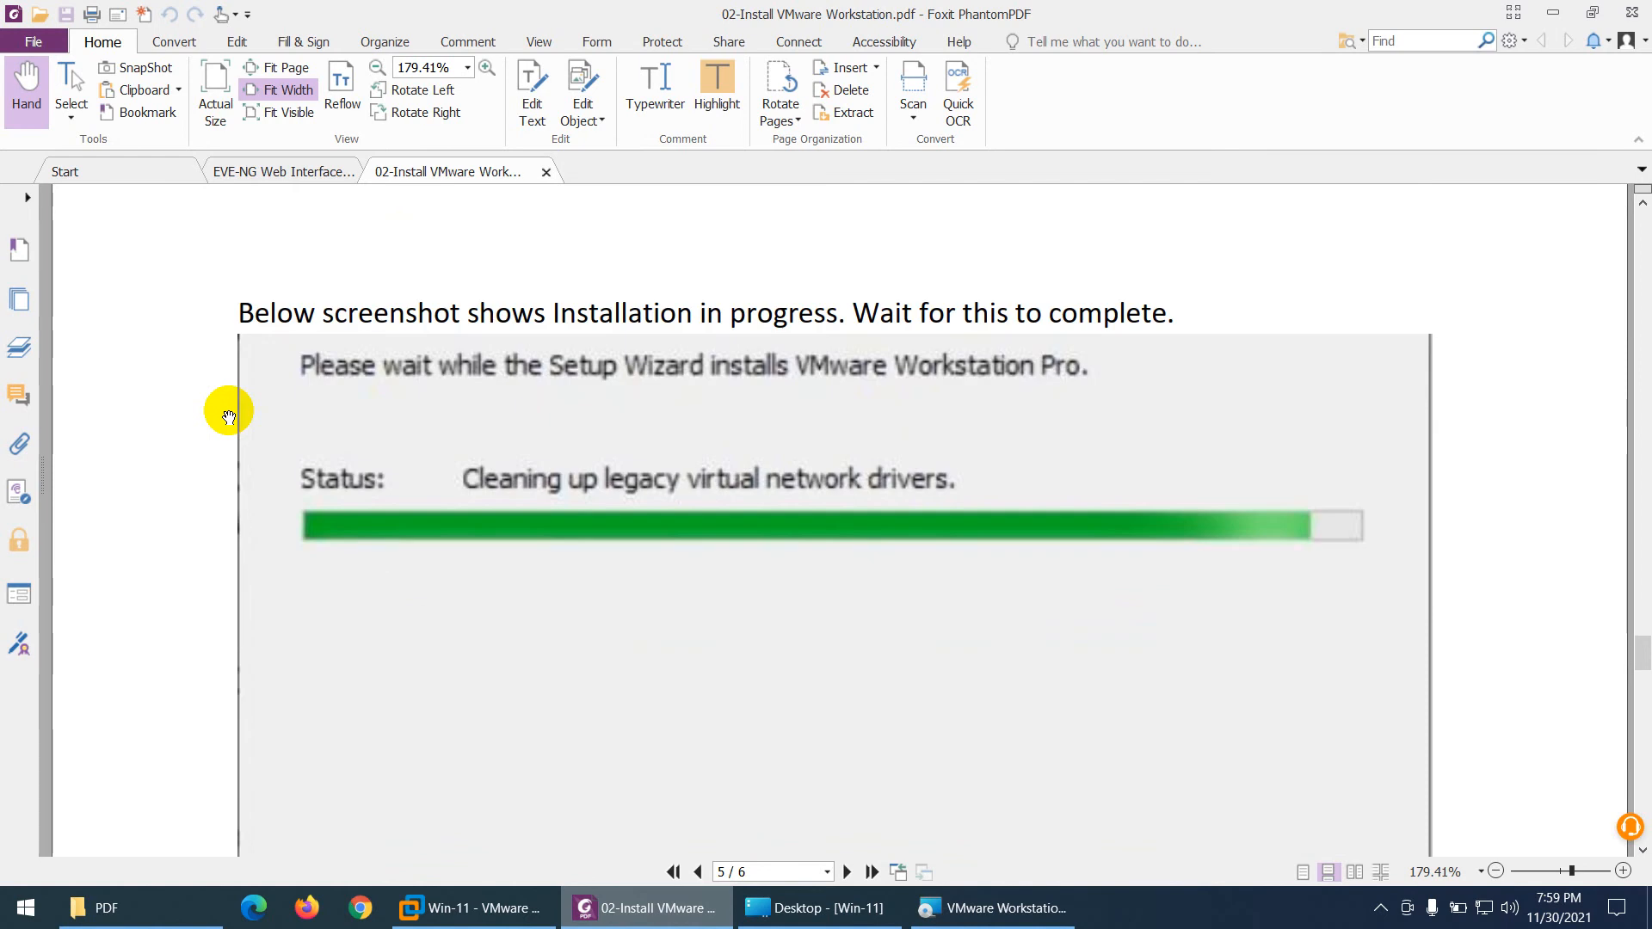
{"action": "scroll", "scroll_direction": "down", "scroll_amount": 3}
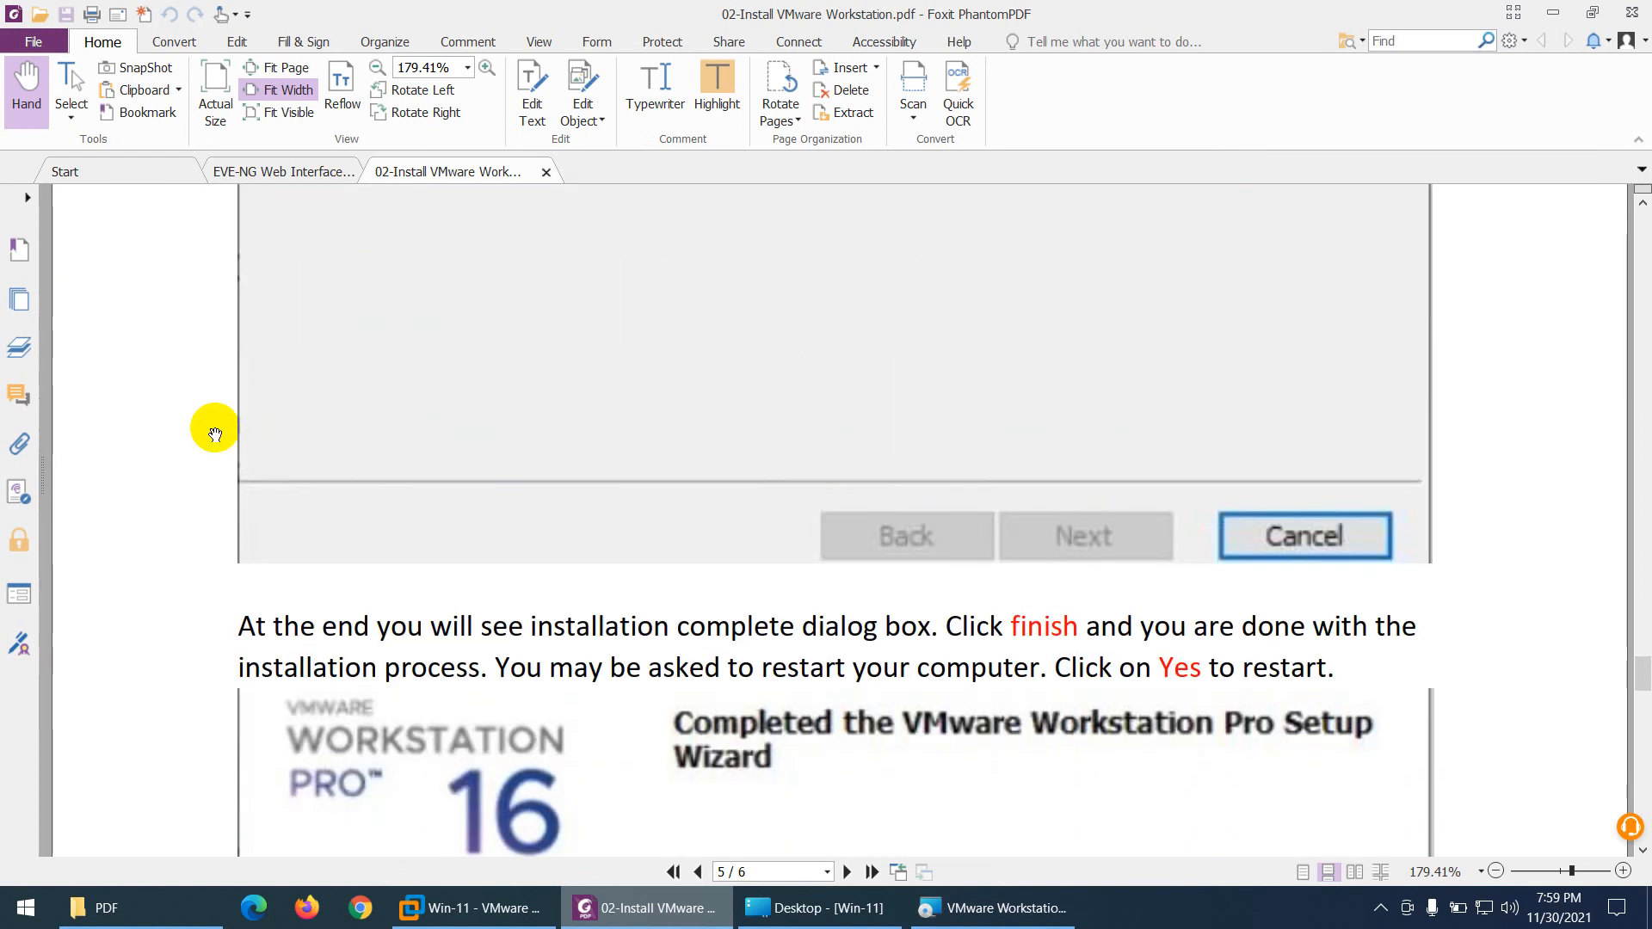
{"action": "scroll", "scroll_direction": "down", "scroll_amount": 3}
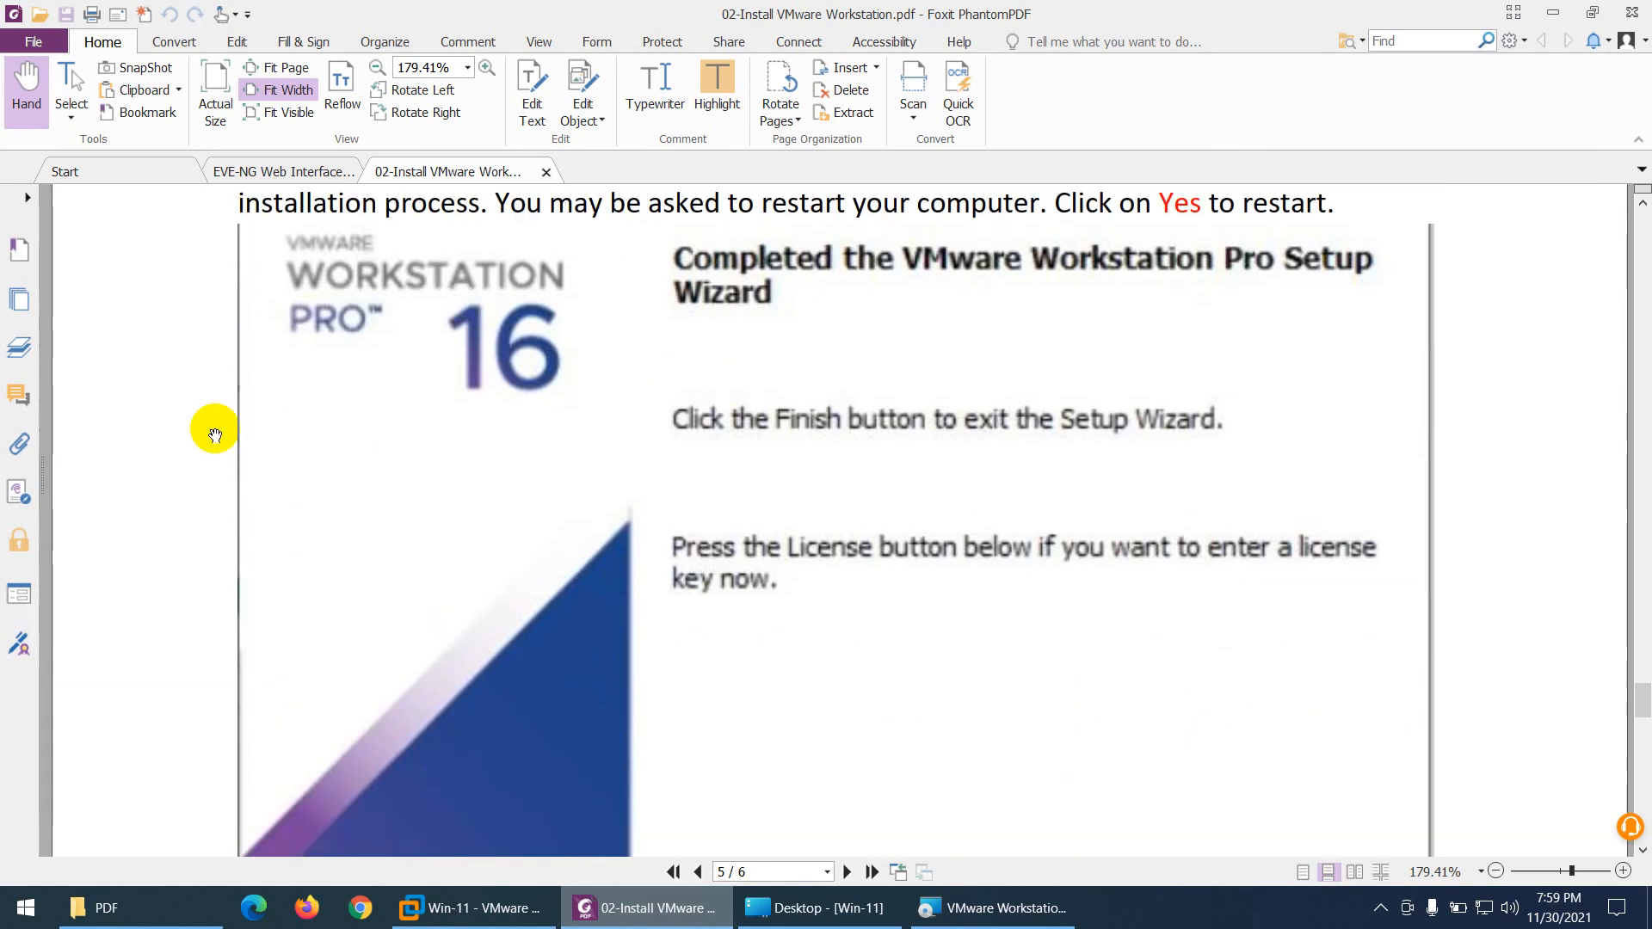
{"action": "scroll", "scroll_direction": "down", "scroll_amount": 3}
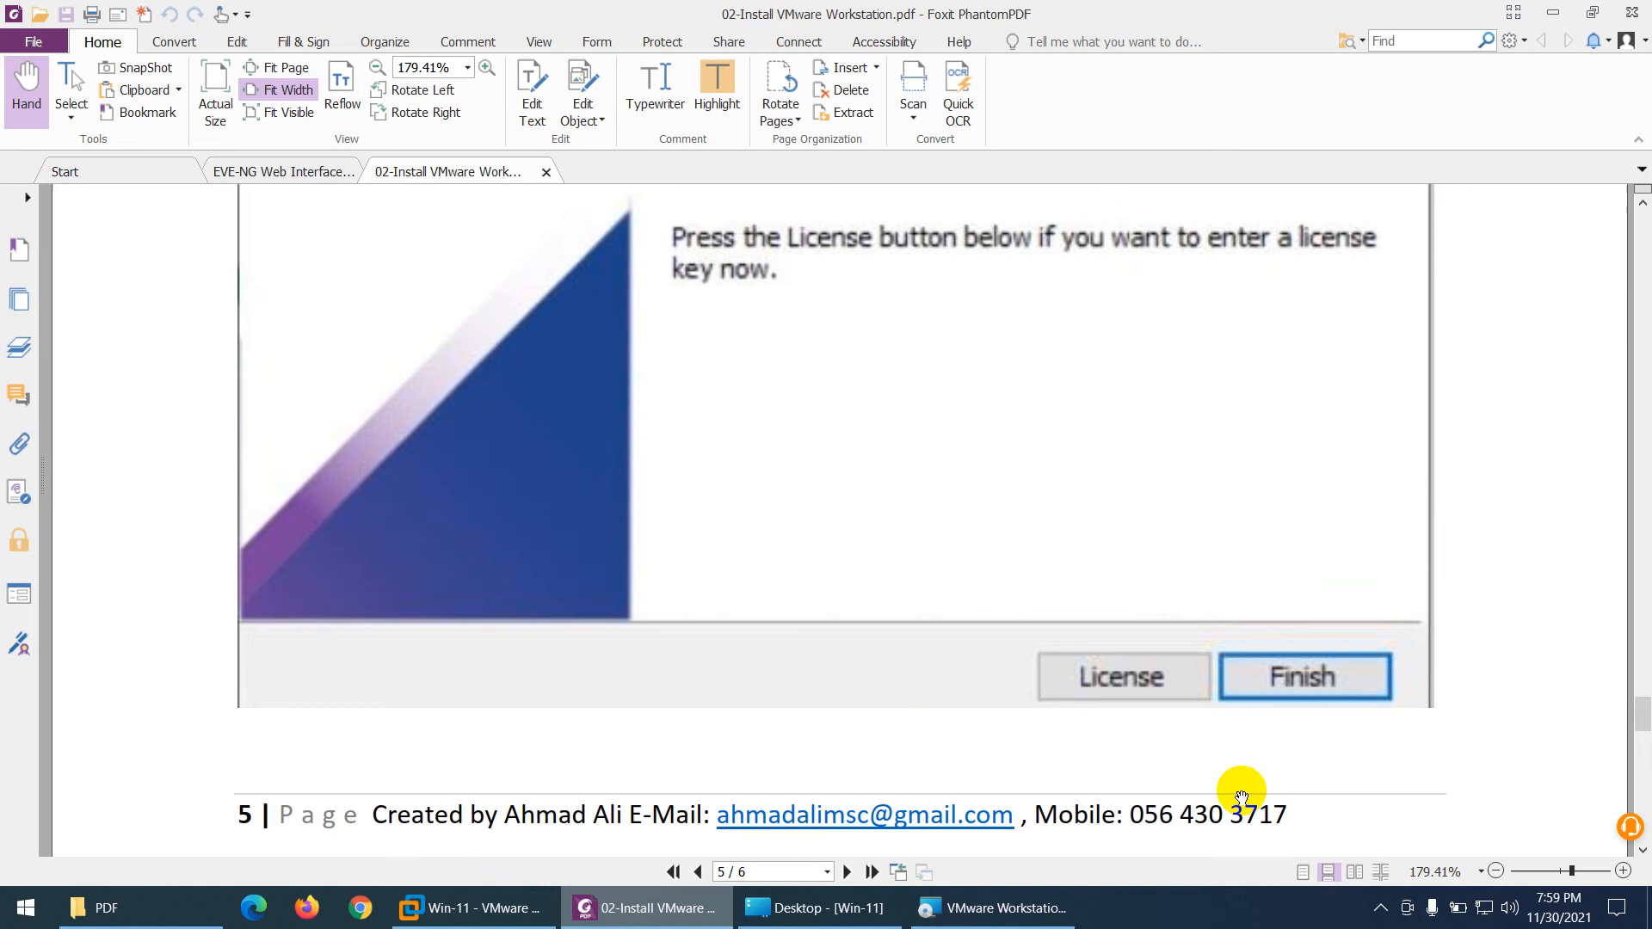
{"action": "mouse_move", "coordinate": [1221, 782]}
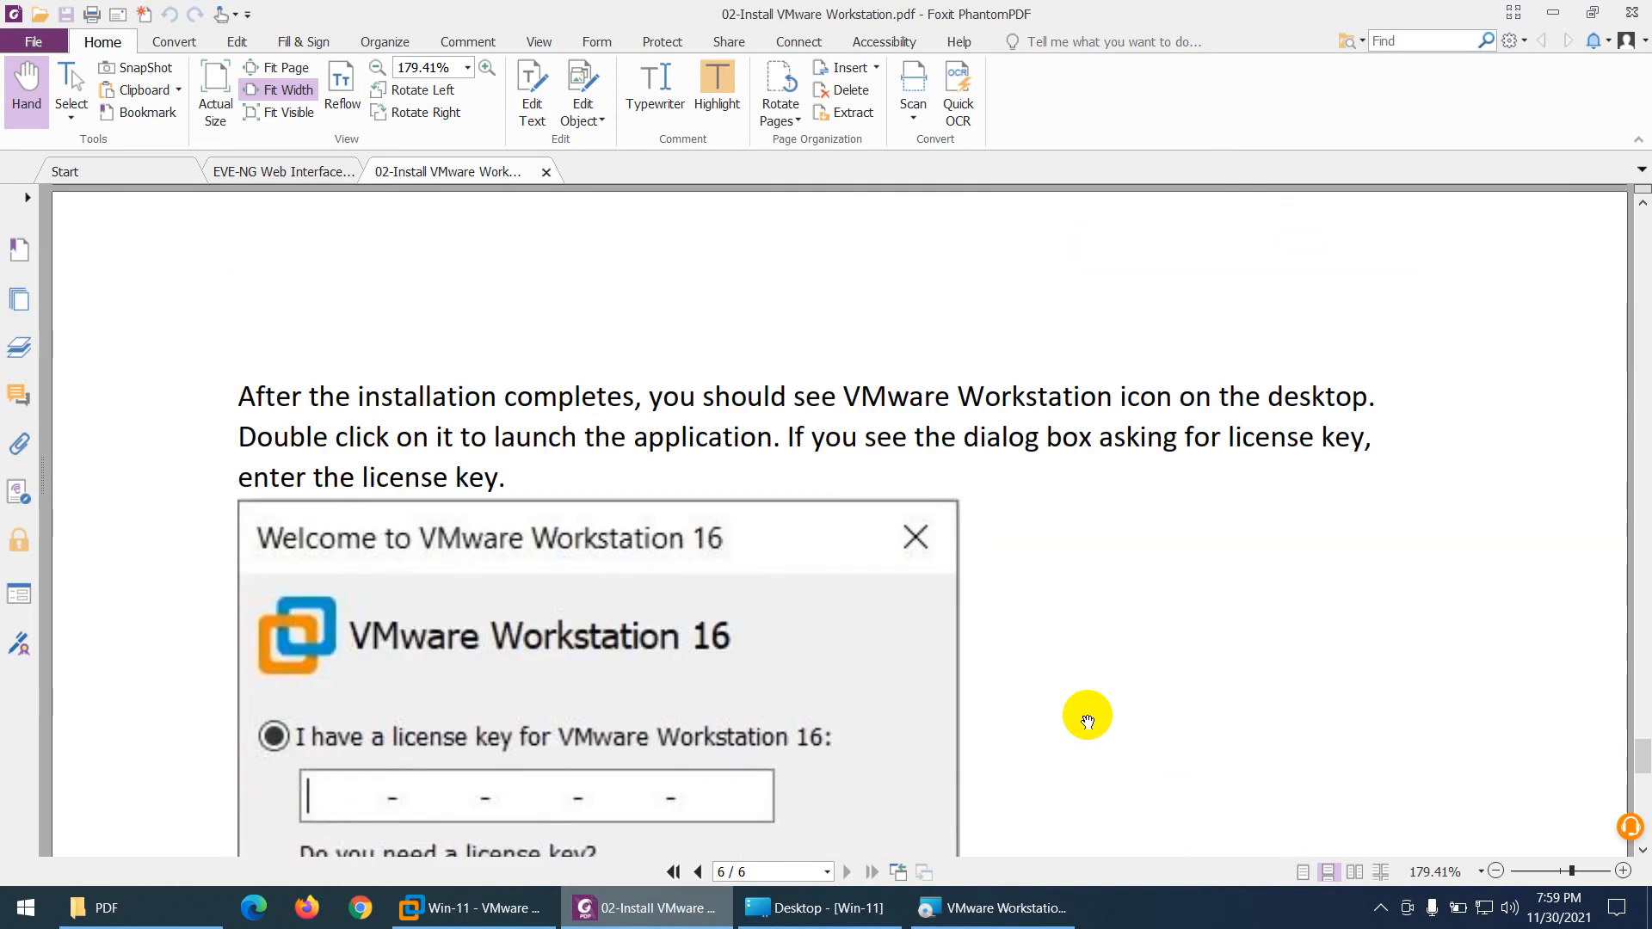
{"action": "scroll", "scroll_direction": "down", "scroll_amount": 3}
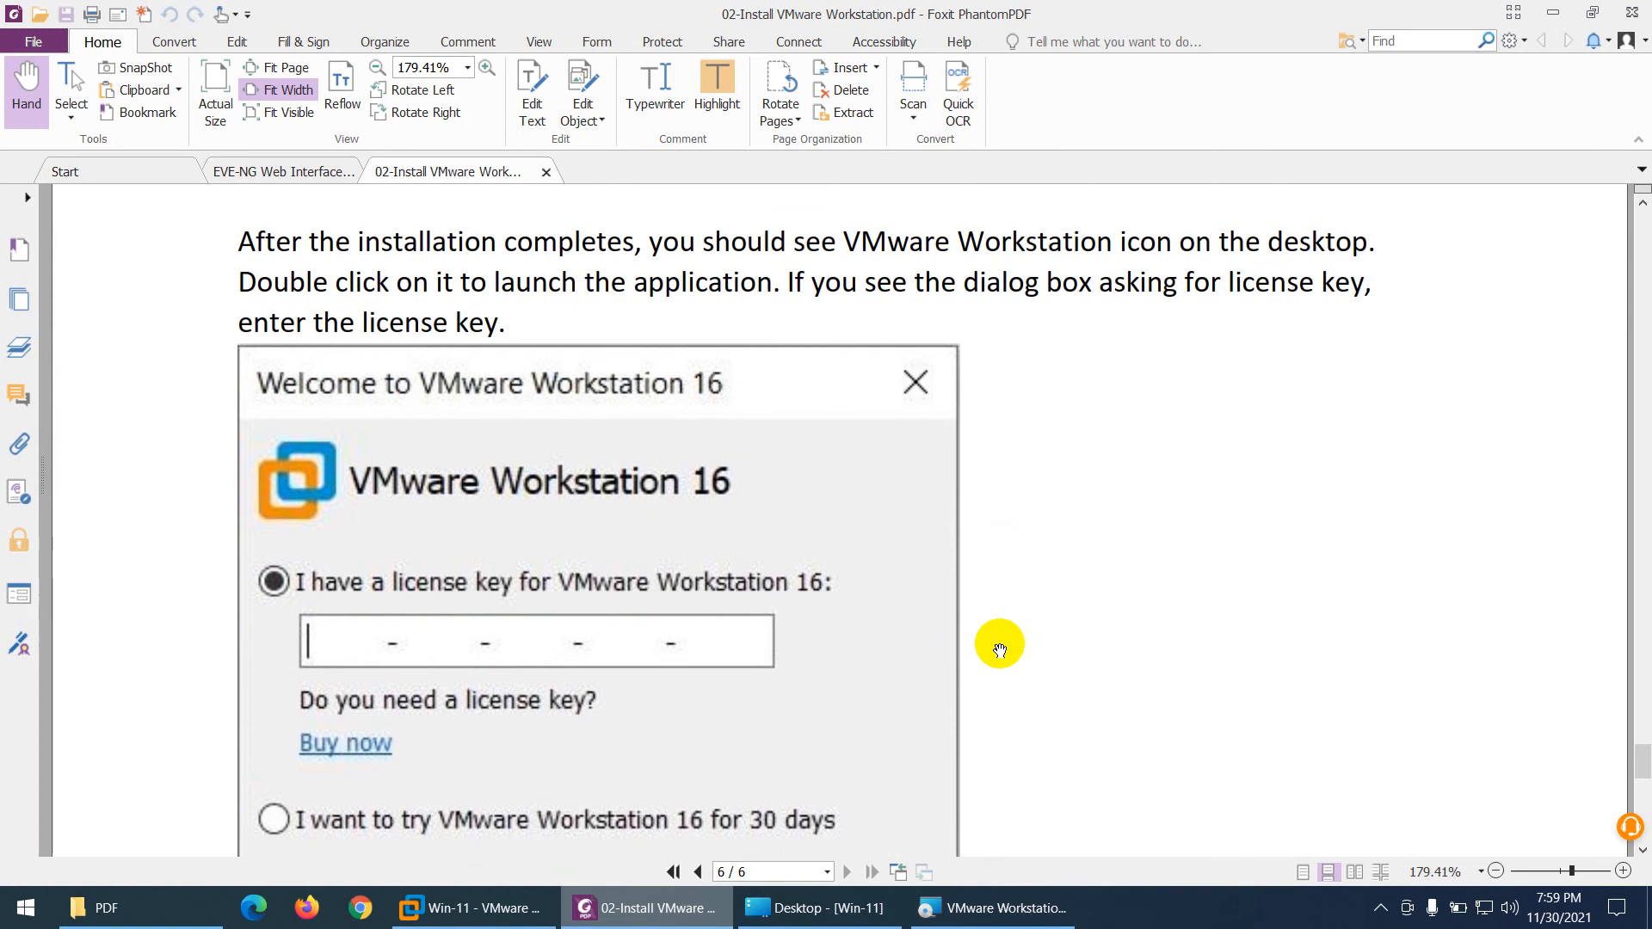
{"action": "scroll", "scroll_direction": "down", "scroll_amount": 3}
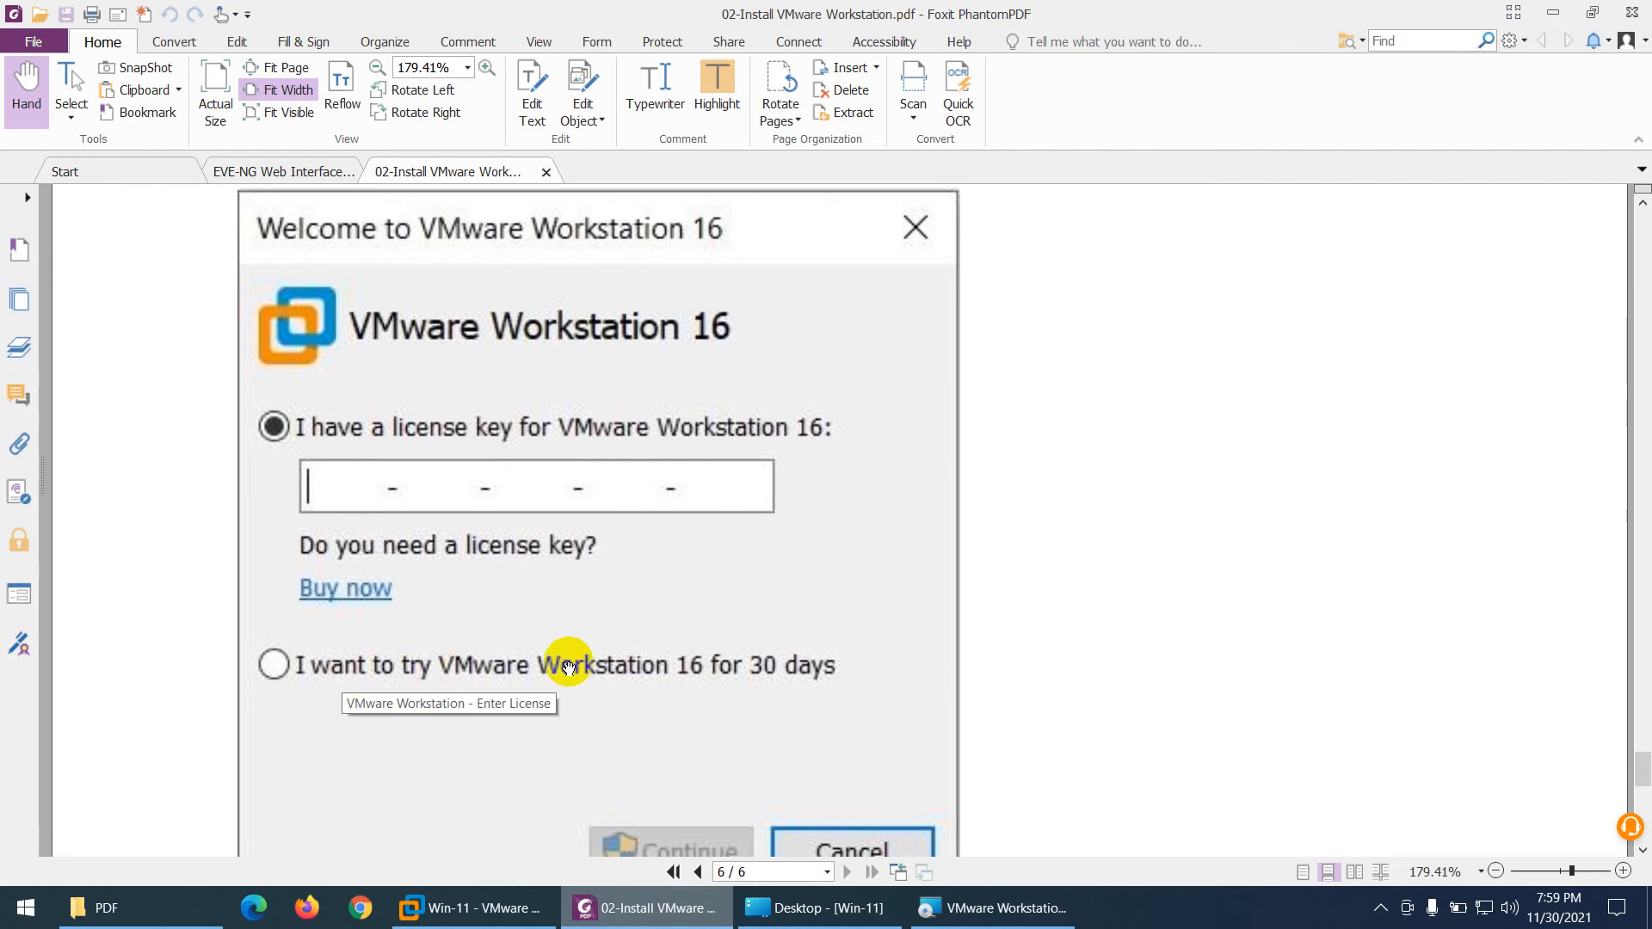
{"action": "mouse_move", "coordinate": [751, 675]}
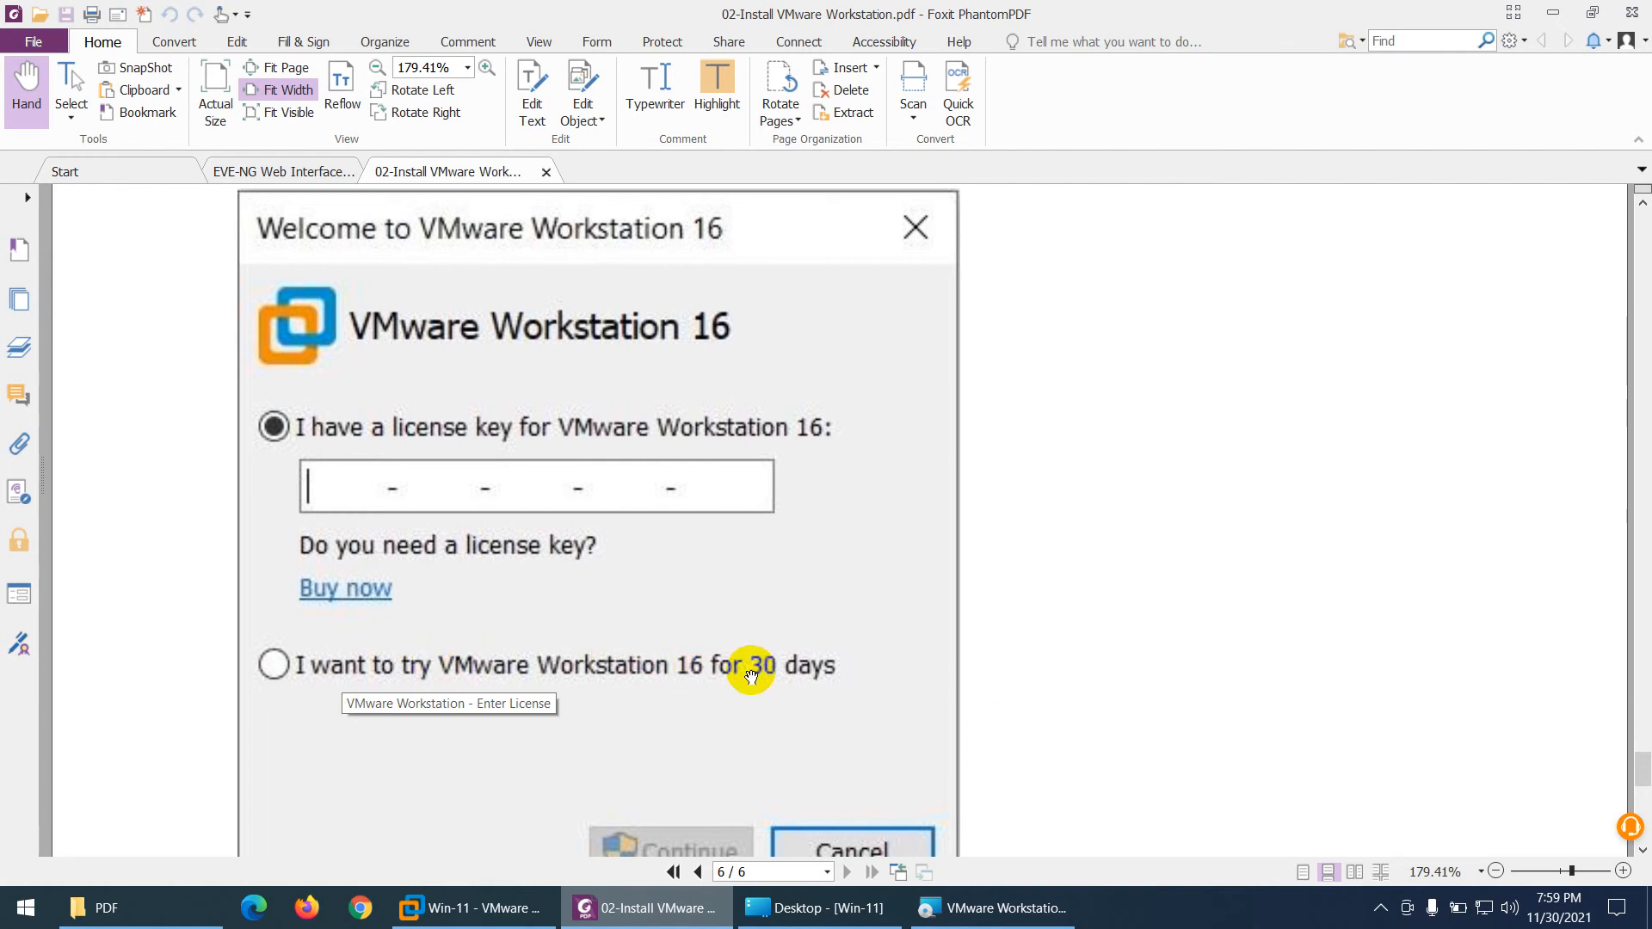
{"action": "mouse_move", "coordinate": [976, 830]}
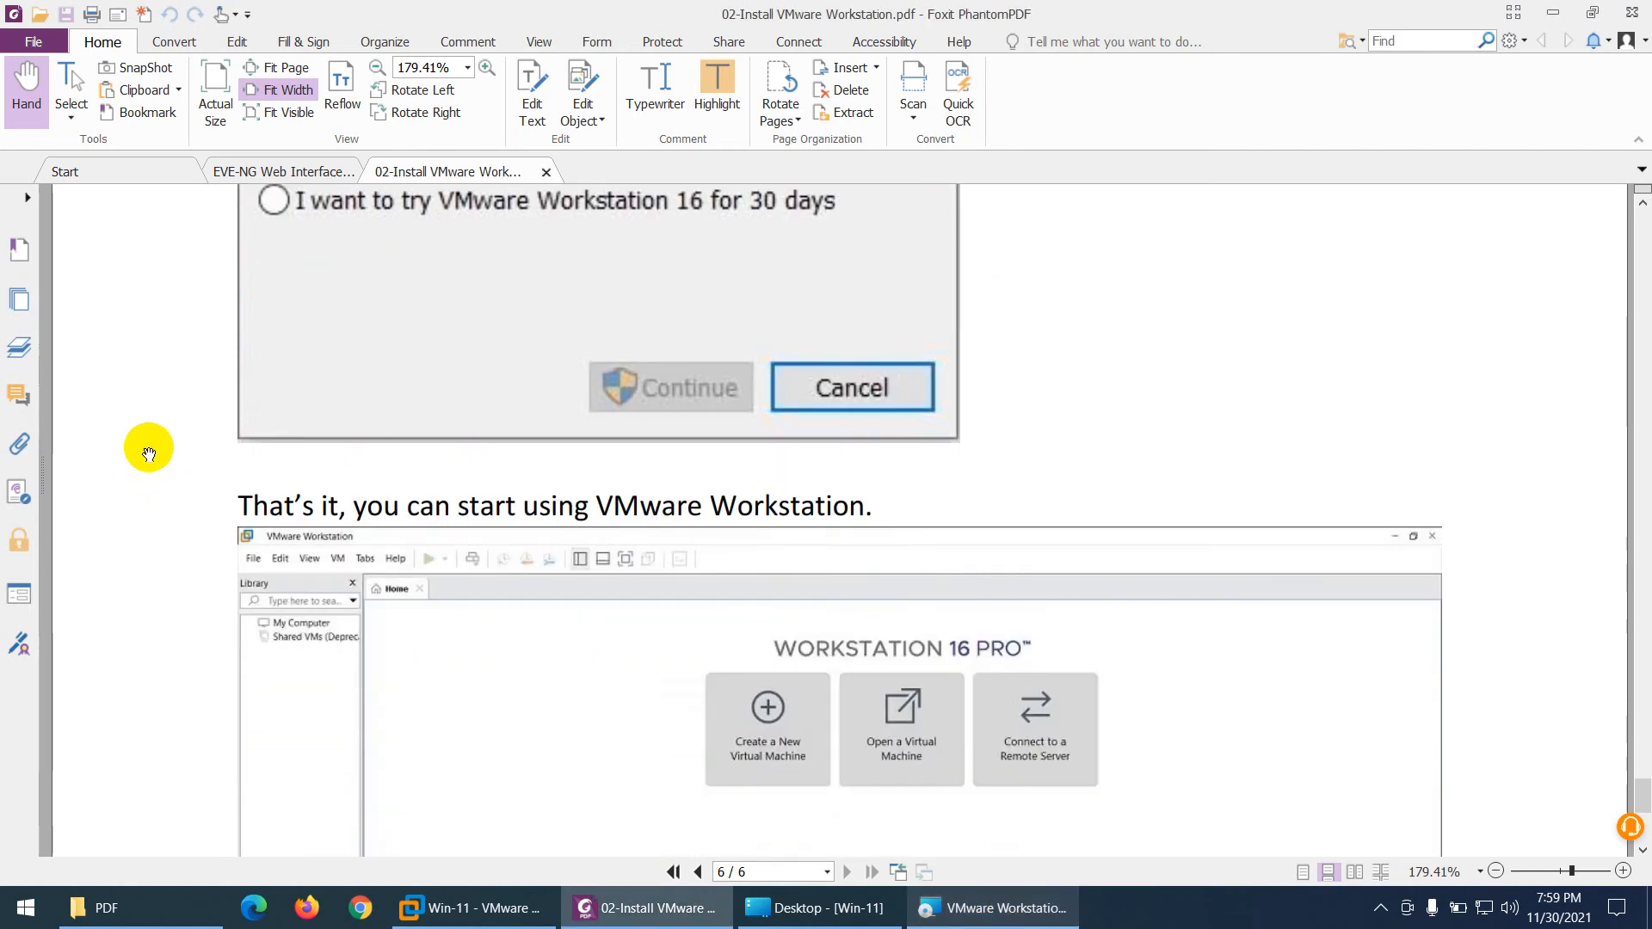
{"action": "scroll", "scroll_direction": "down", "scroll_amount": 3}
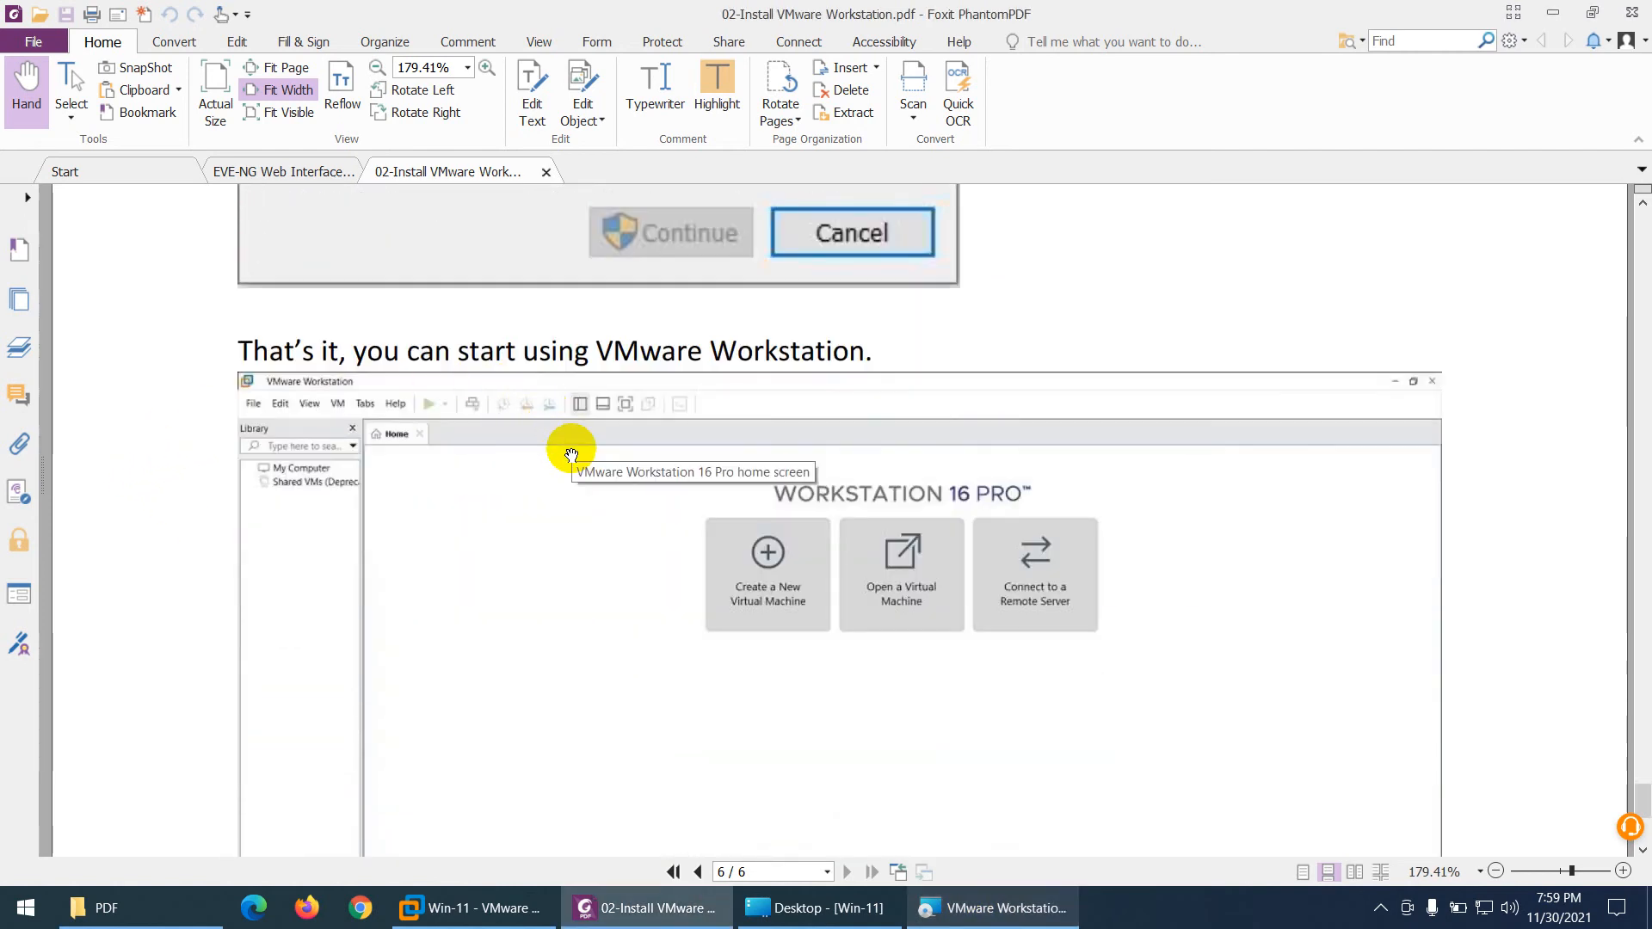
{"action": "mouse_move", "coordinate": [538, 546]}
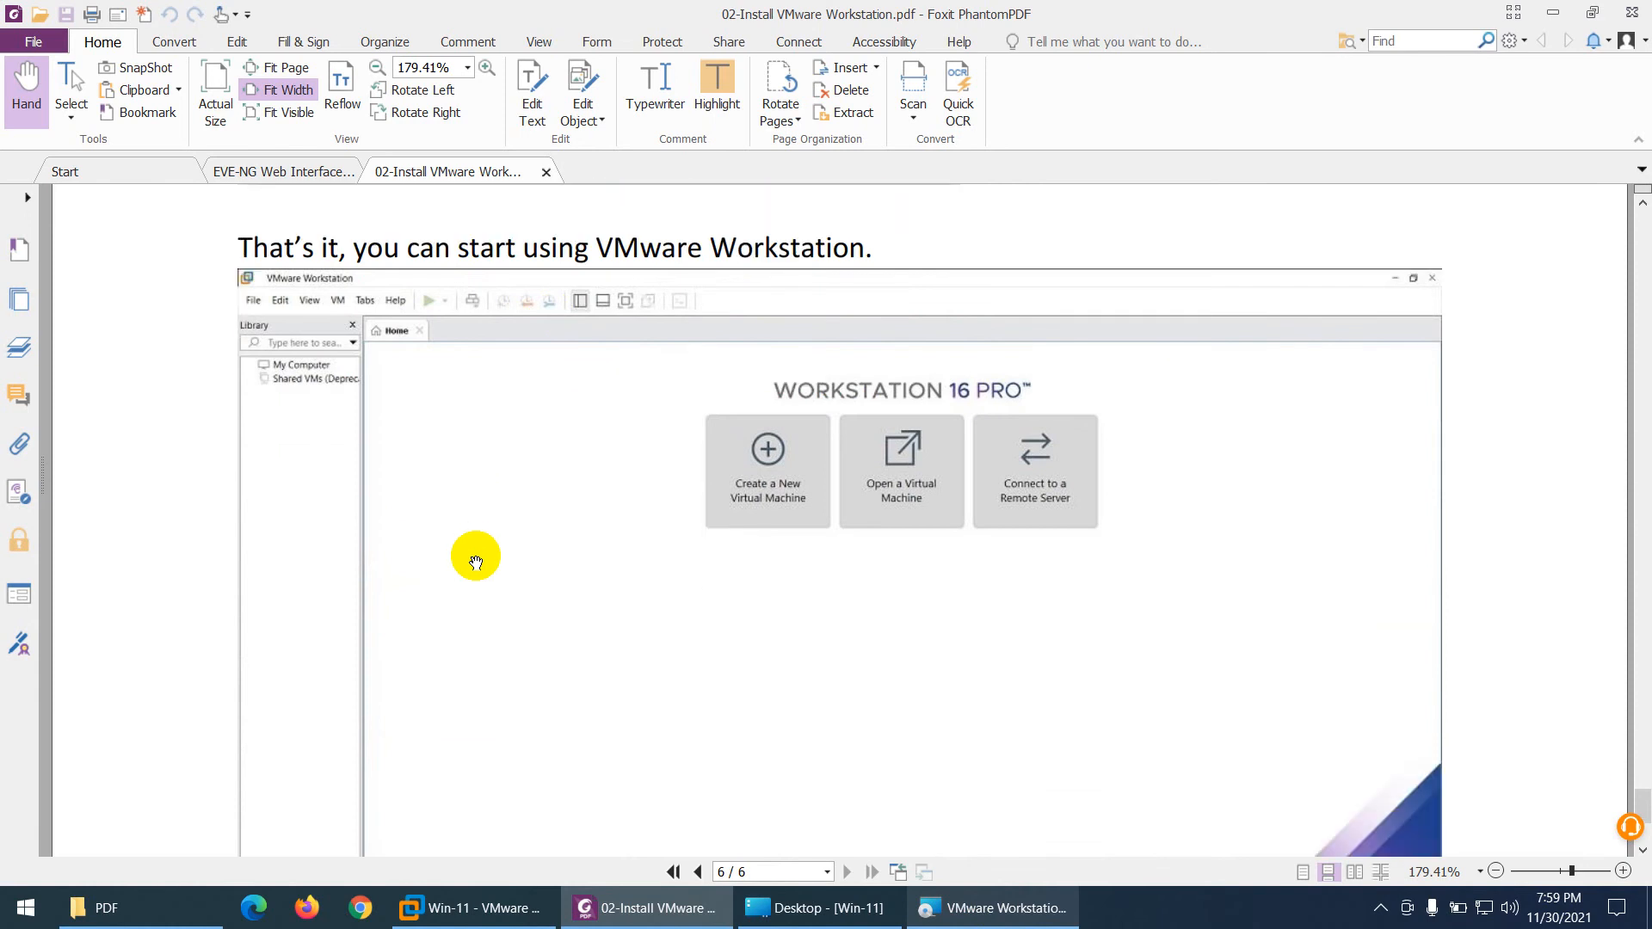
{"action": "mouse_move", "coordinate": [615, 528]}
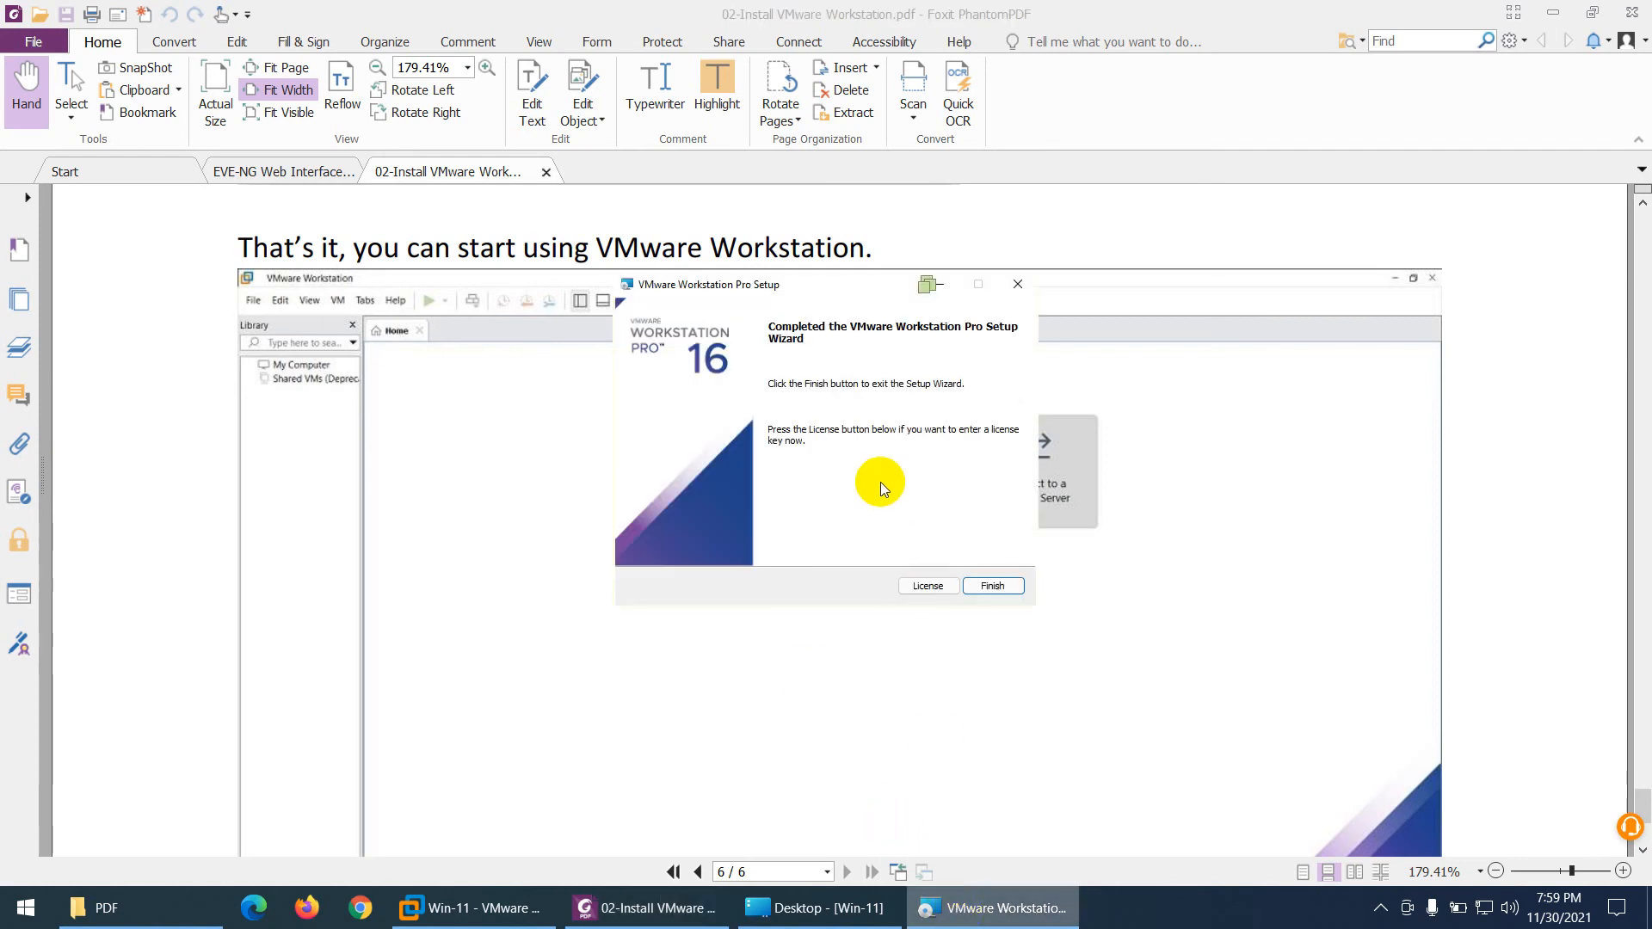
{"action": "left_click", "coordinate": [926, 585]}
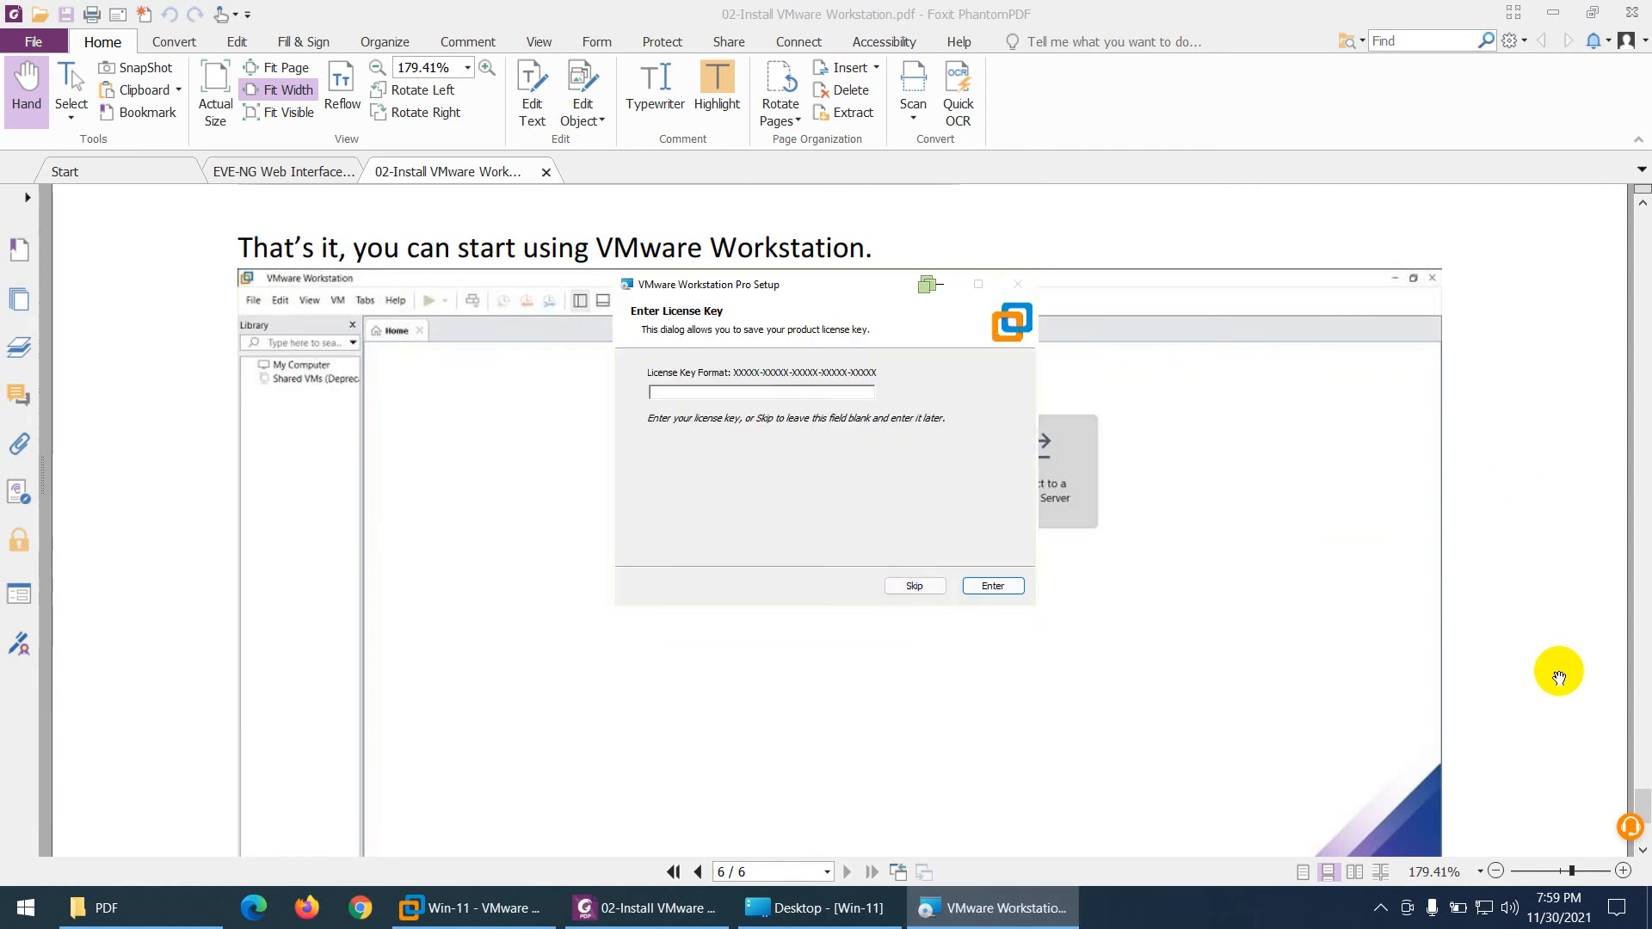
{"action": "left_click", "coordinate": [672, 872]}
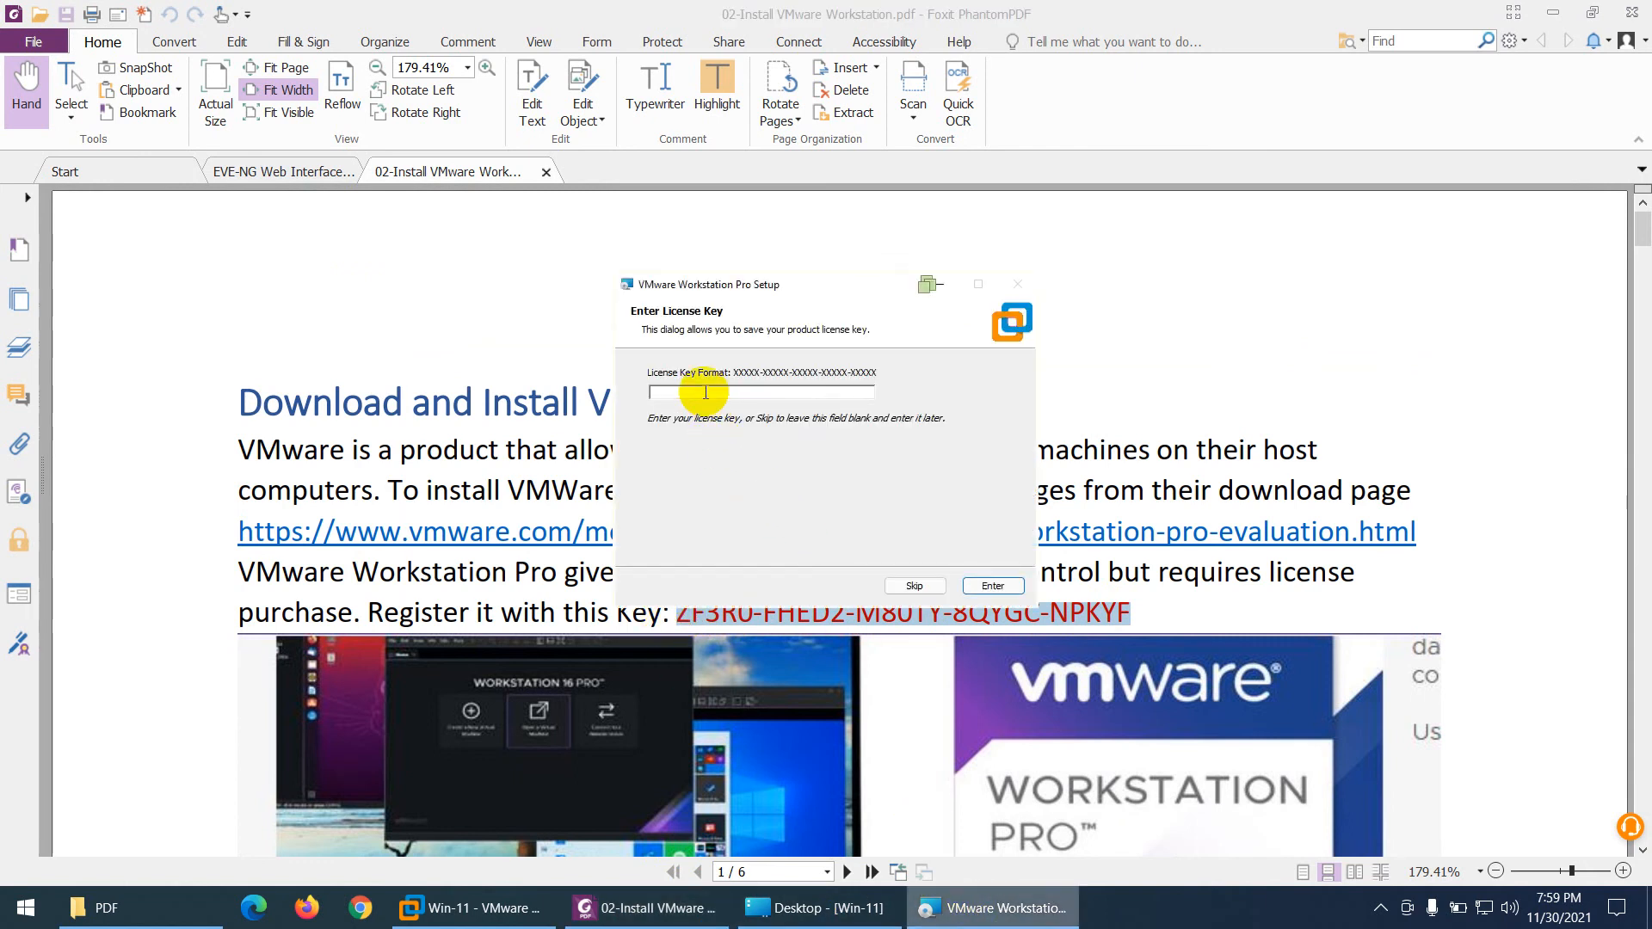
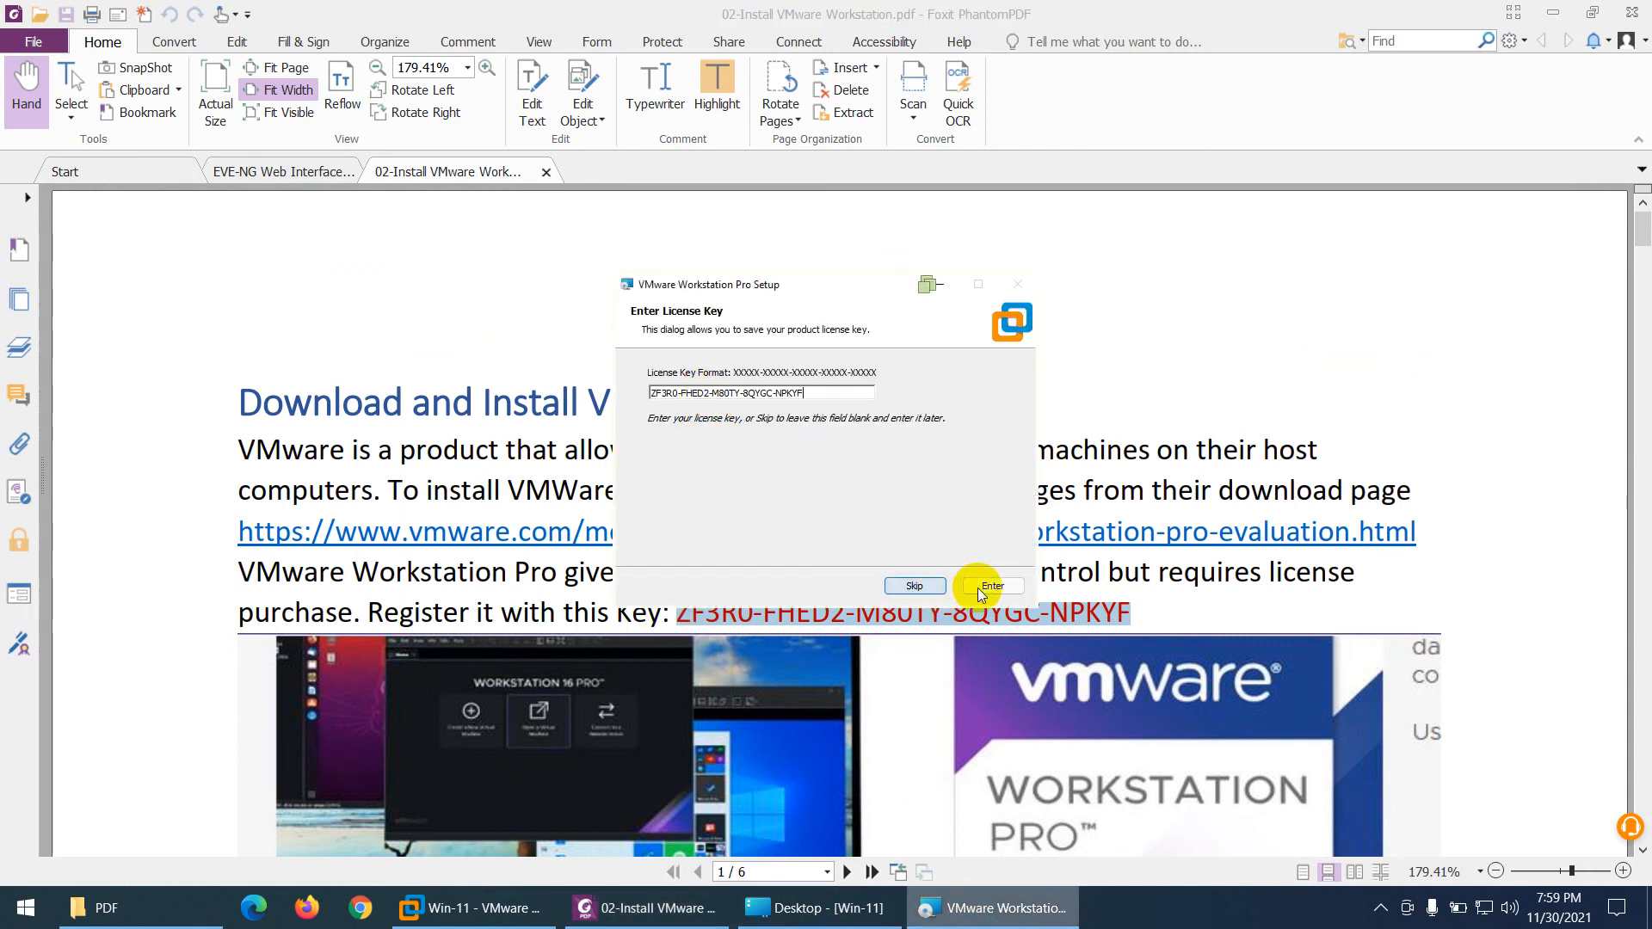
{"action": "left_click", "coordinate": [990, 586]}
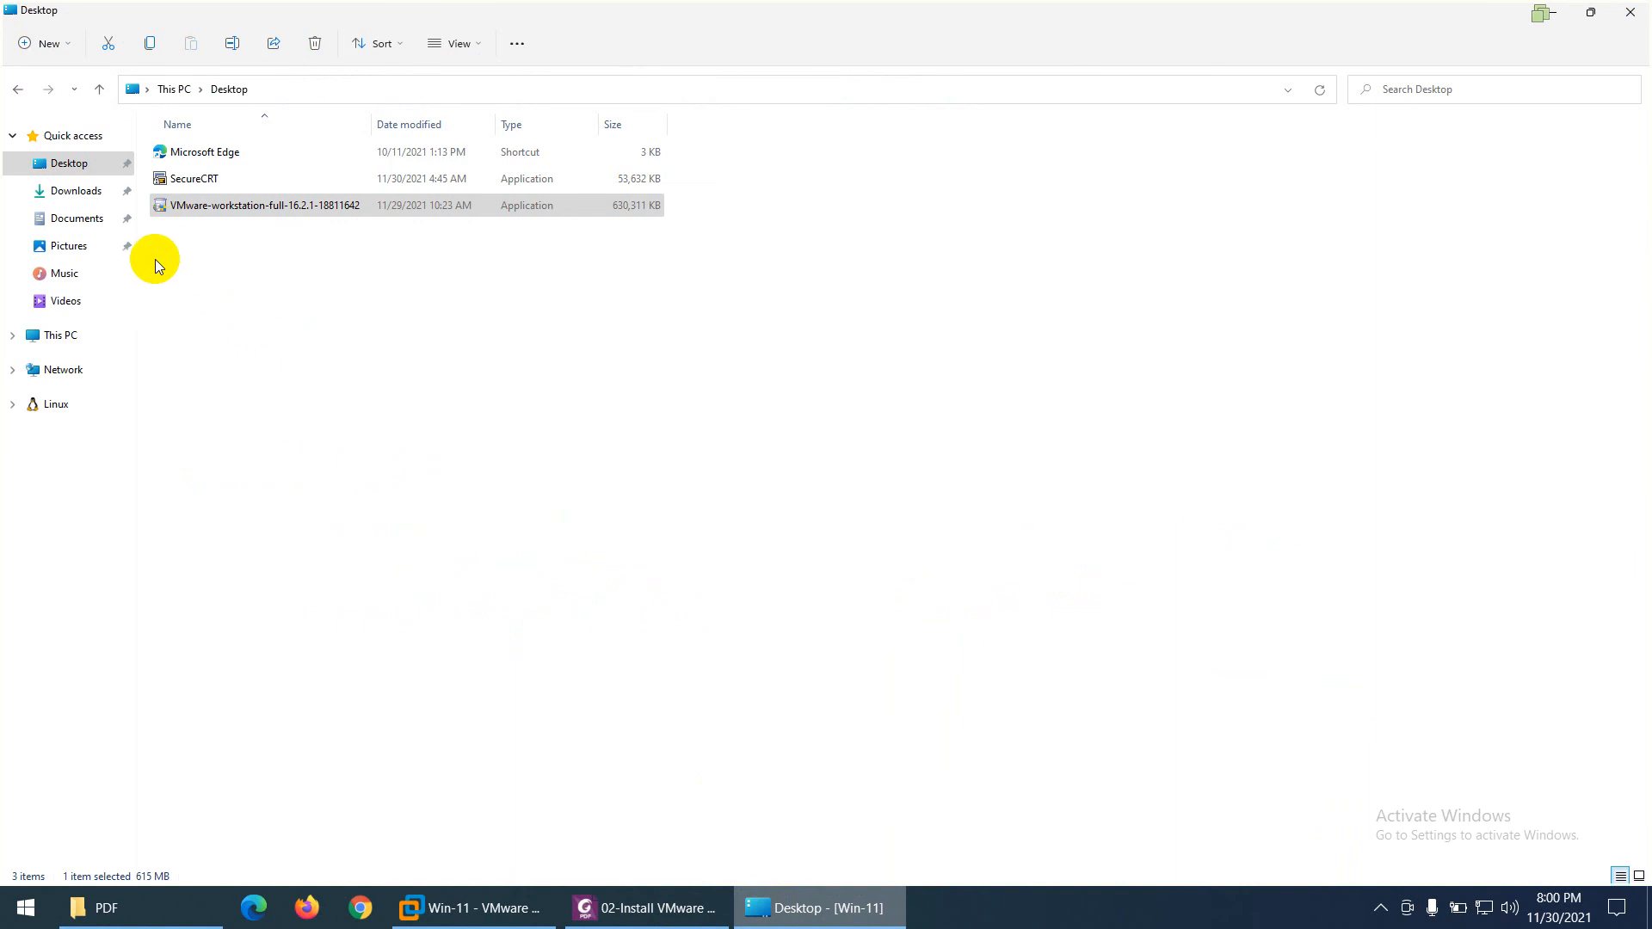
Step: Deselect the installer, go to This PC, and reopen the Desktop folder
{"action": "left_click", "coordinate": [299, 321]}
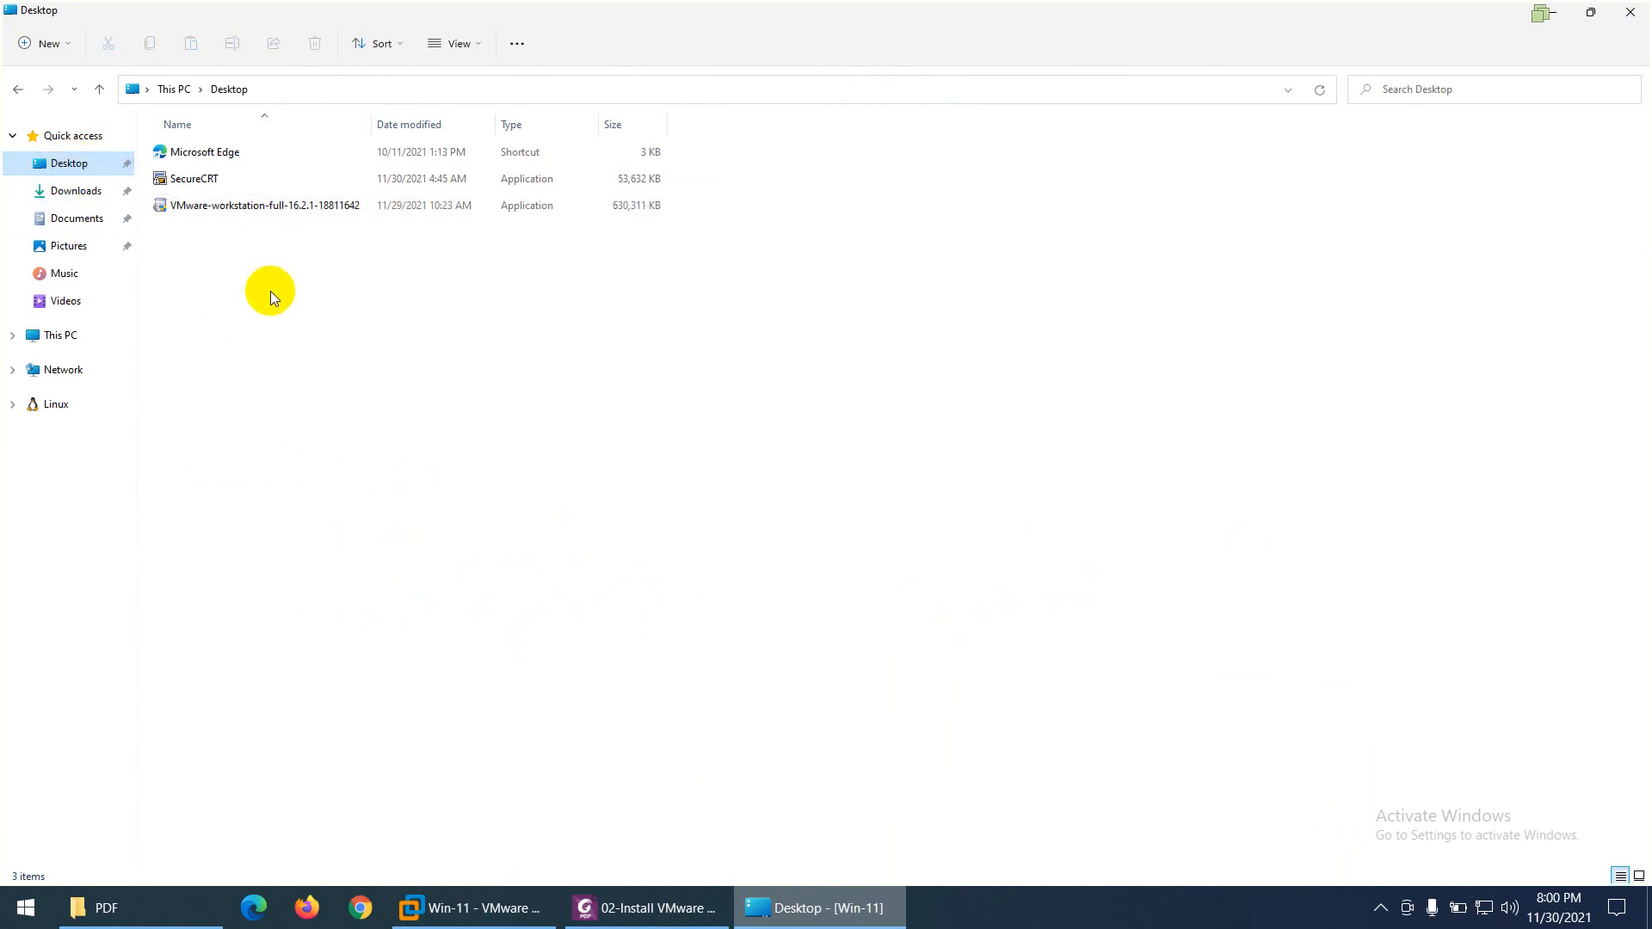
{"action": "mouse_move", "coordinate": [189, 151]}
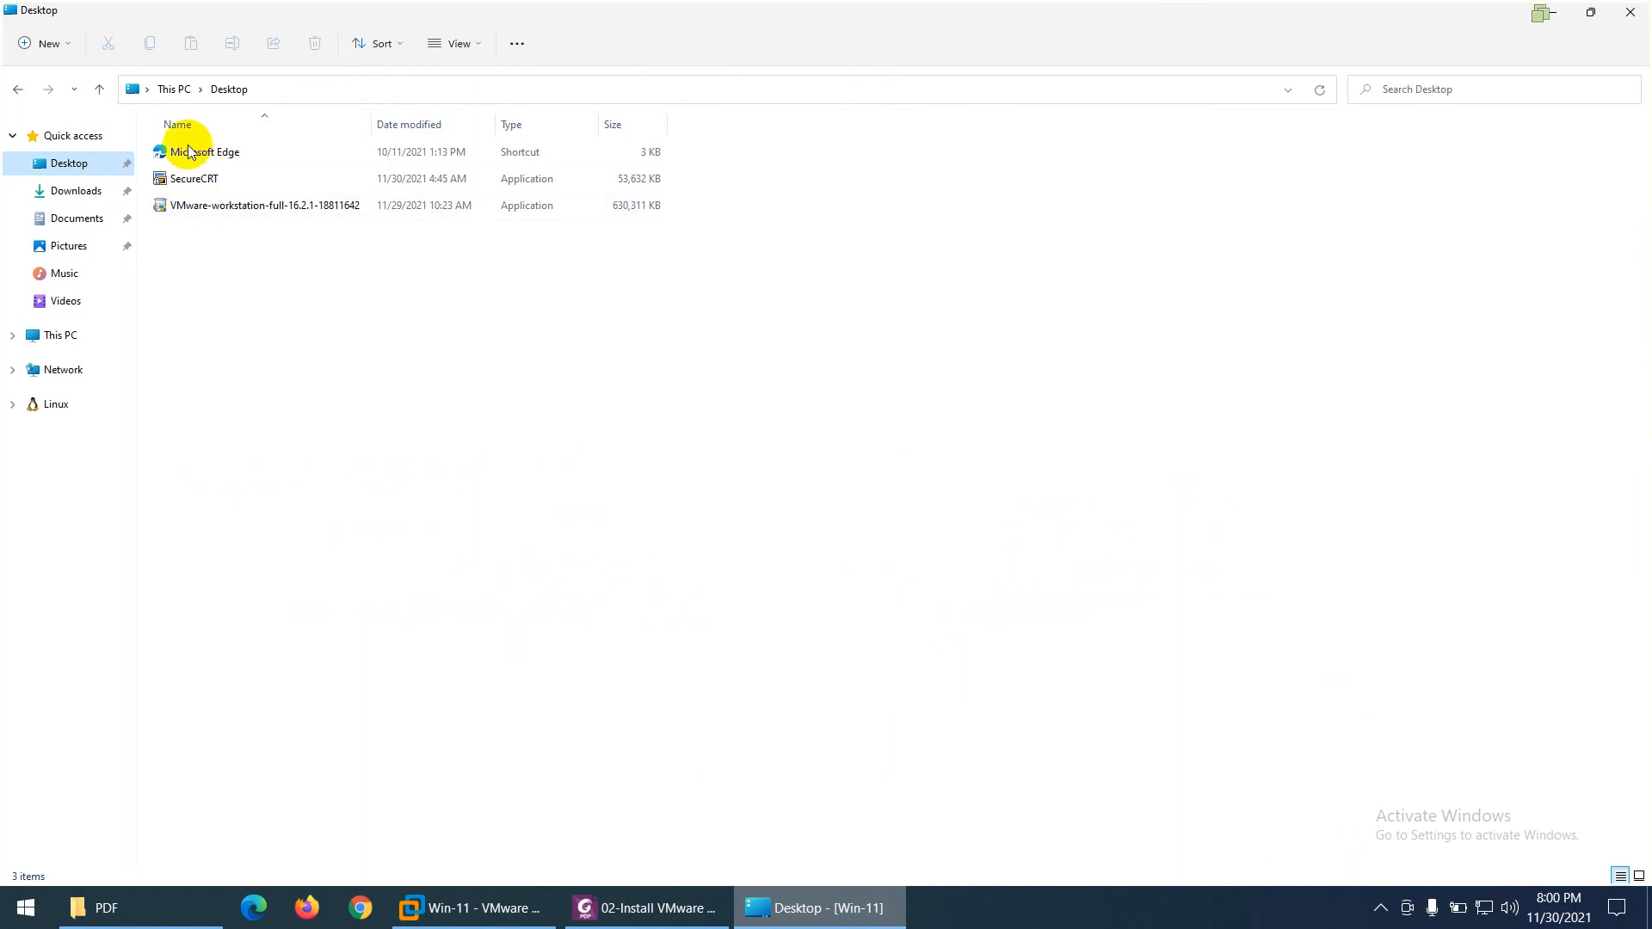
{"action": "left_click", "coordinate": [60, 335]}
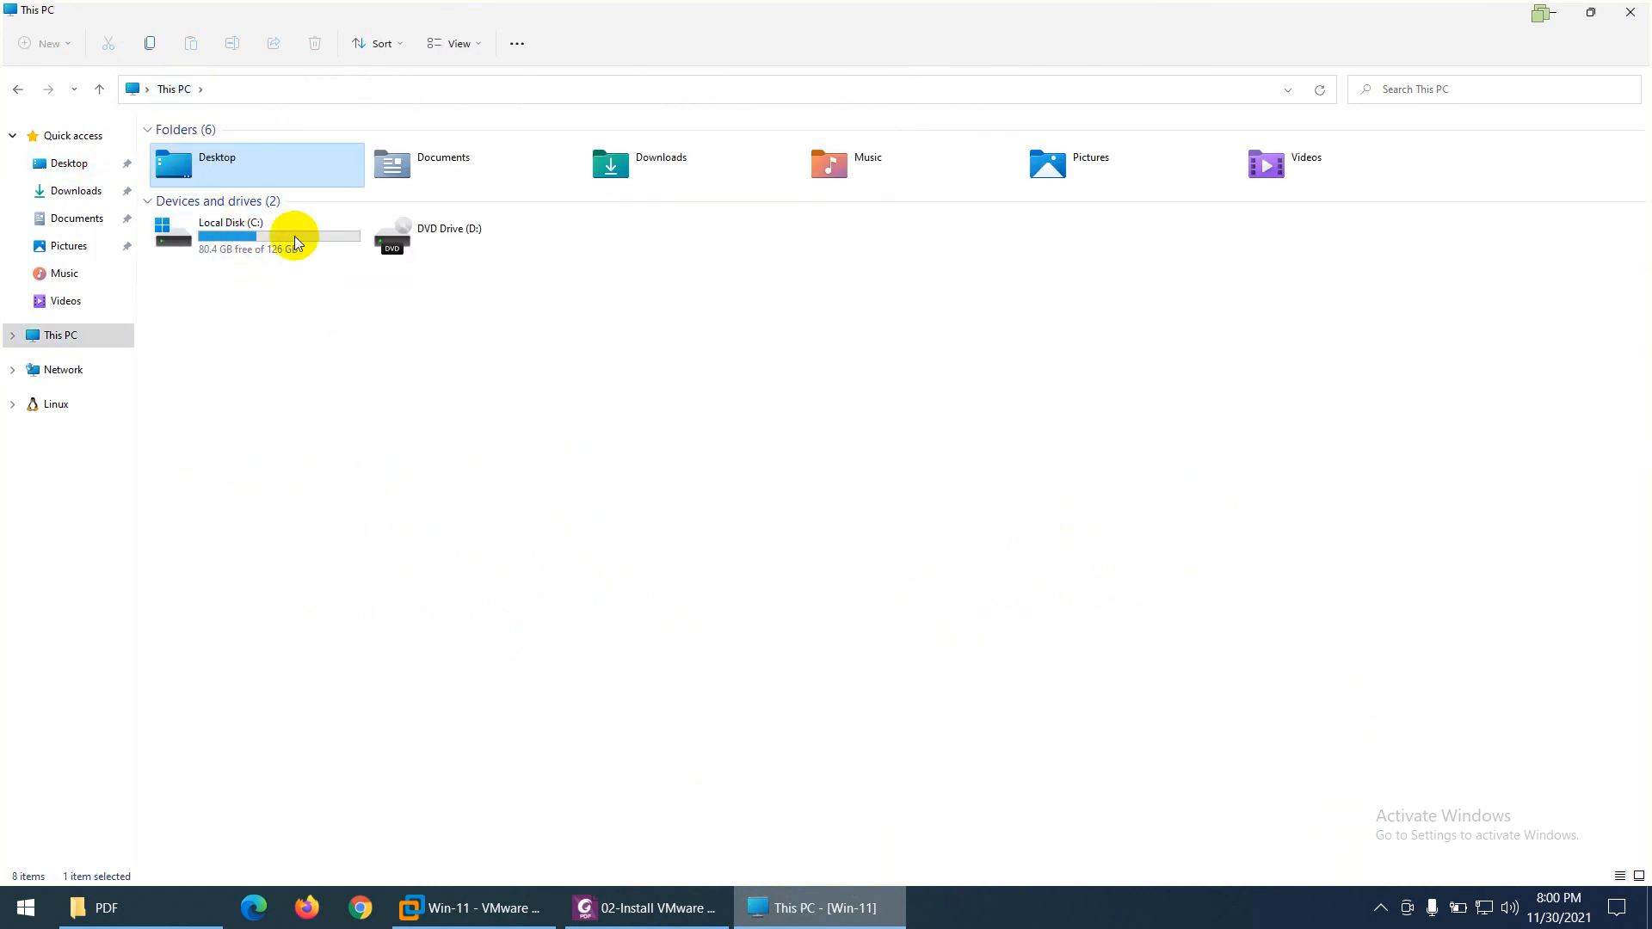
{"action": "double_click", "coordinate": [216, 163]}
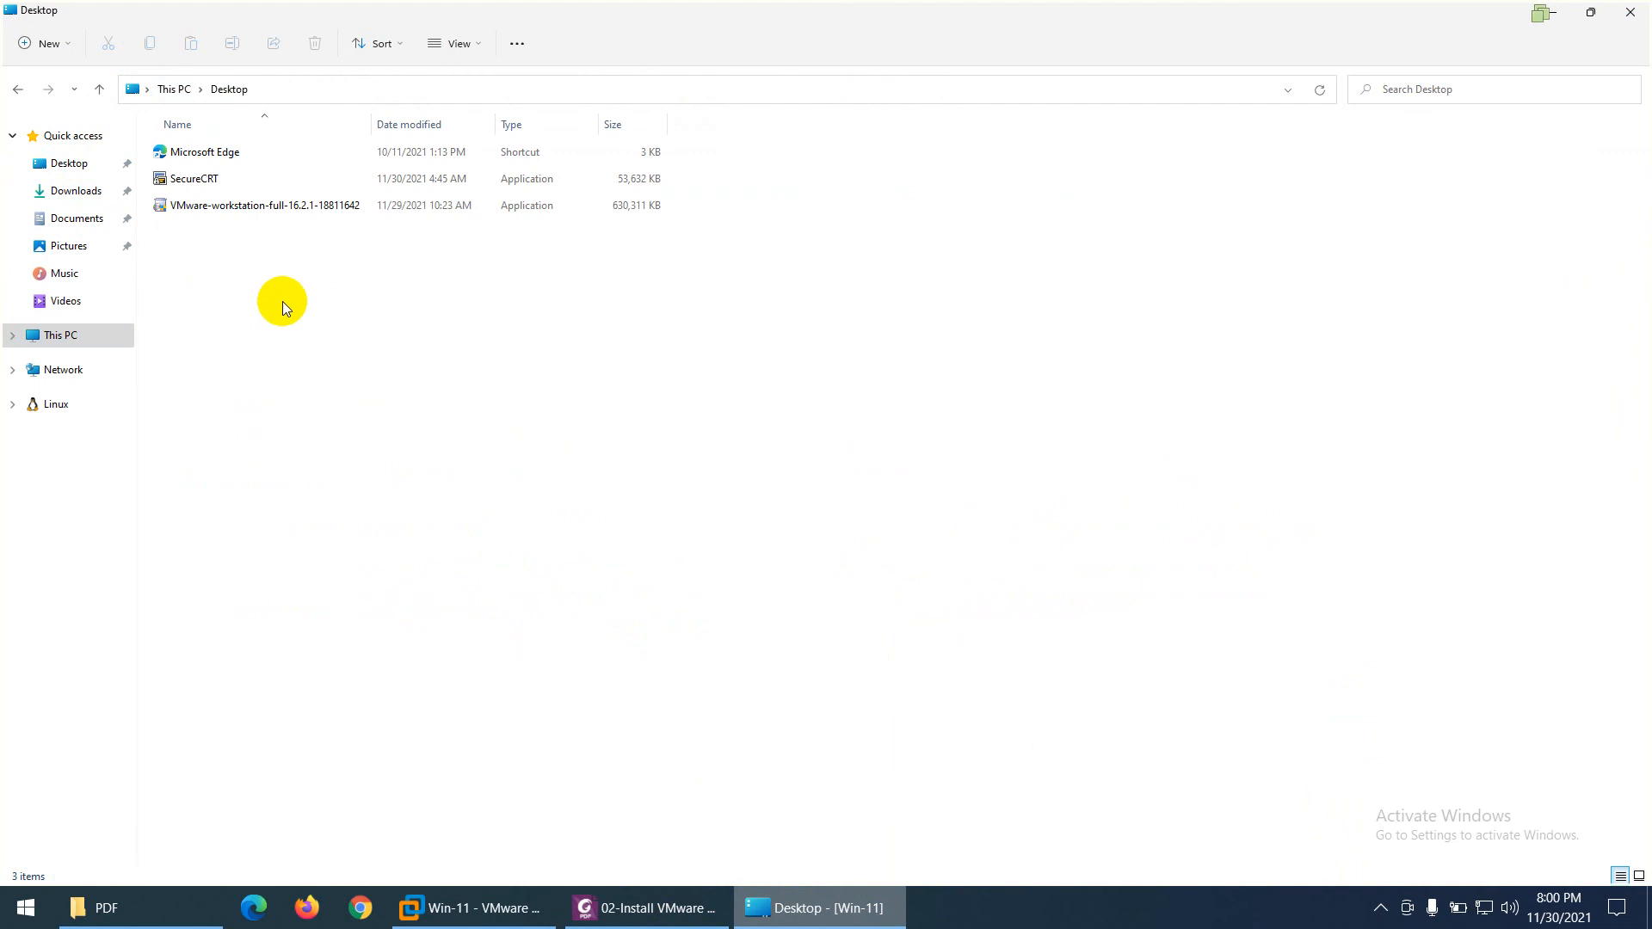
{"action": "mouse_move", "coordinate": [290, 377]}
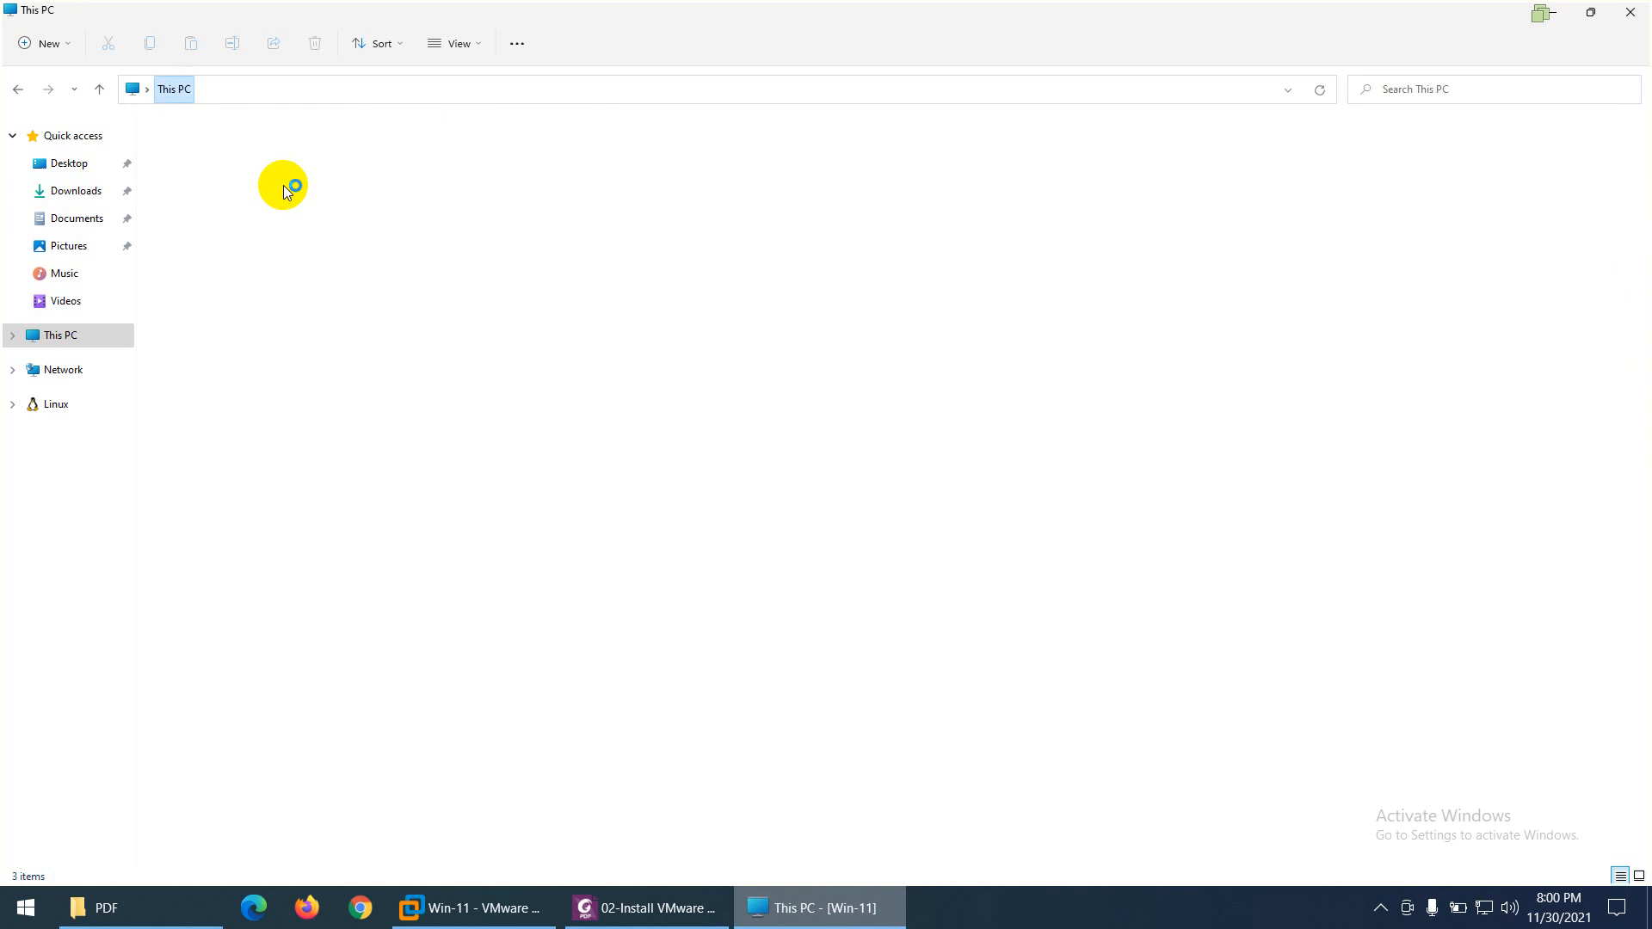
Step: Open Local Disk (C:) and browse into the Program Files folder
{"action": "left_click", "coordinate": [263, 236]}
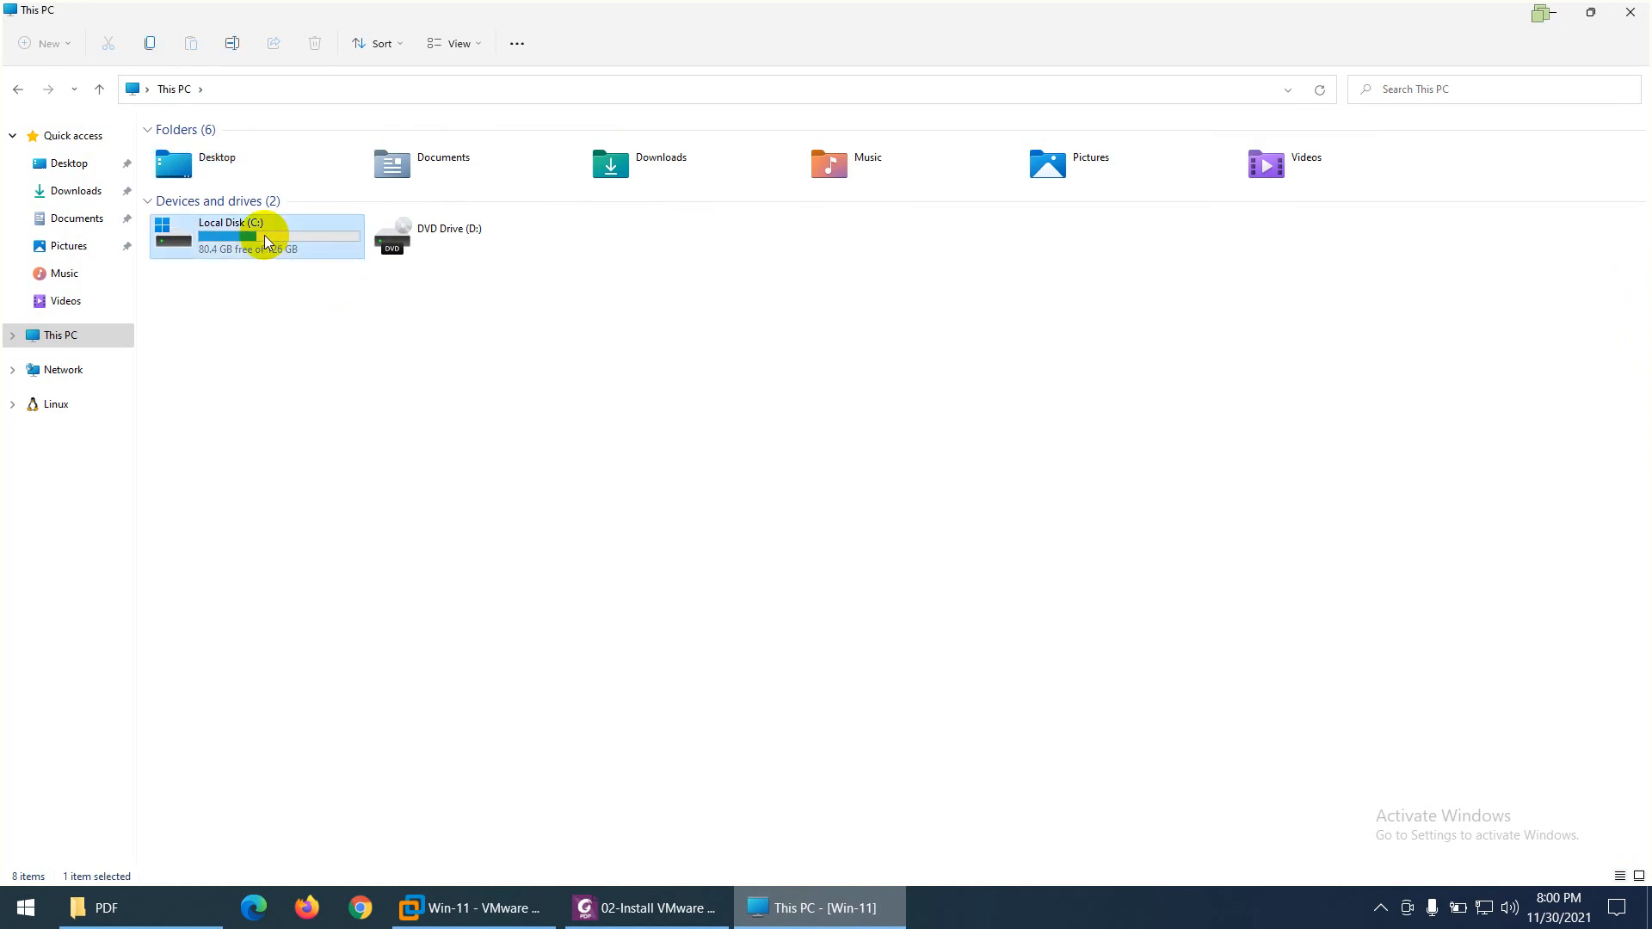
{"action": "double_click", "coordinate": [258, 237]}
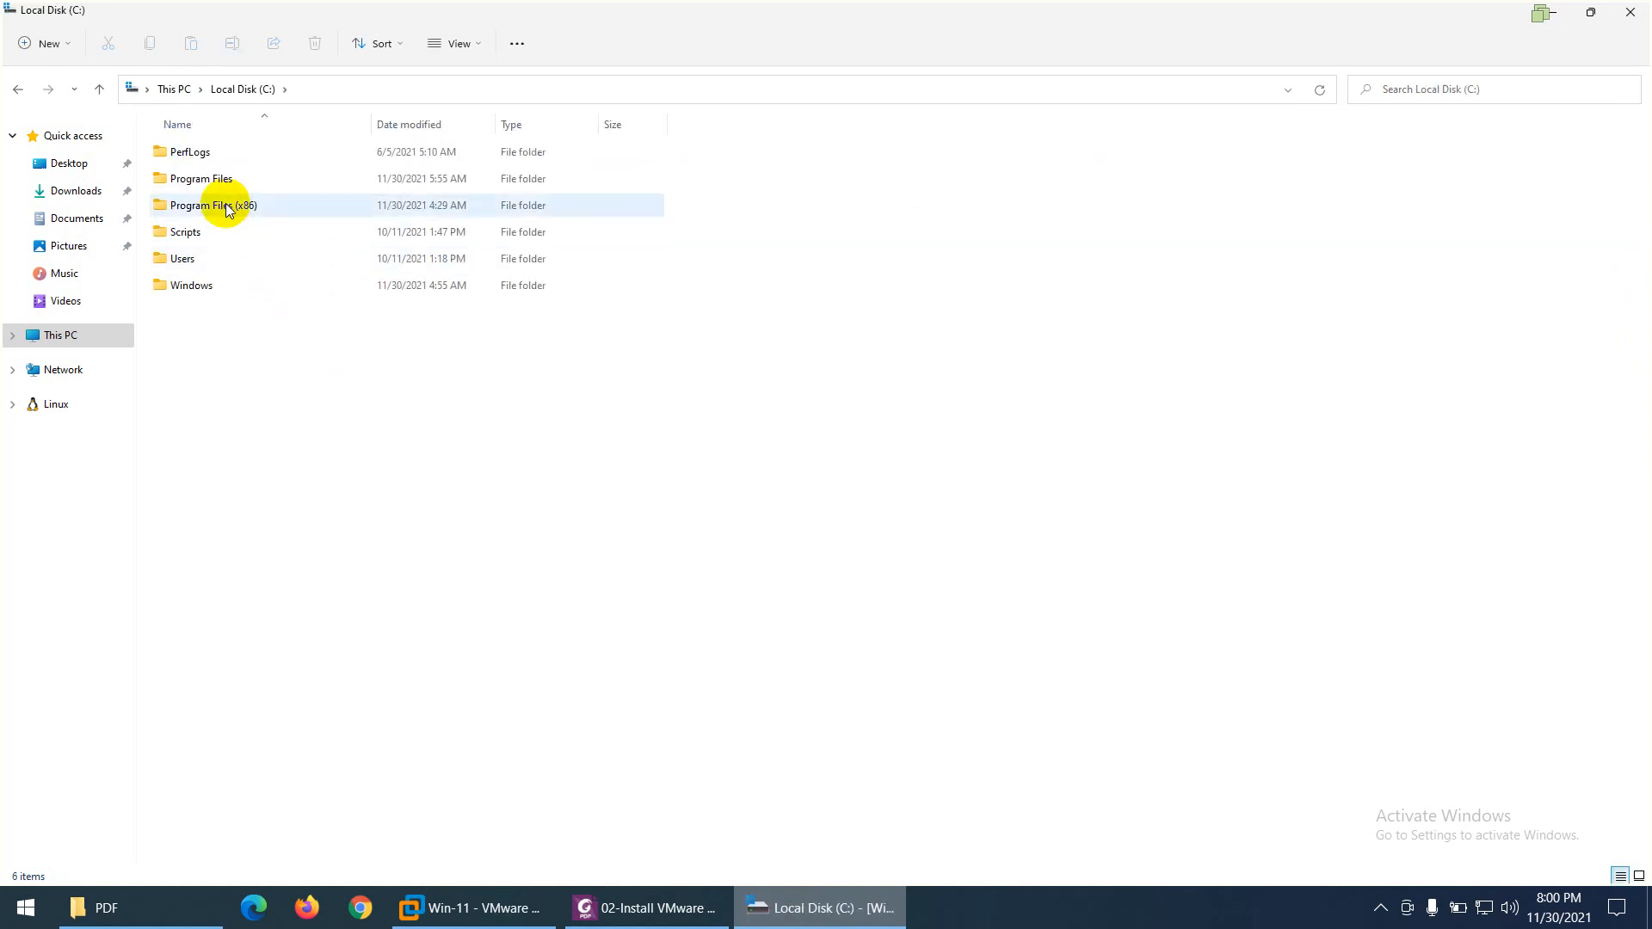
{"action": "left_click", "coordinate": [200, 178]}
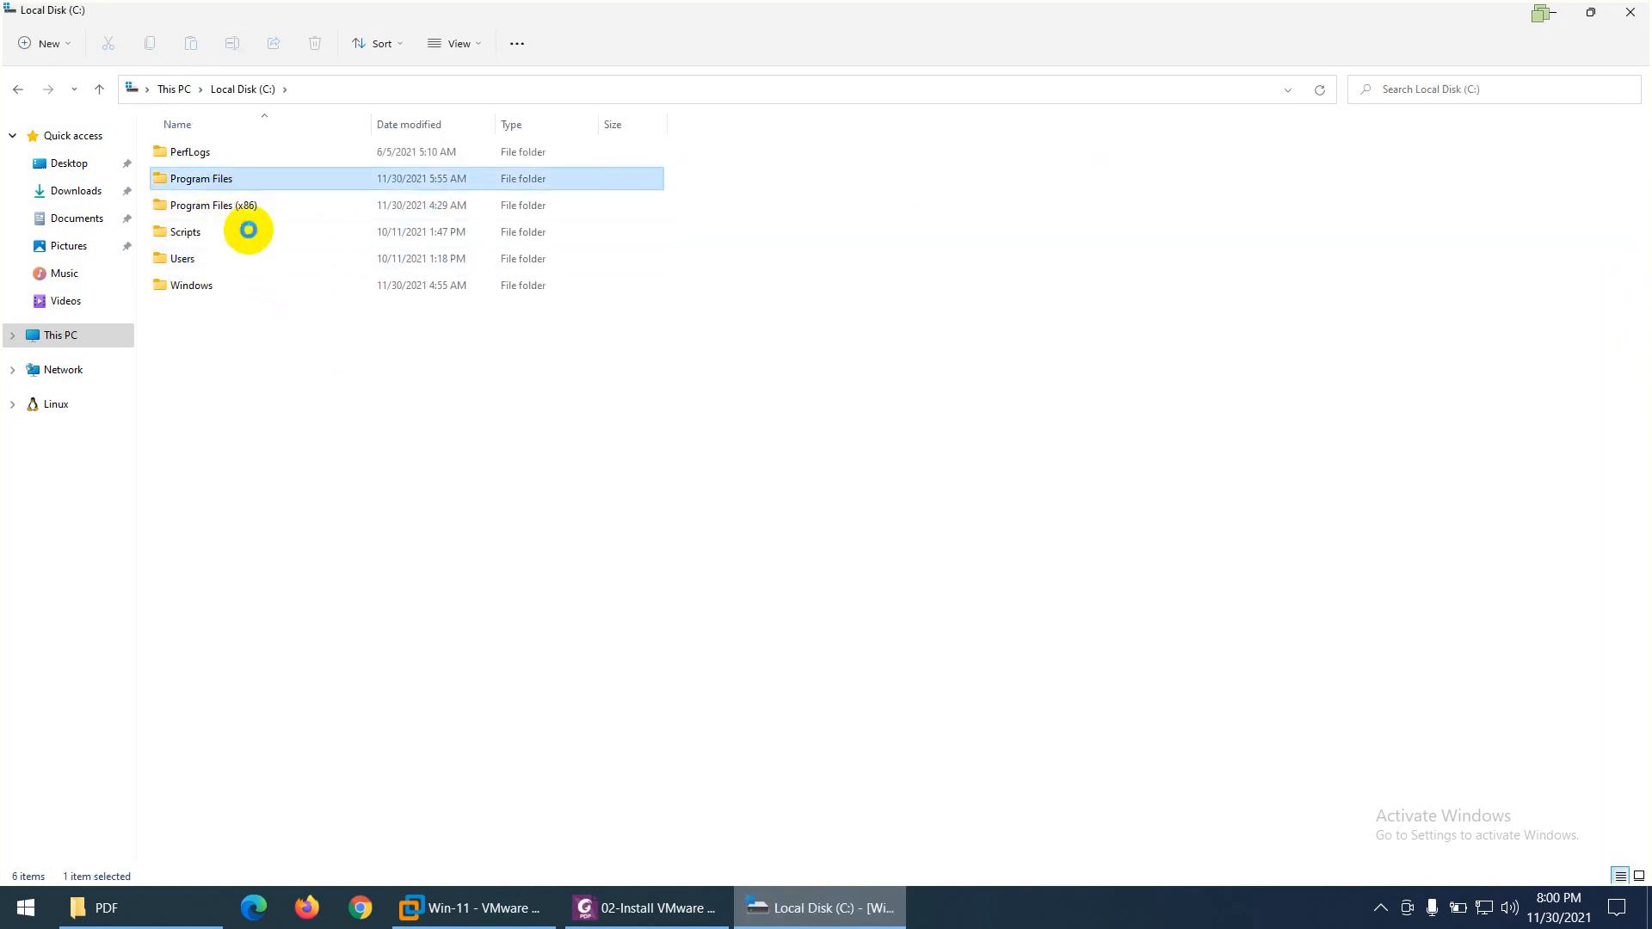
{"action": "double_click", "coordinate": [200, 178]}
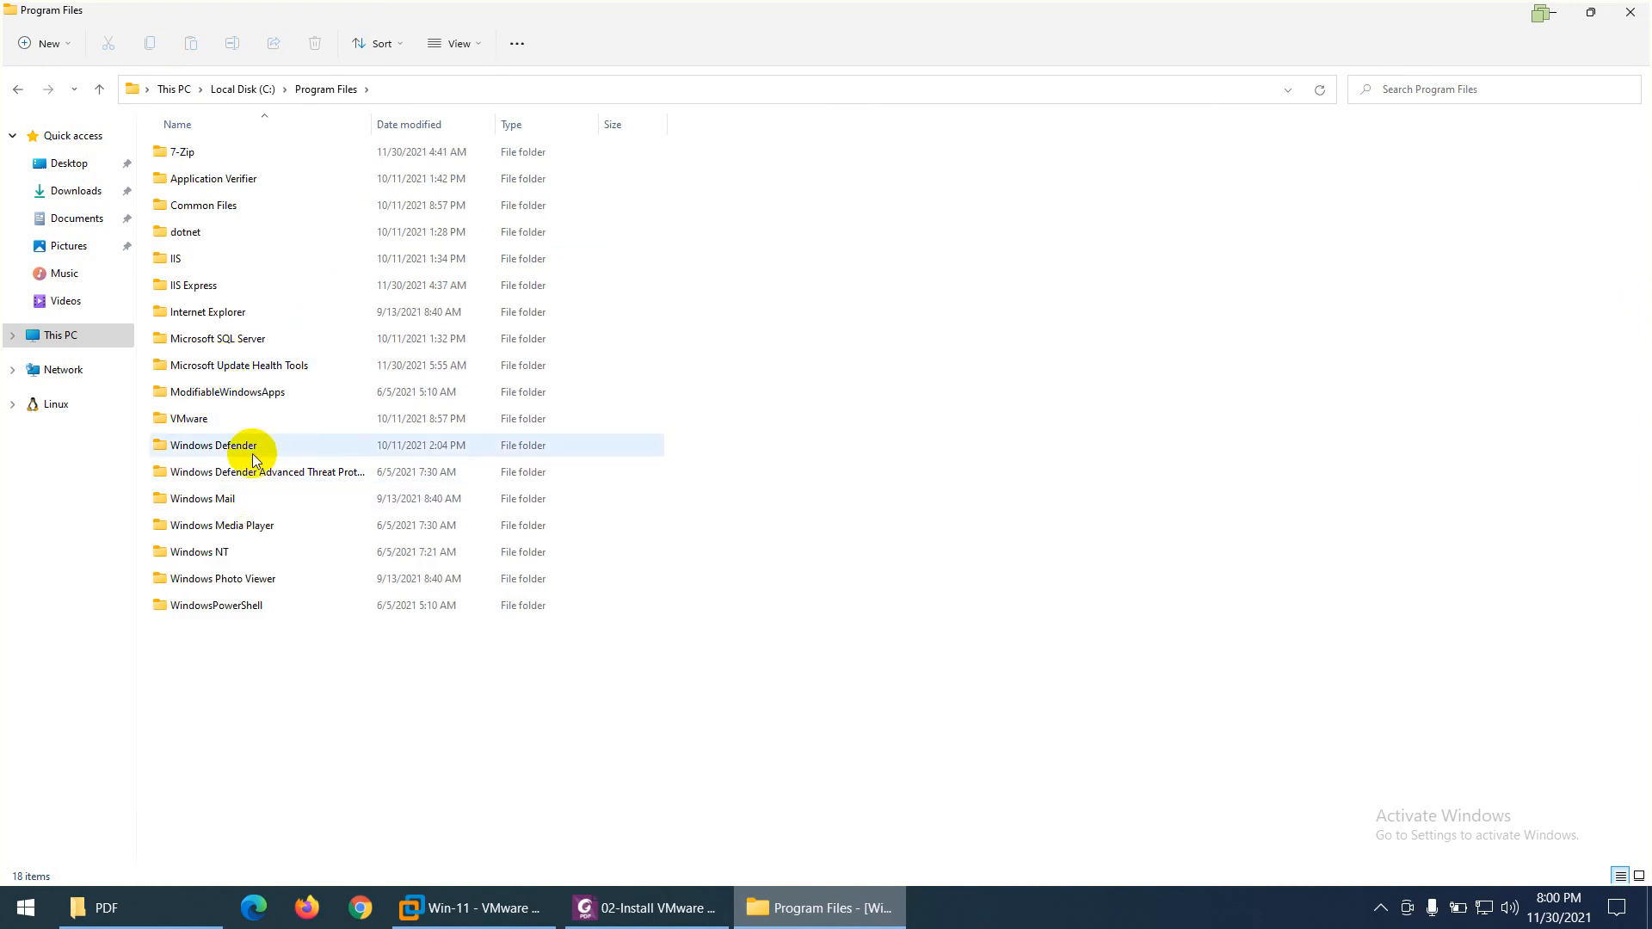
{"action": "mouse_move", "coordinate": [253, 100]}
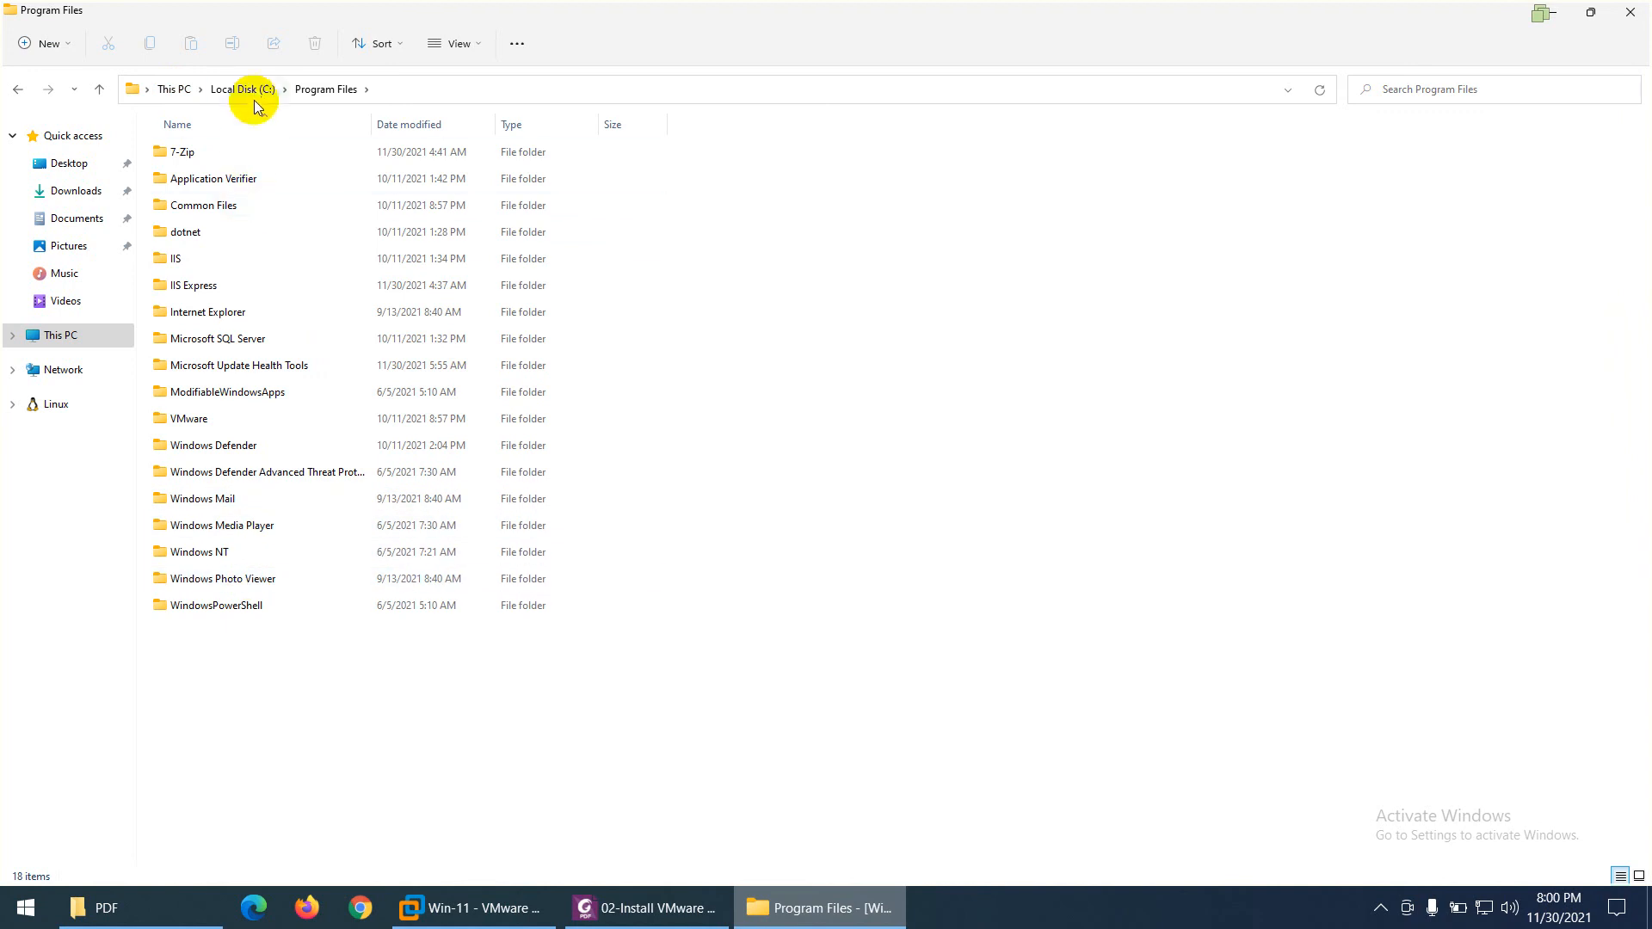
{"action": "left_click", "coordinate": [240, 89]}
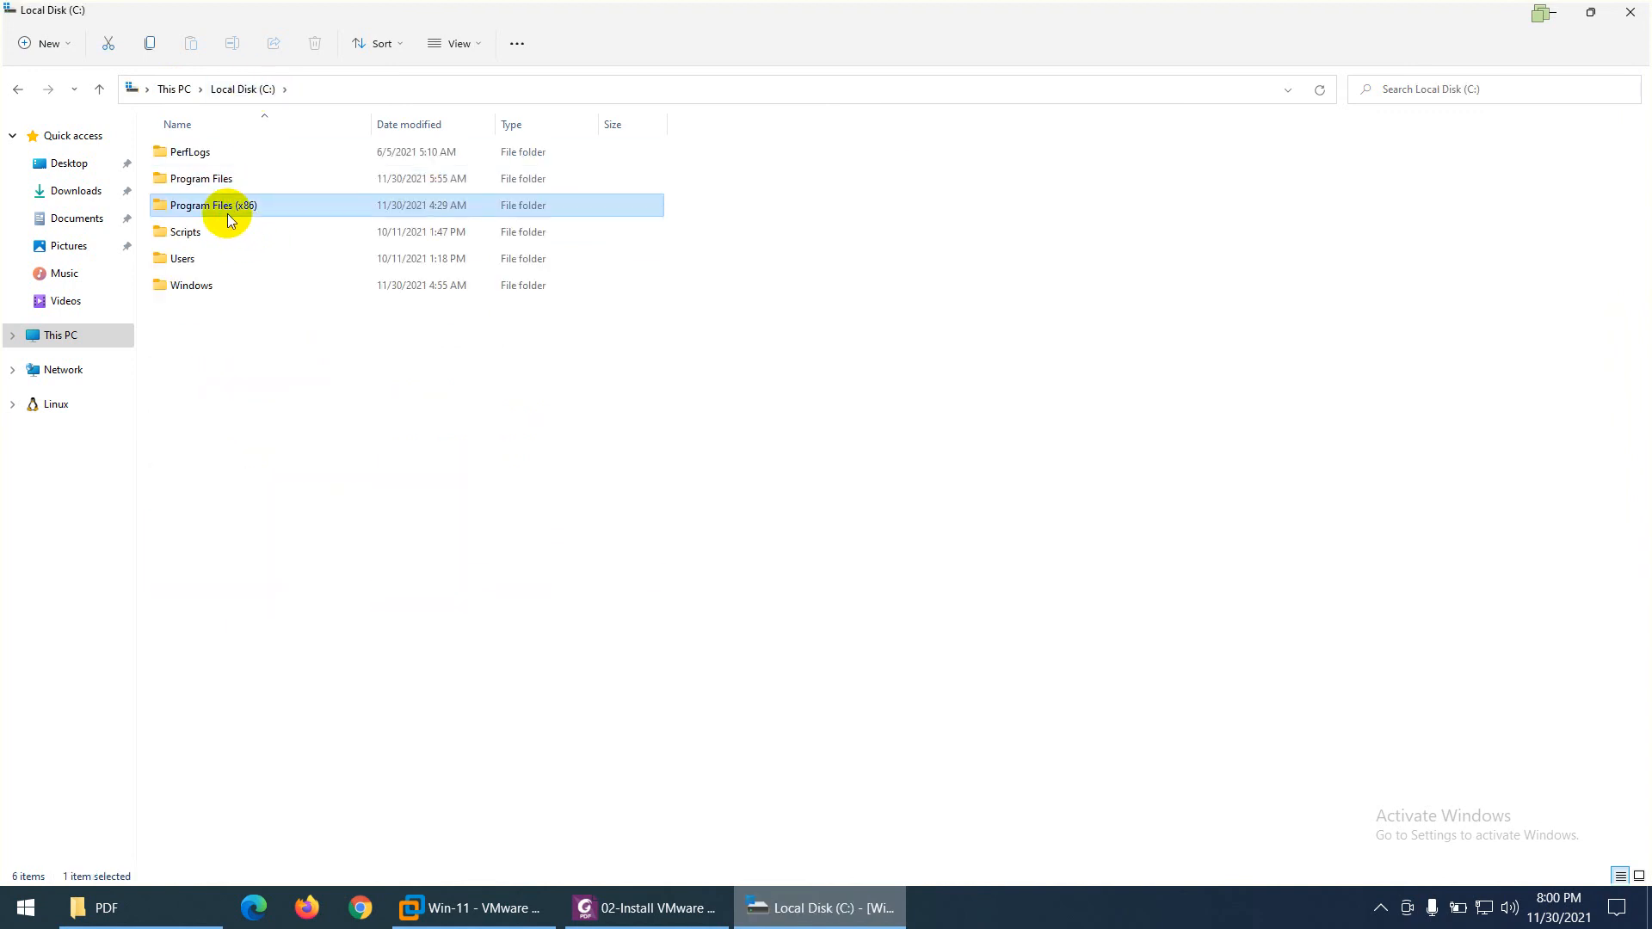
{"action": "double_click", "coordinate": [212, 204]}
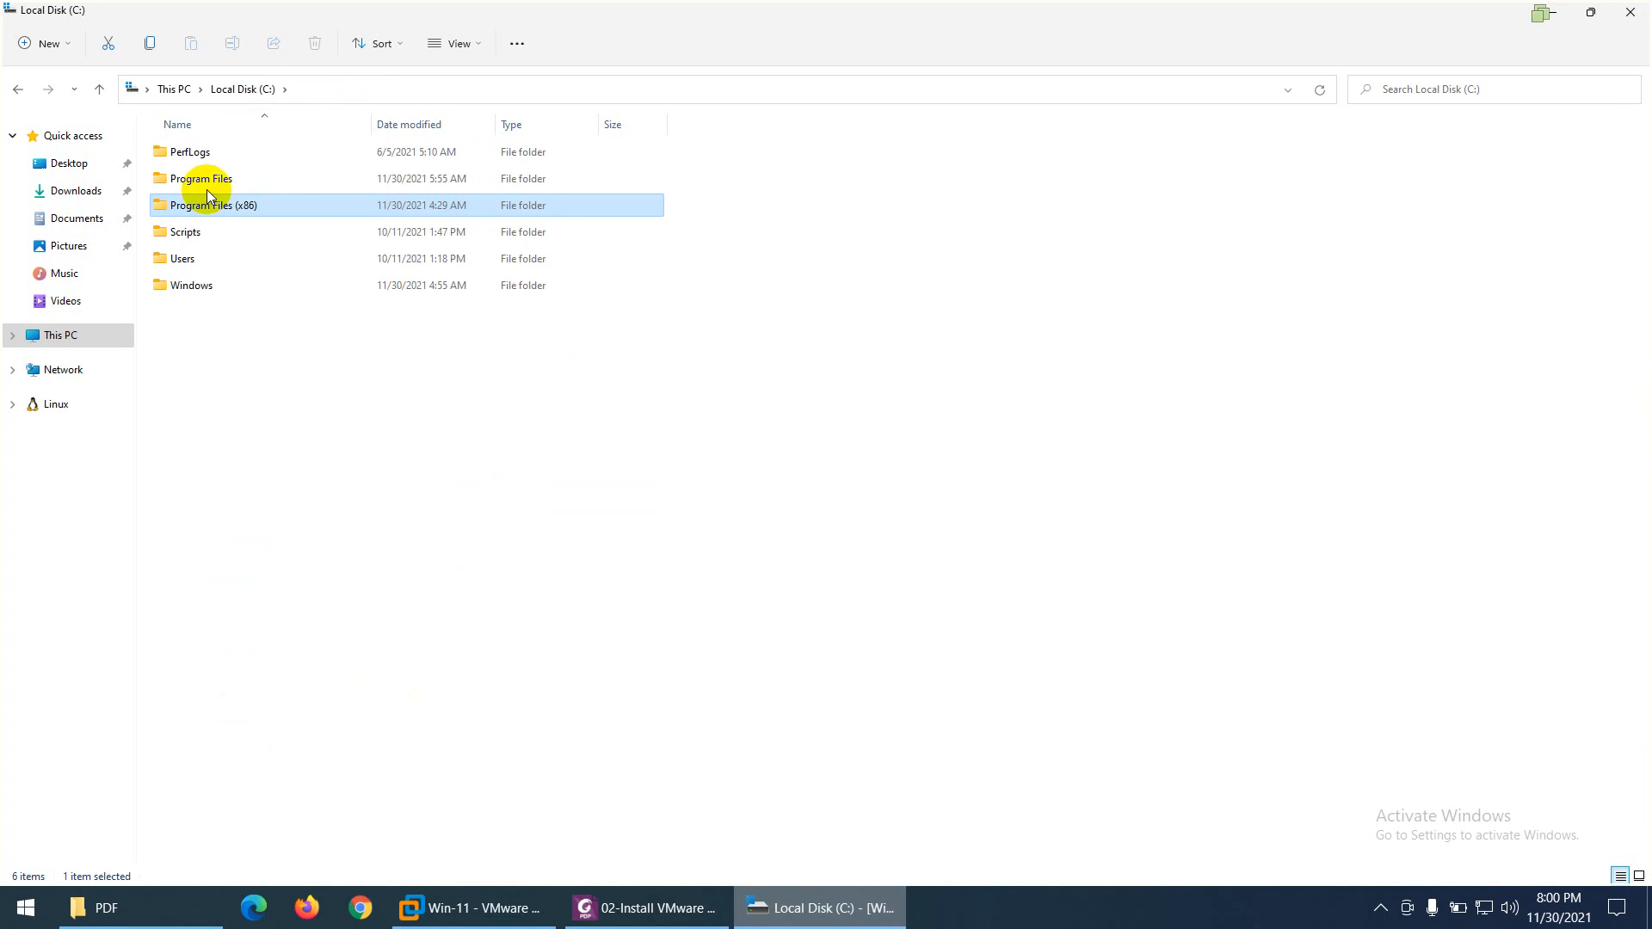
{"action": "double_click", "coordinate": [201, 178]}
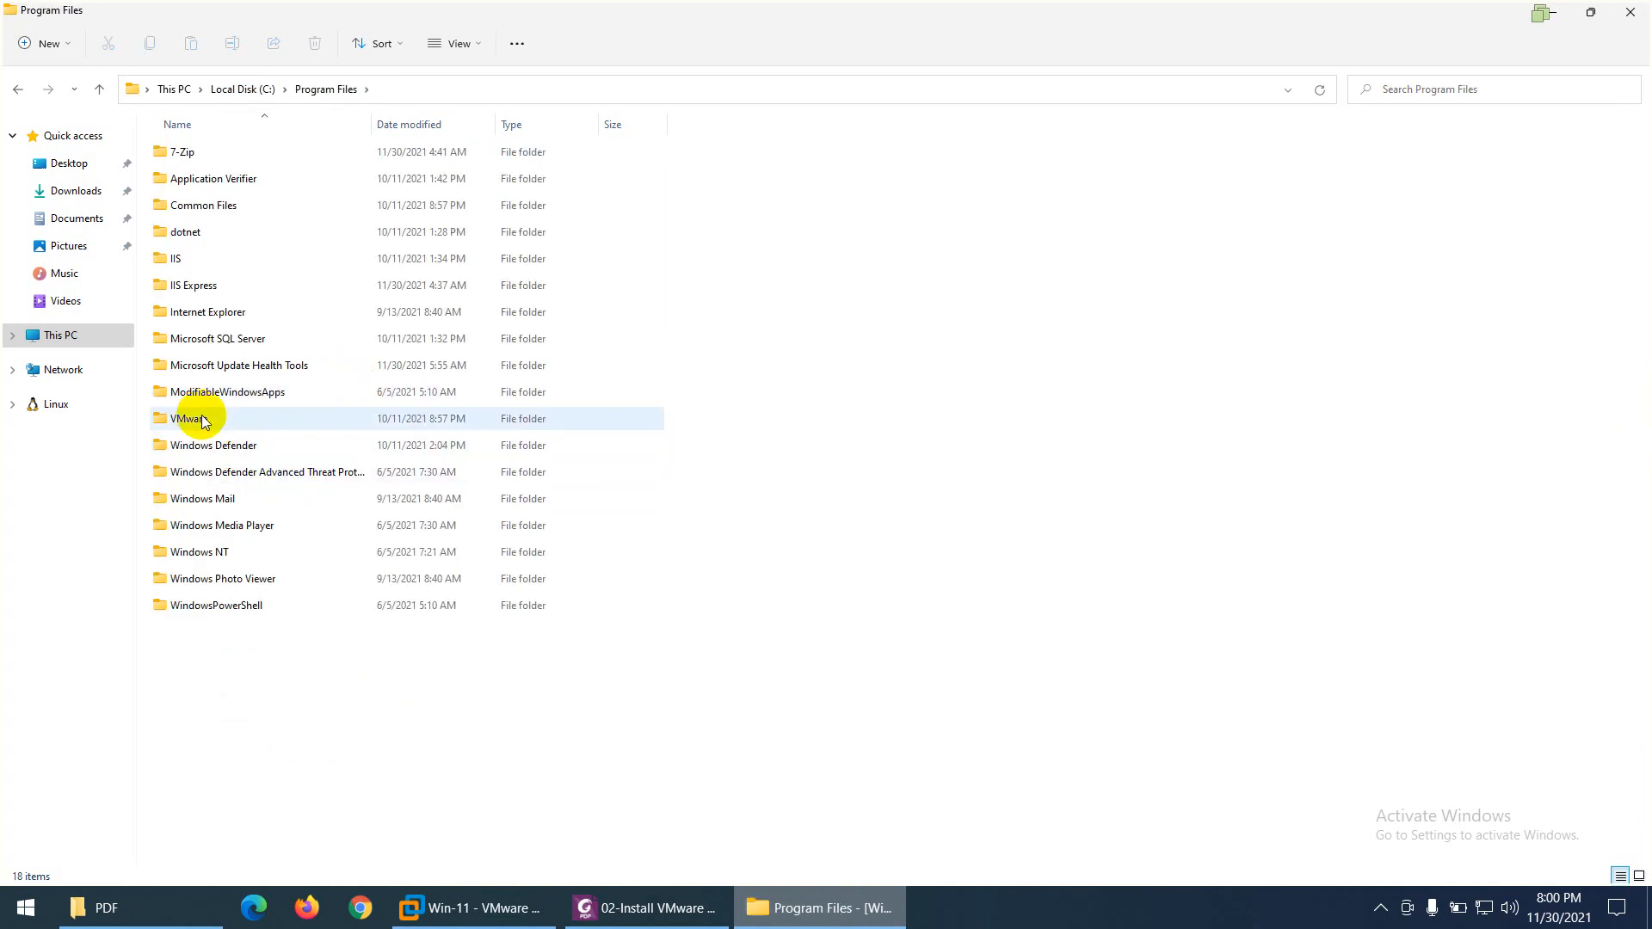
Step: Browse into VMware > VMware Tools, scroll its contents, then return to the Desktop folder
{"action": "double_click", "coordinate": [189, 418]}
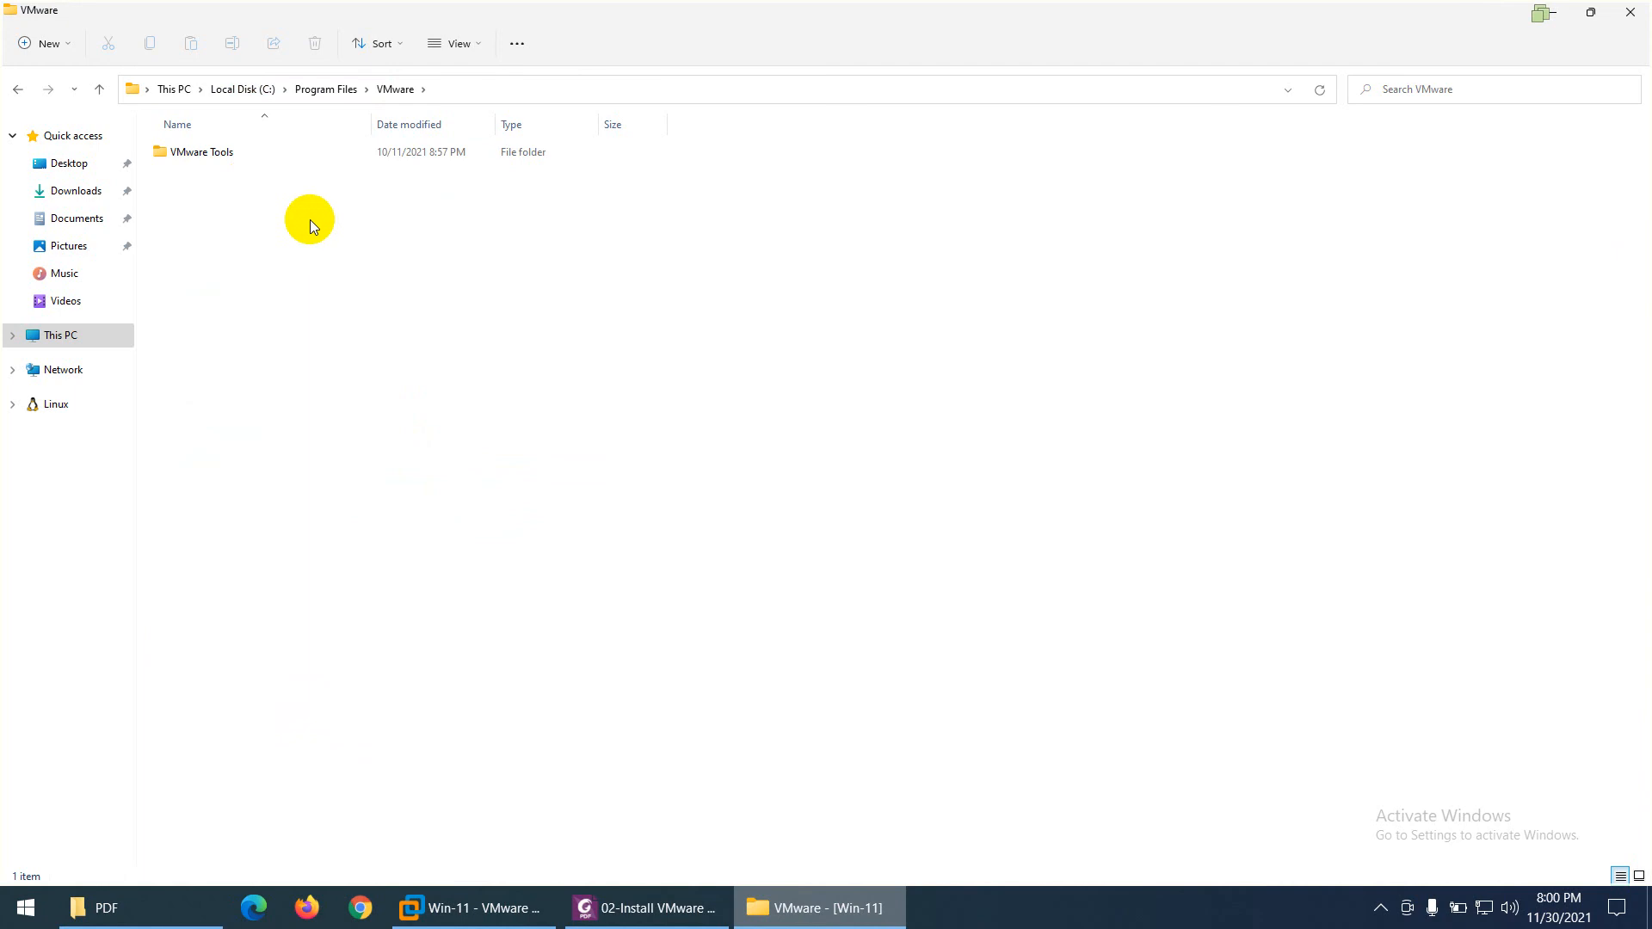
{"action": "double_click", "coordinate": [201, 151]}
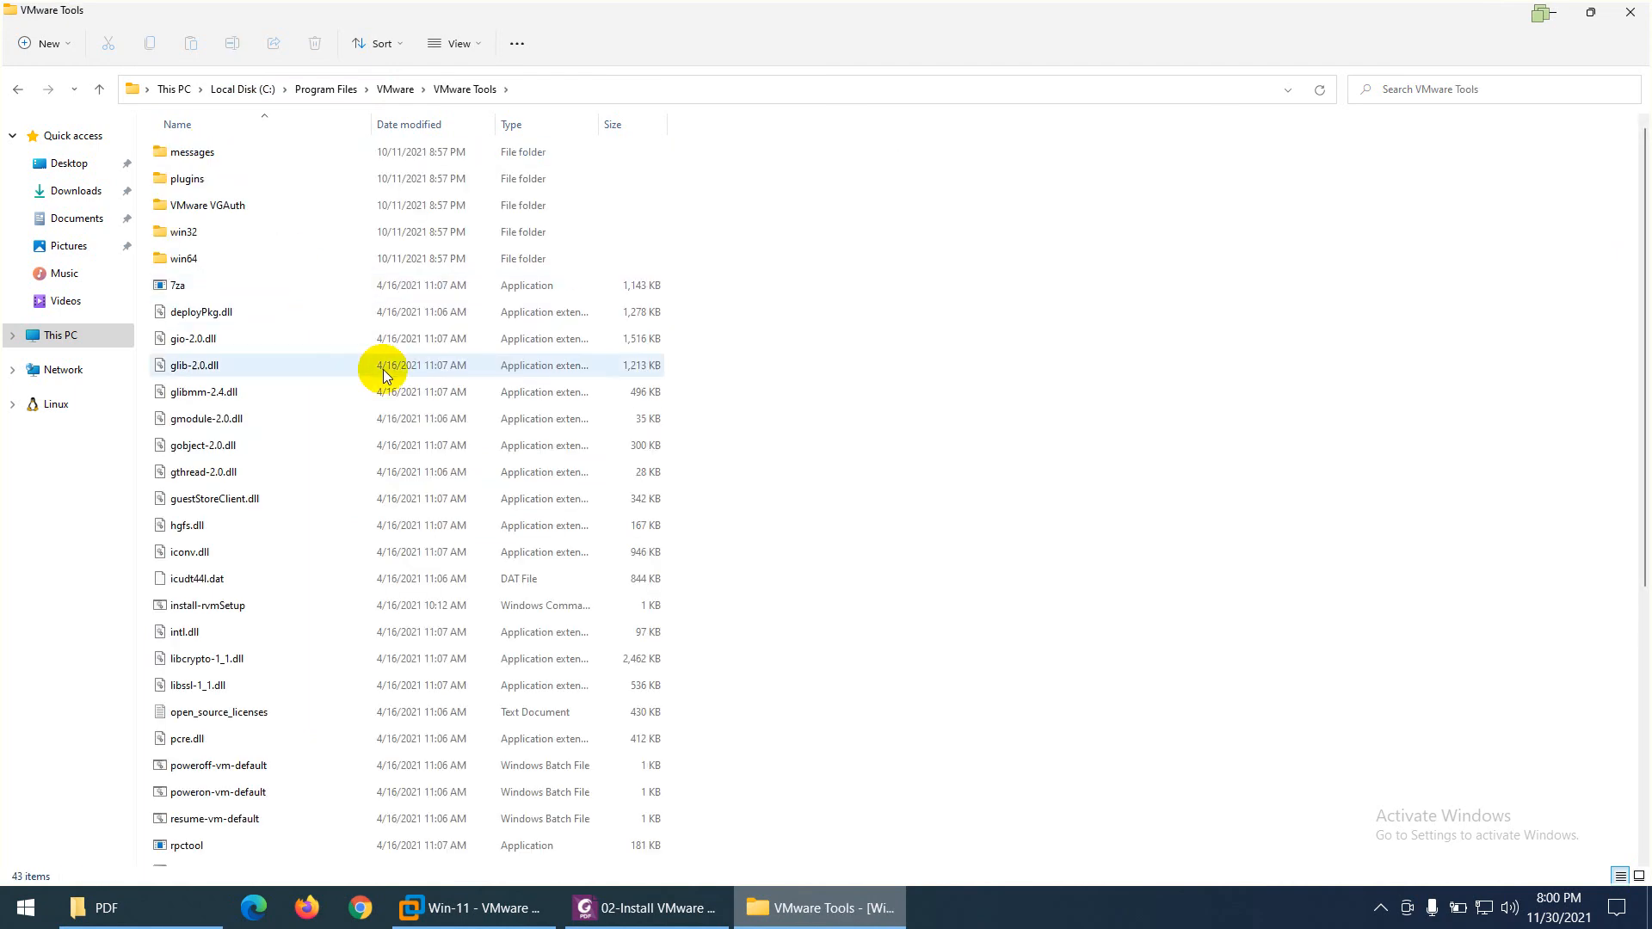
{"action": "scroll", "scroll_direction": "down", "scroll_amount": 3}
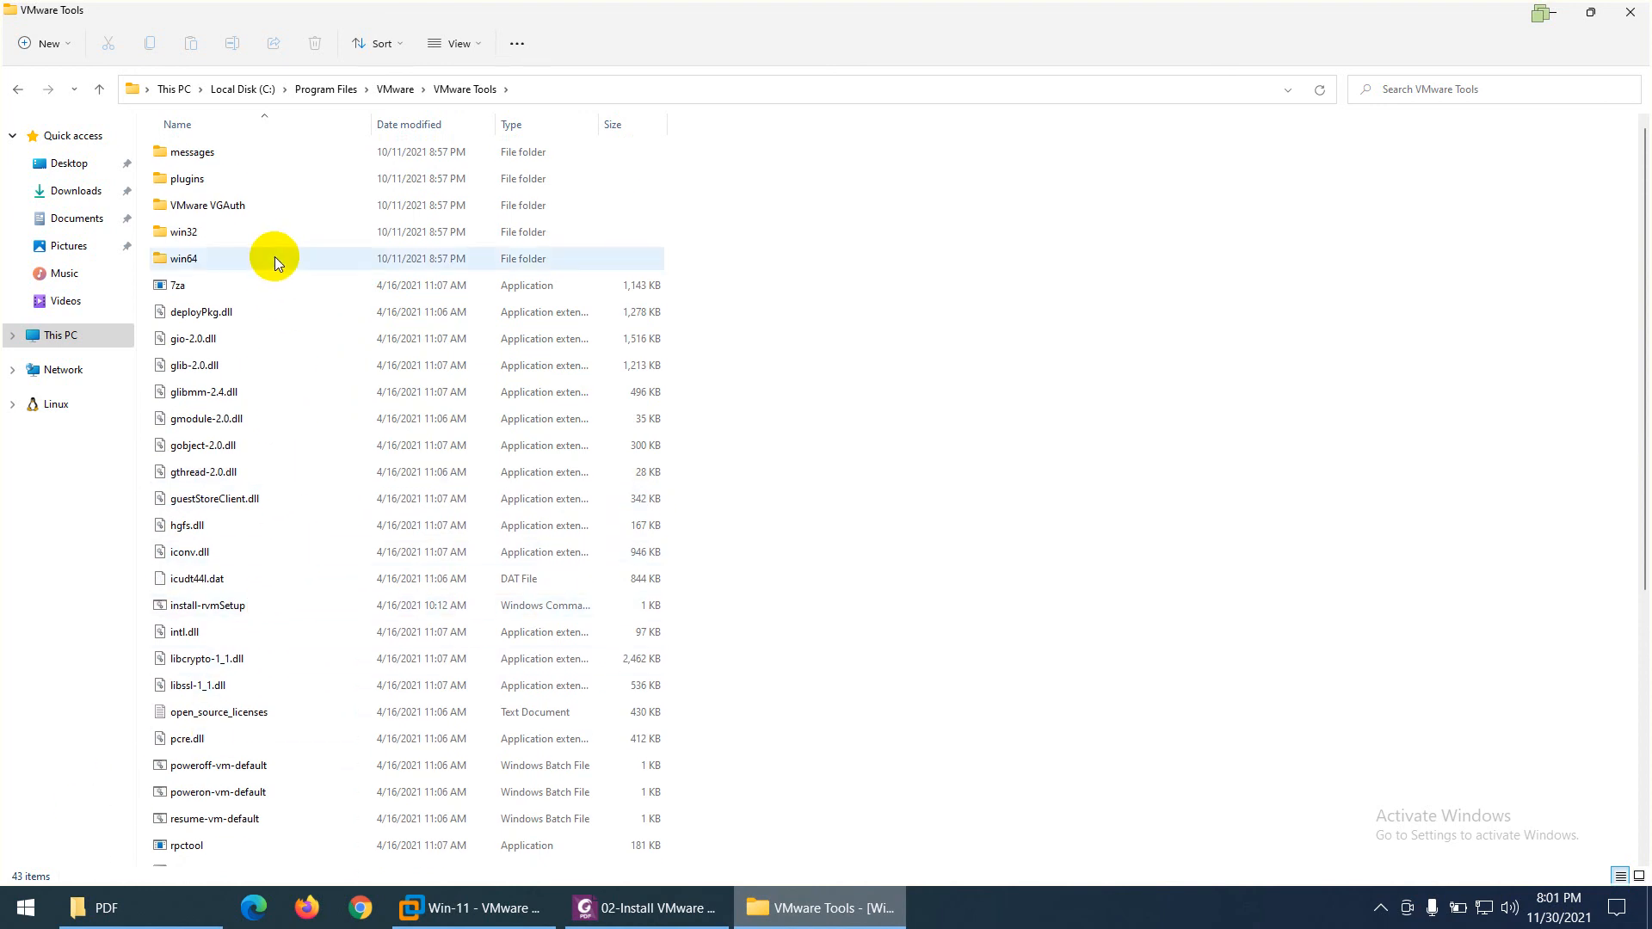
{"action": "scroll", "scroll_direction": "down", "scroll_amount": 3}
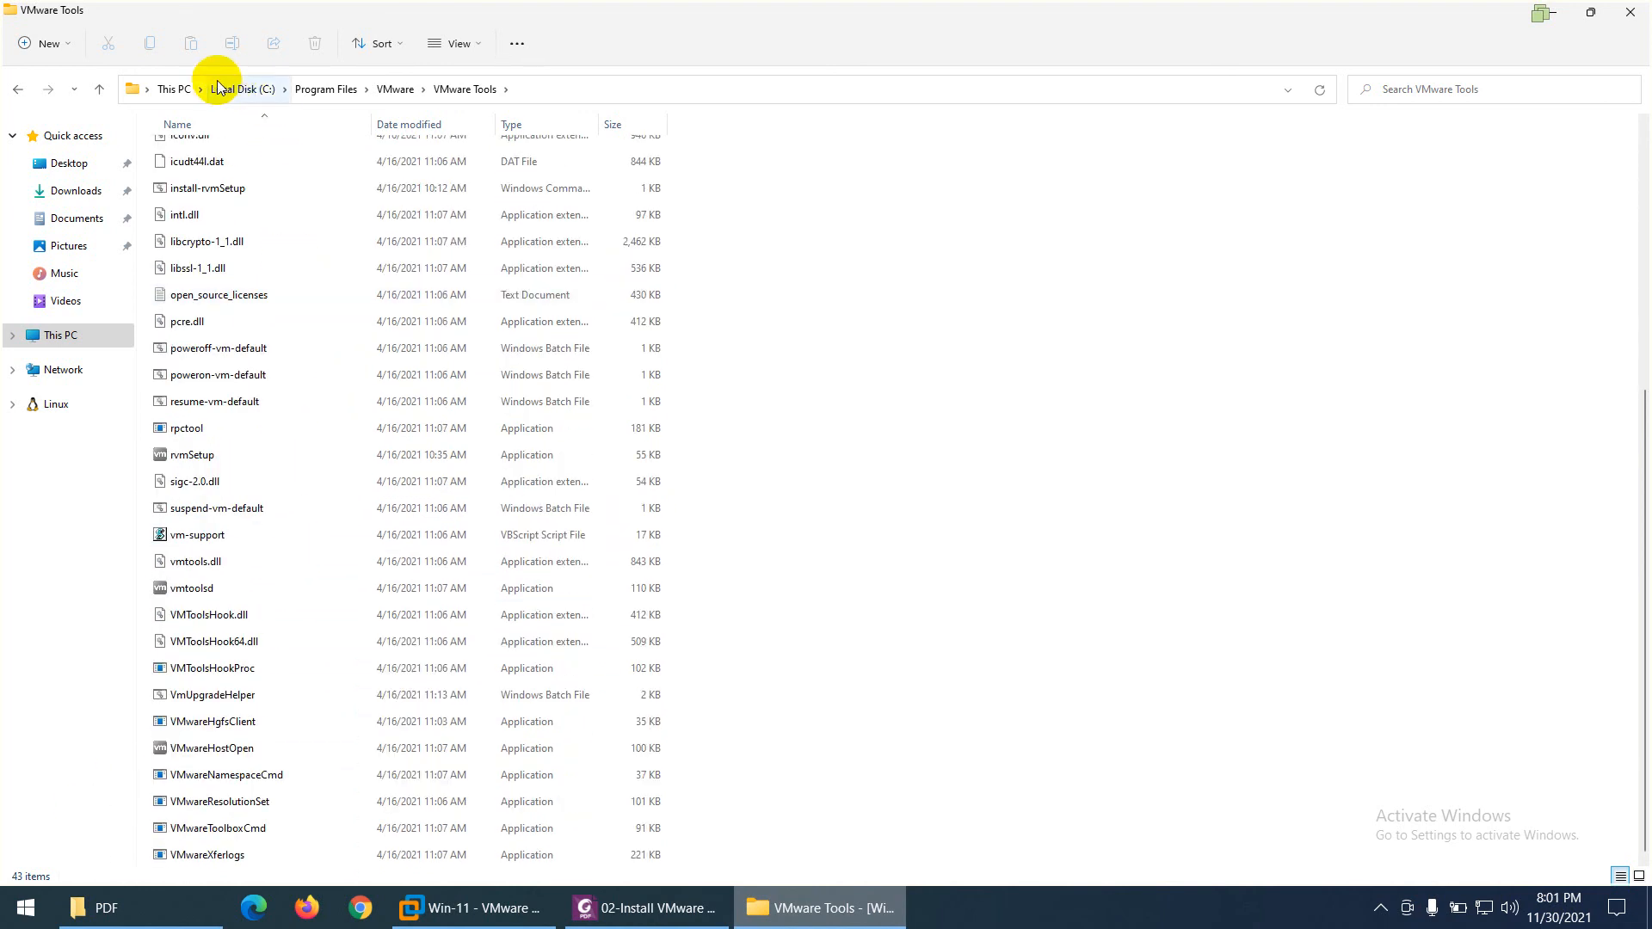
{"action": "left_click", "coordinate": [174, 89]}
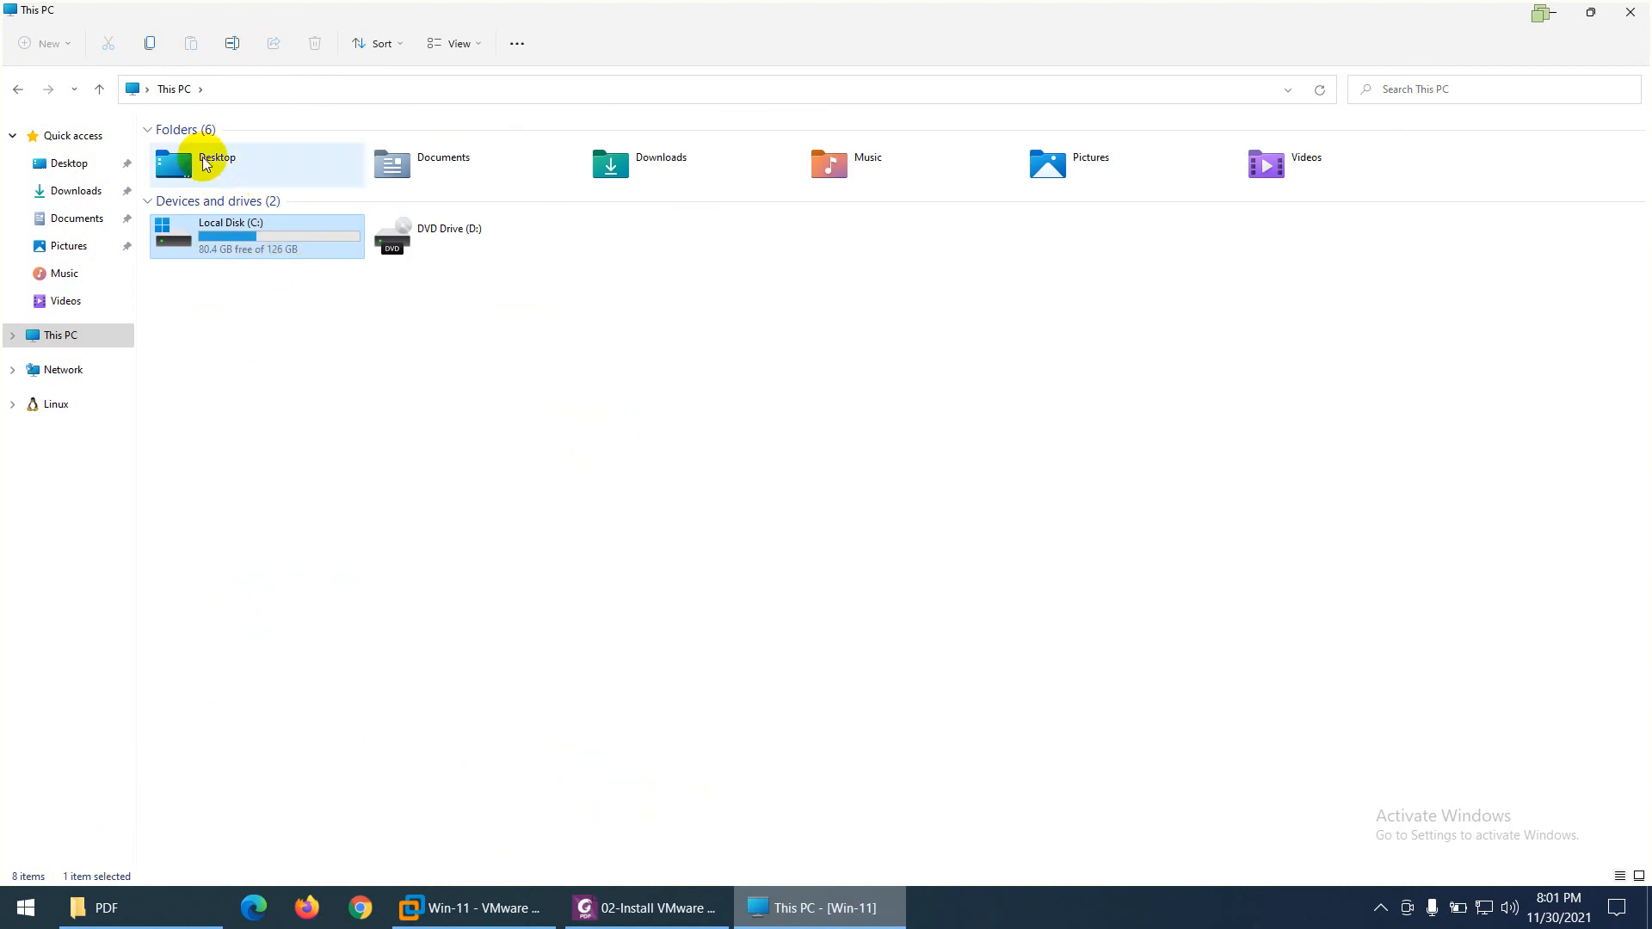
{"action": "double_click", "coordinate": [216, 157]}
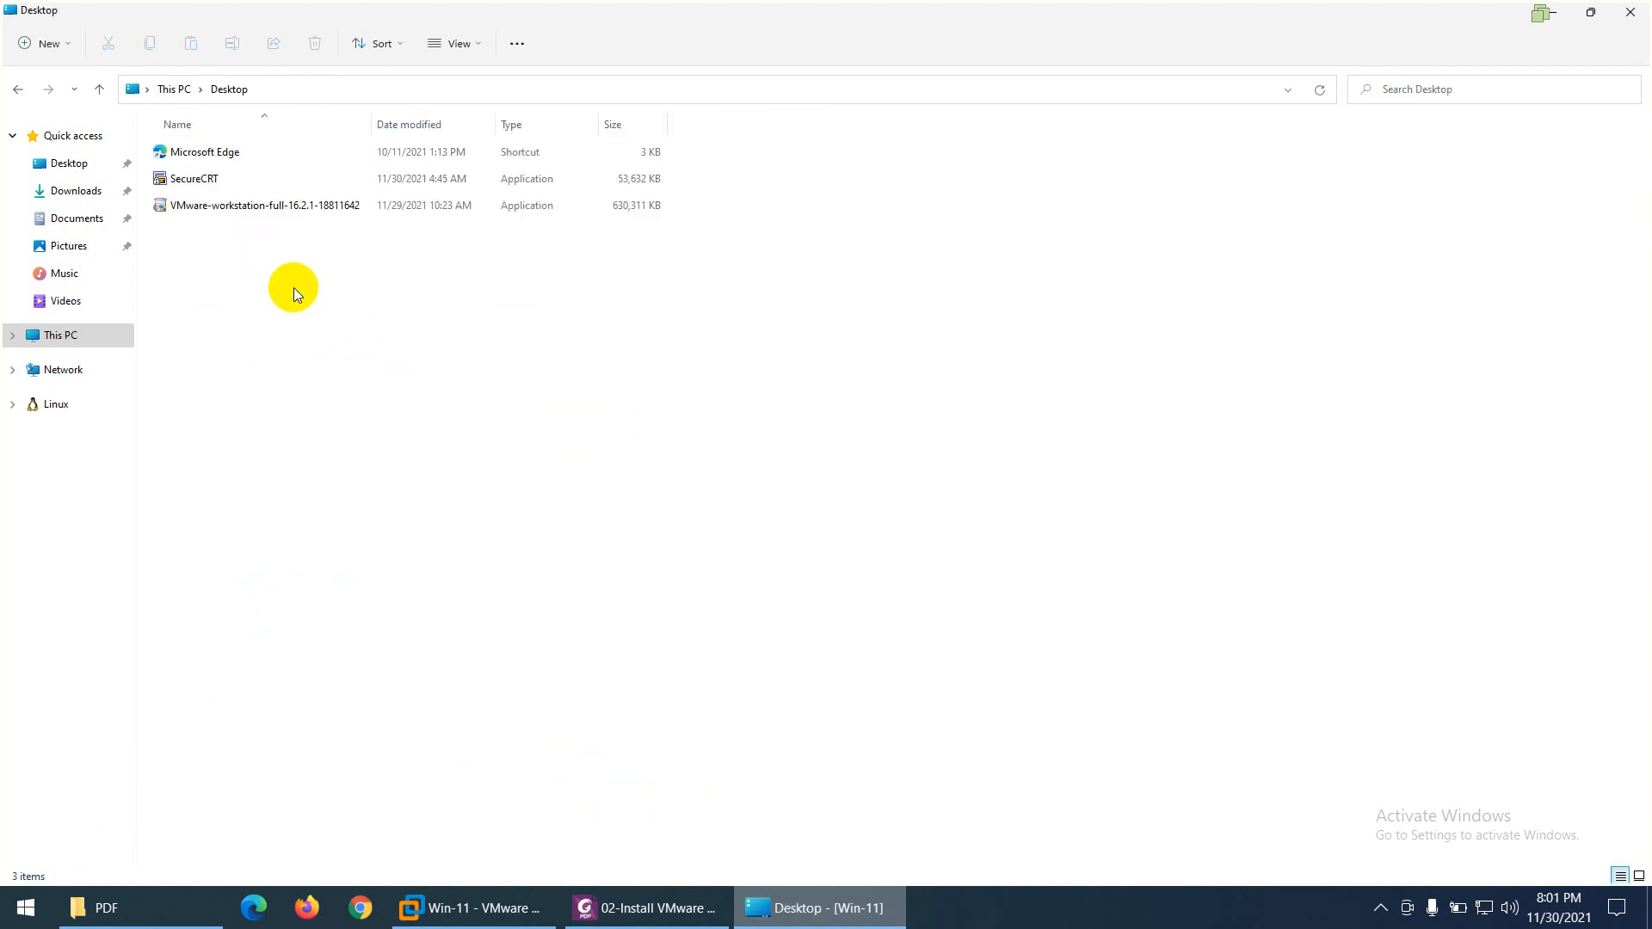
{"action": "mouse_move", "coordinate": [716, 678]}
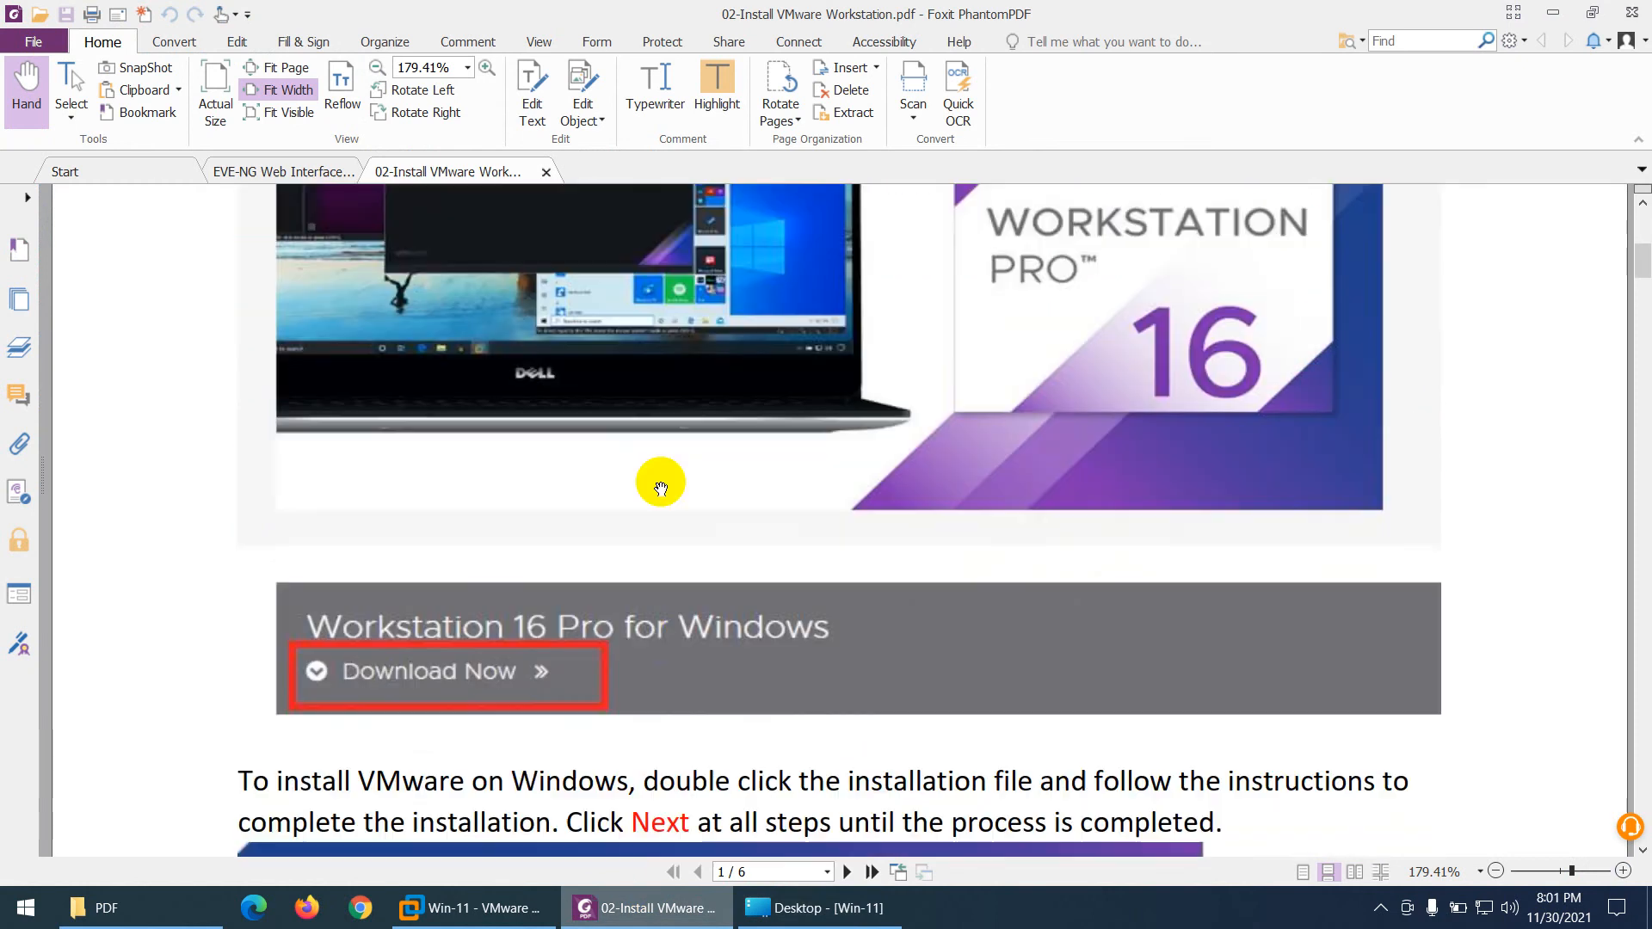
Step: Scroll the install guide from page 1 to the Workstation 16 Pro home screen page
{"action": "scroll", "scroll_direction": "down", "scroll_amount": 3}
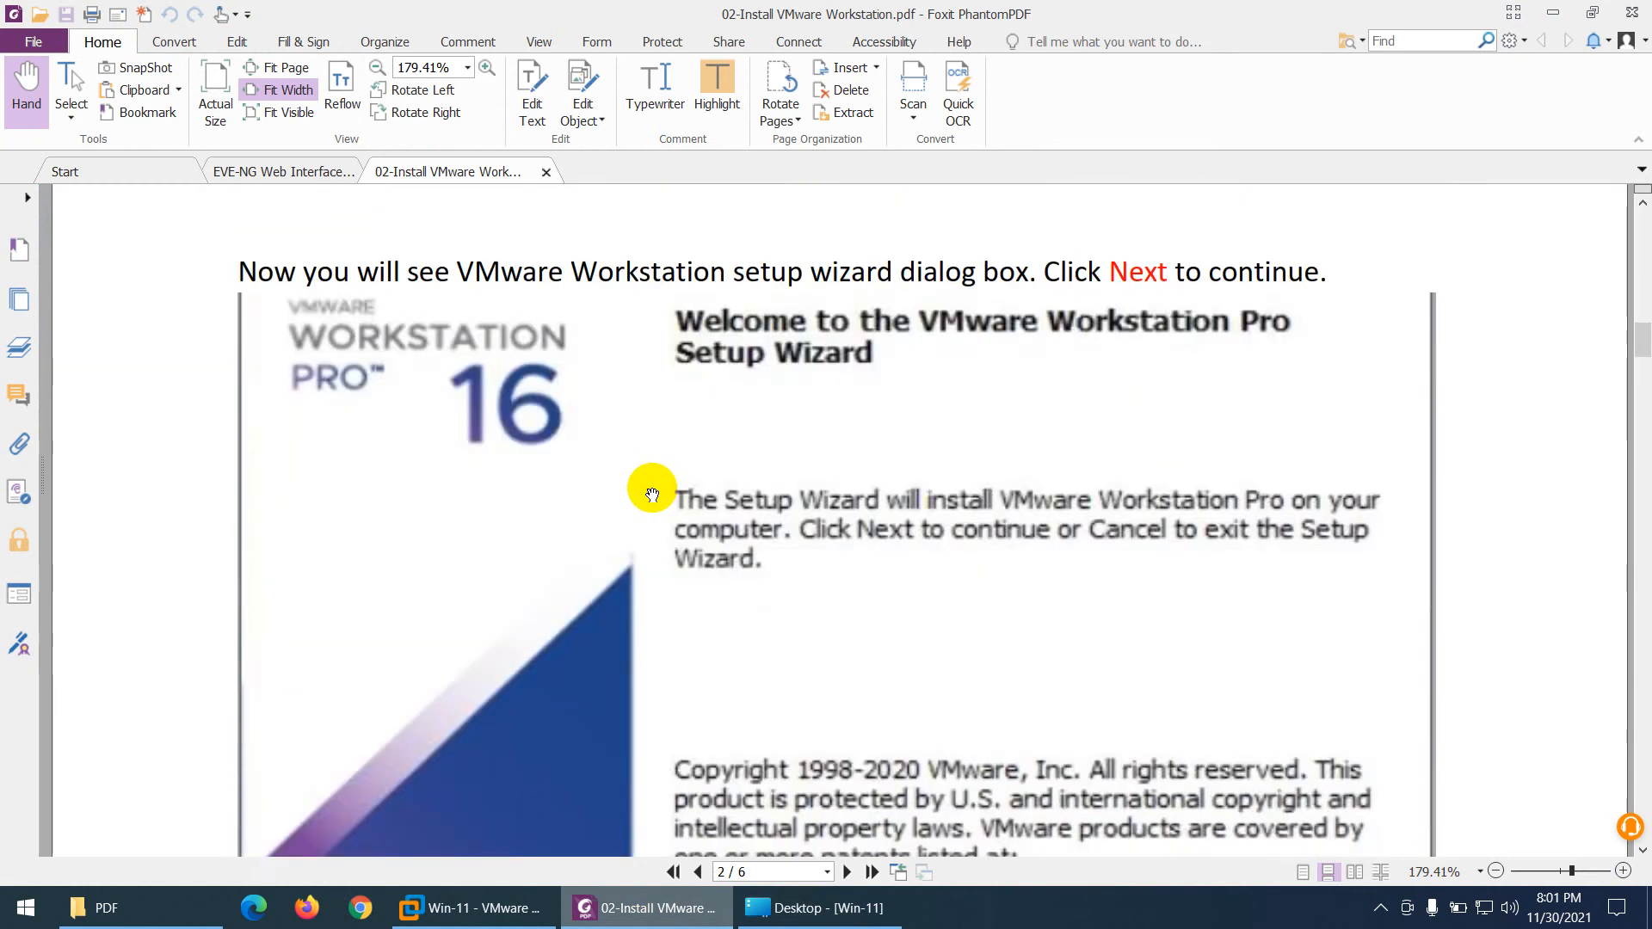
{"action": "scroll", "scroll_direction": "down", "scroll_amount": 3}
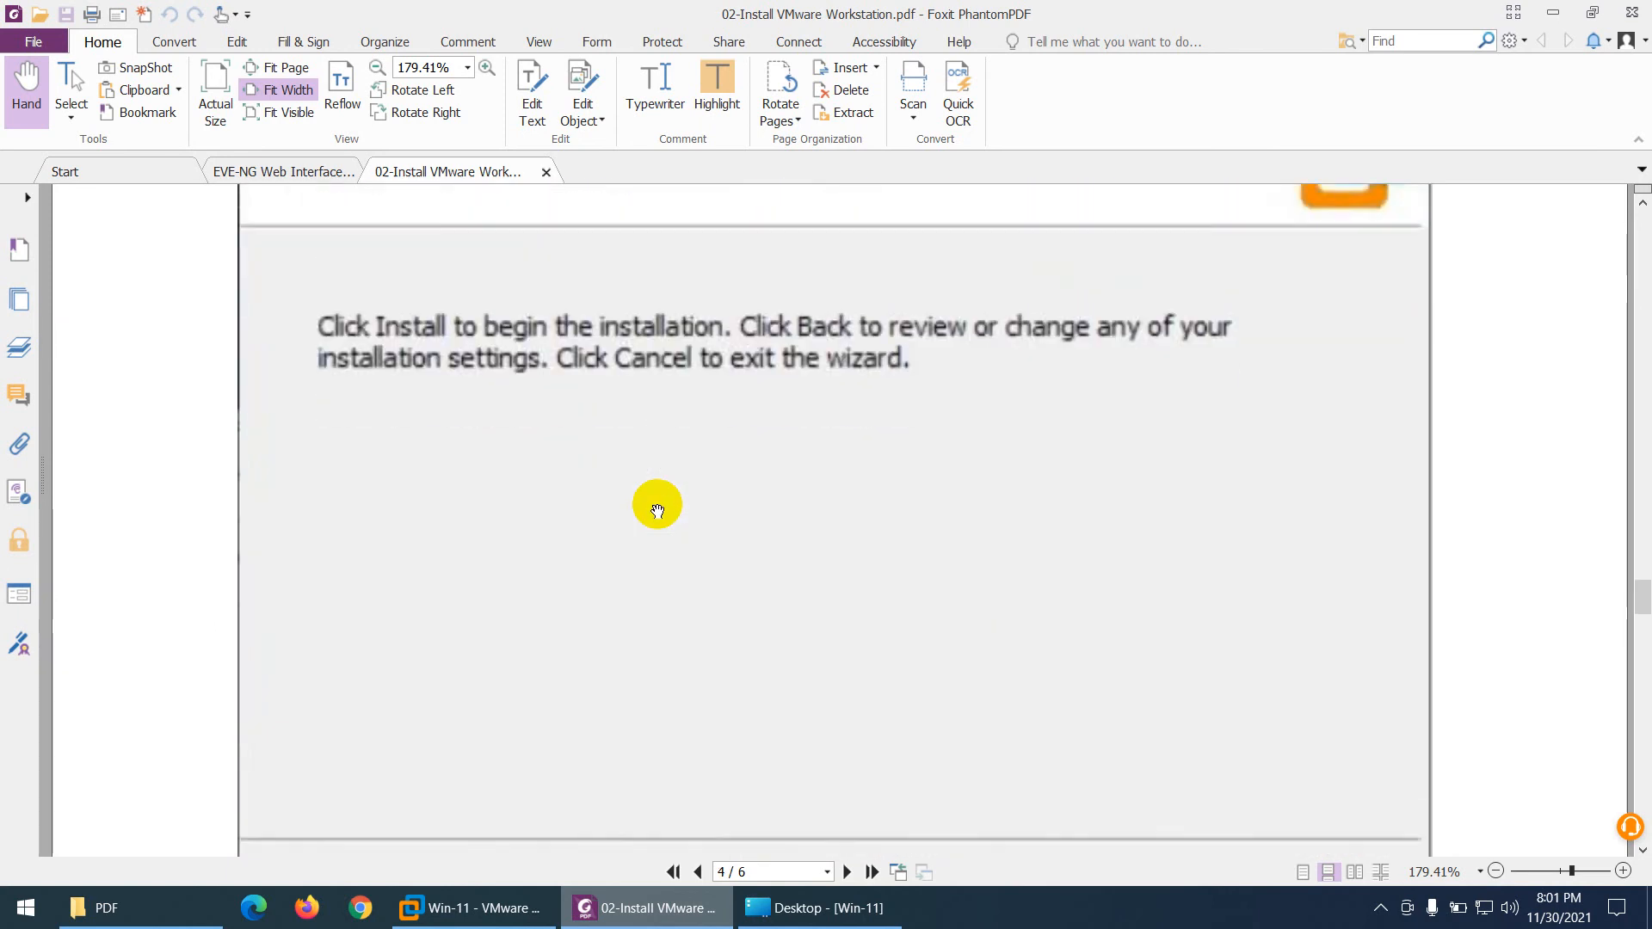
{"action": "scroll", "scroll_direction": "down", "scroll_amount": 3}
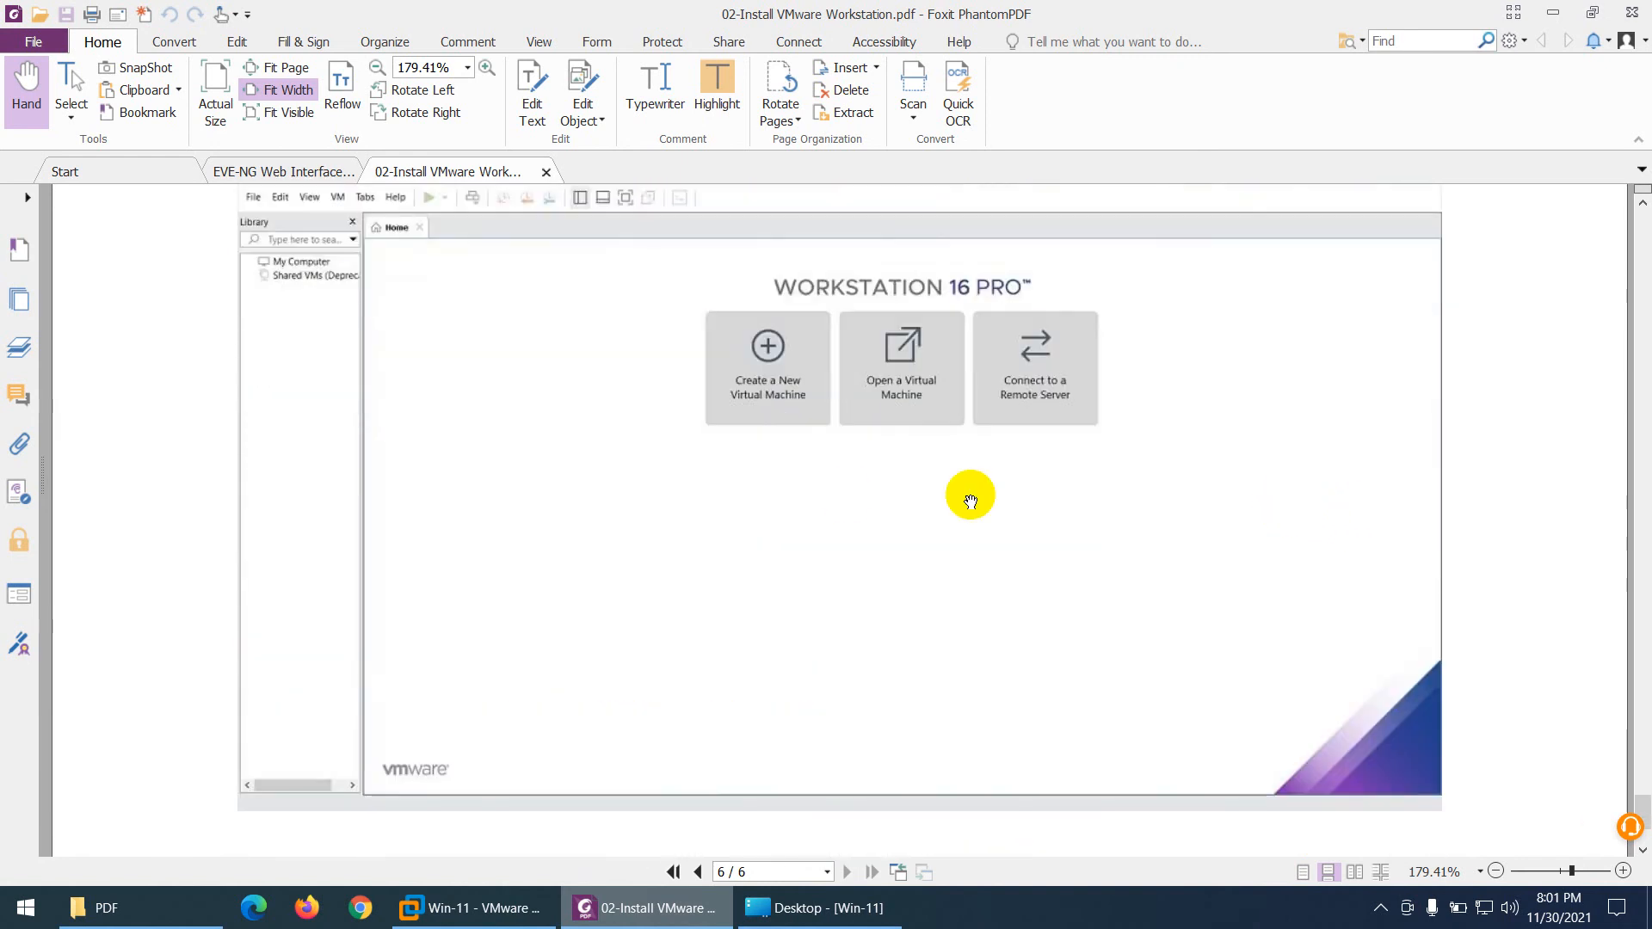
{"action": "mouse_move", "coordinate": [1447, 499]}
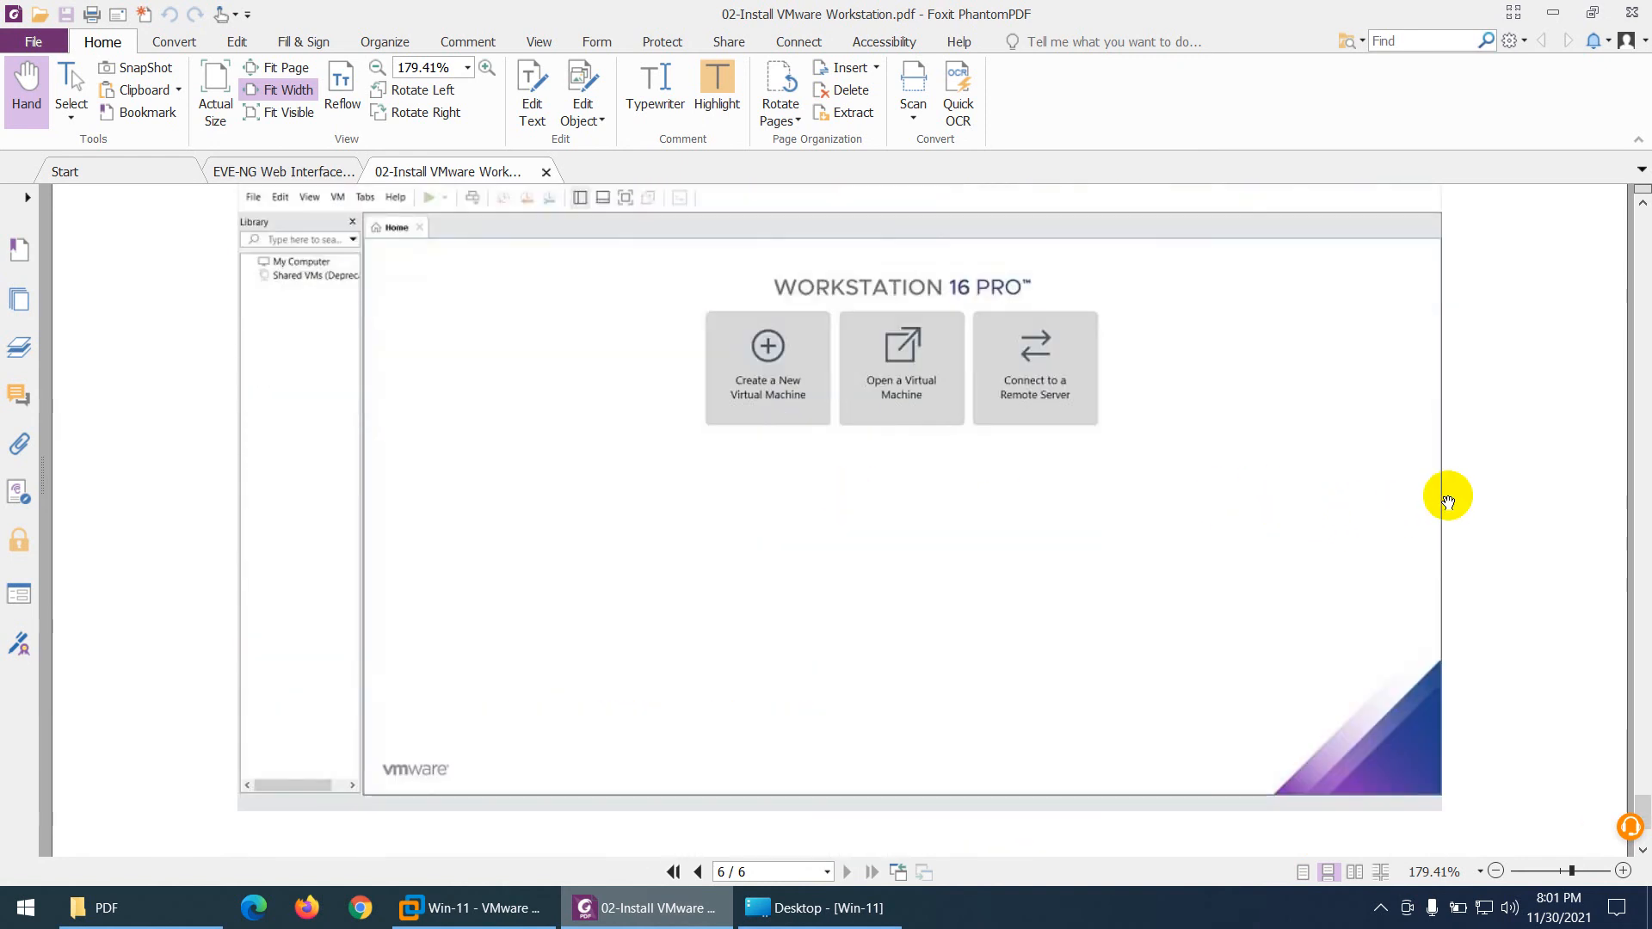